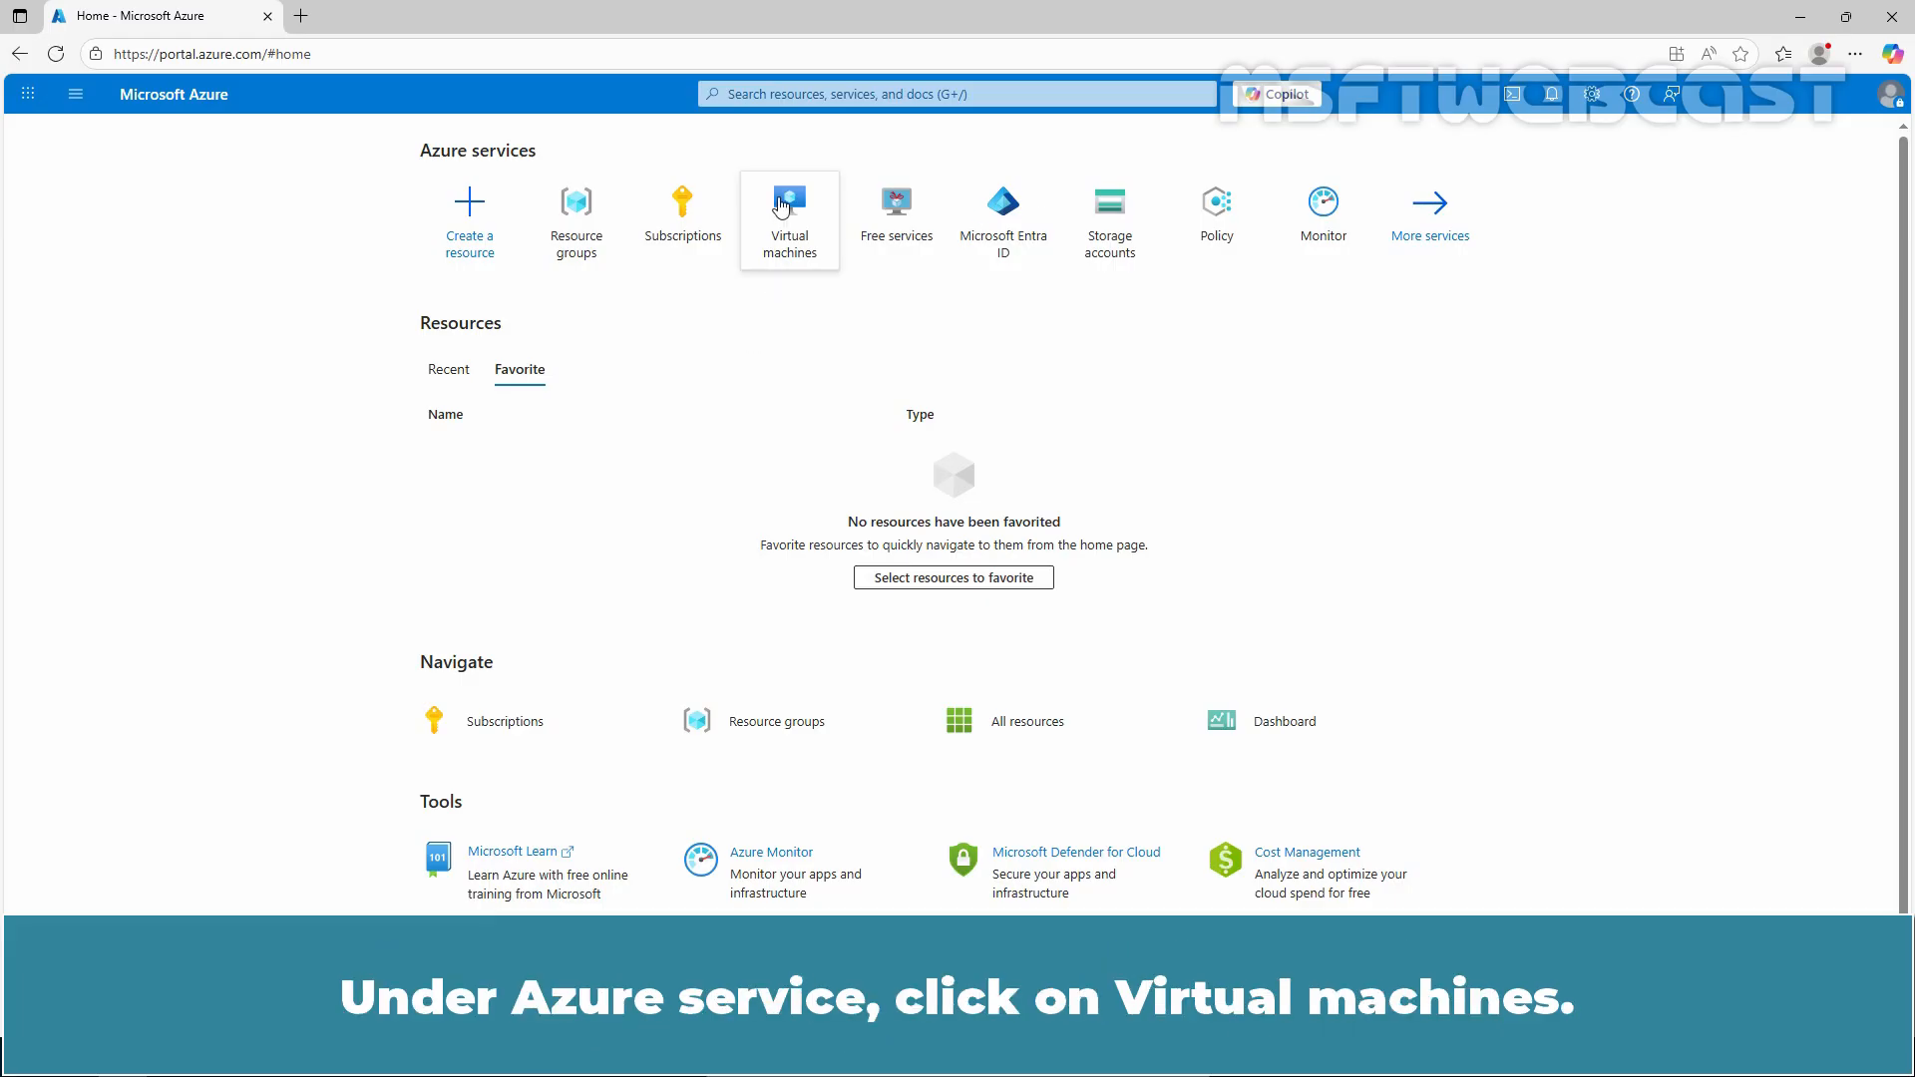
# Start a new Virtual machine scale set from the Virtual machines Create menu
pyautogui.click(790, 220)
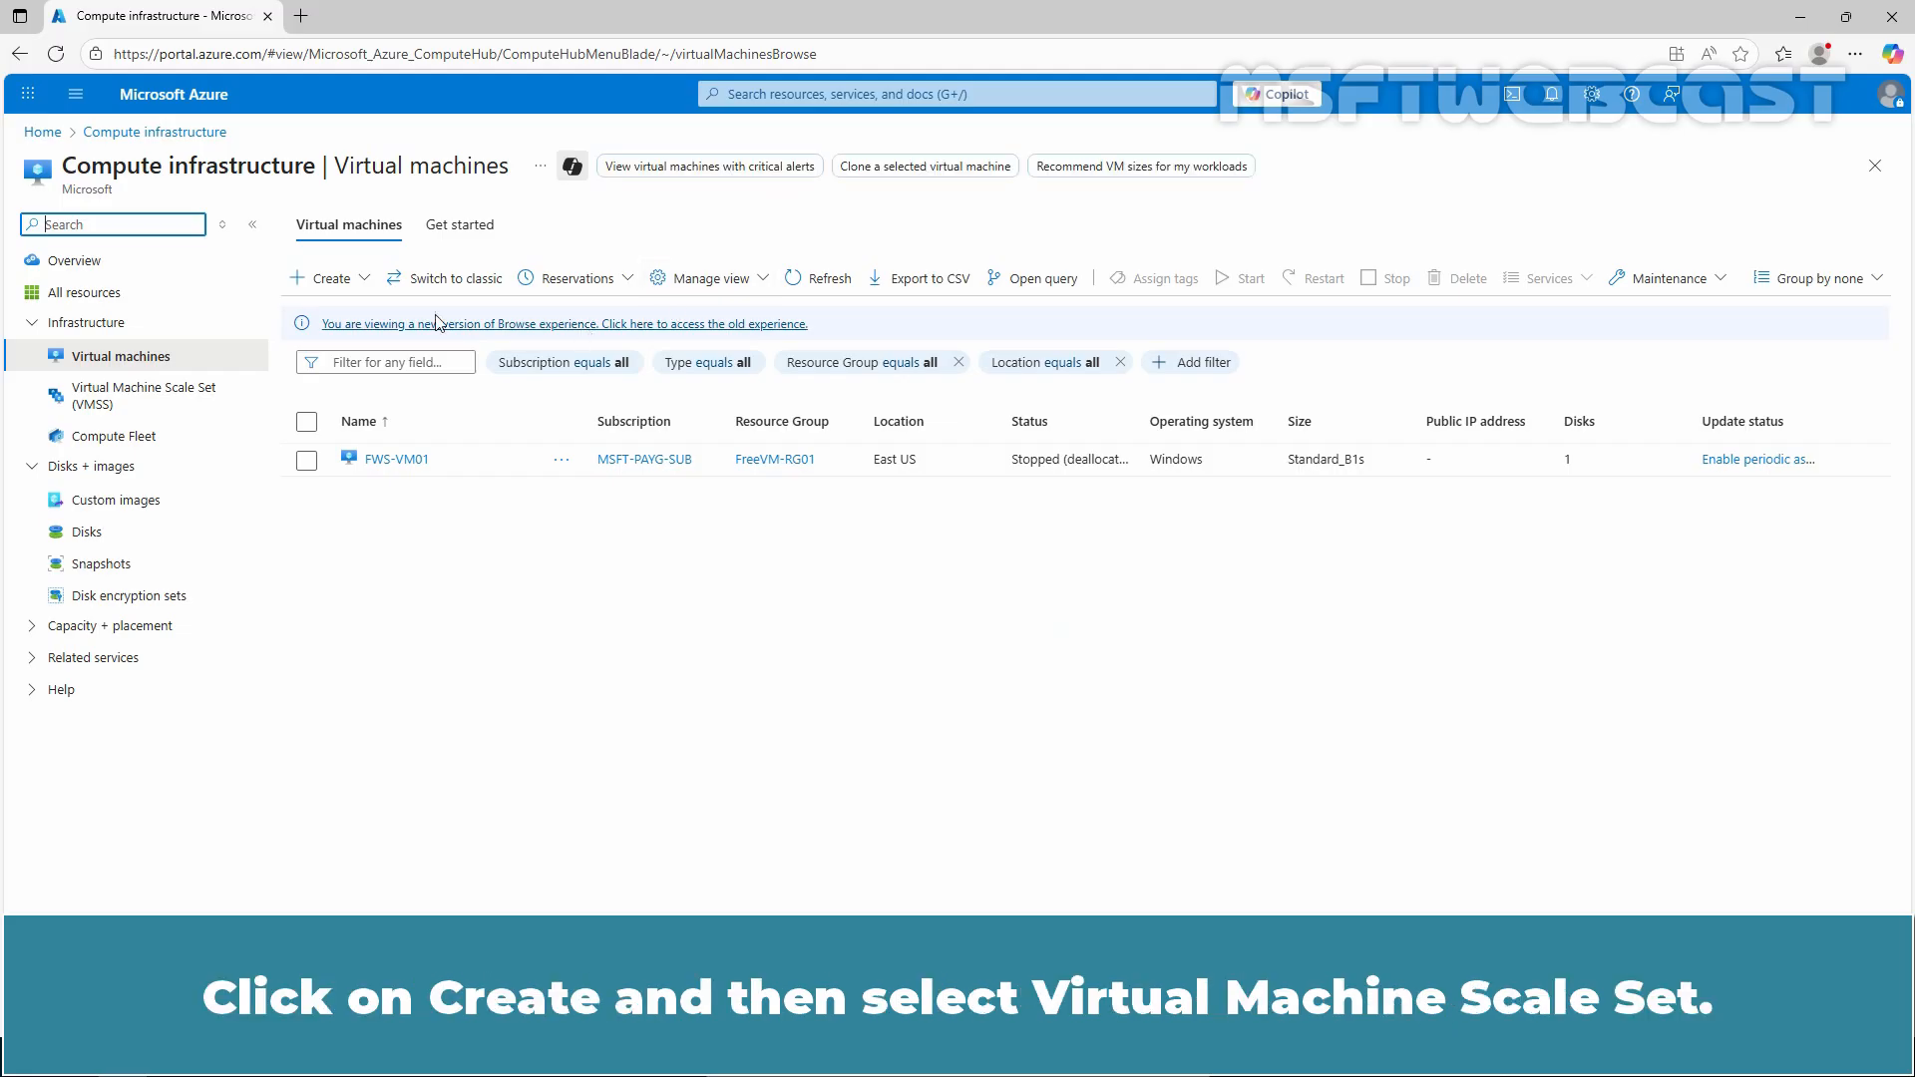
pyautogui.click(326, 277)
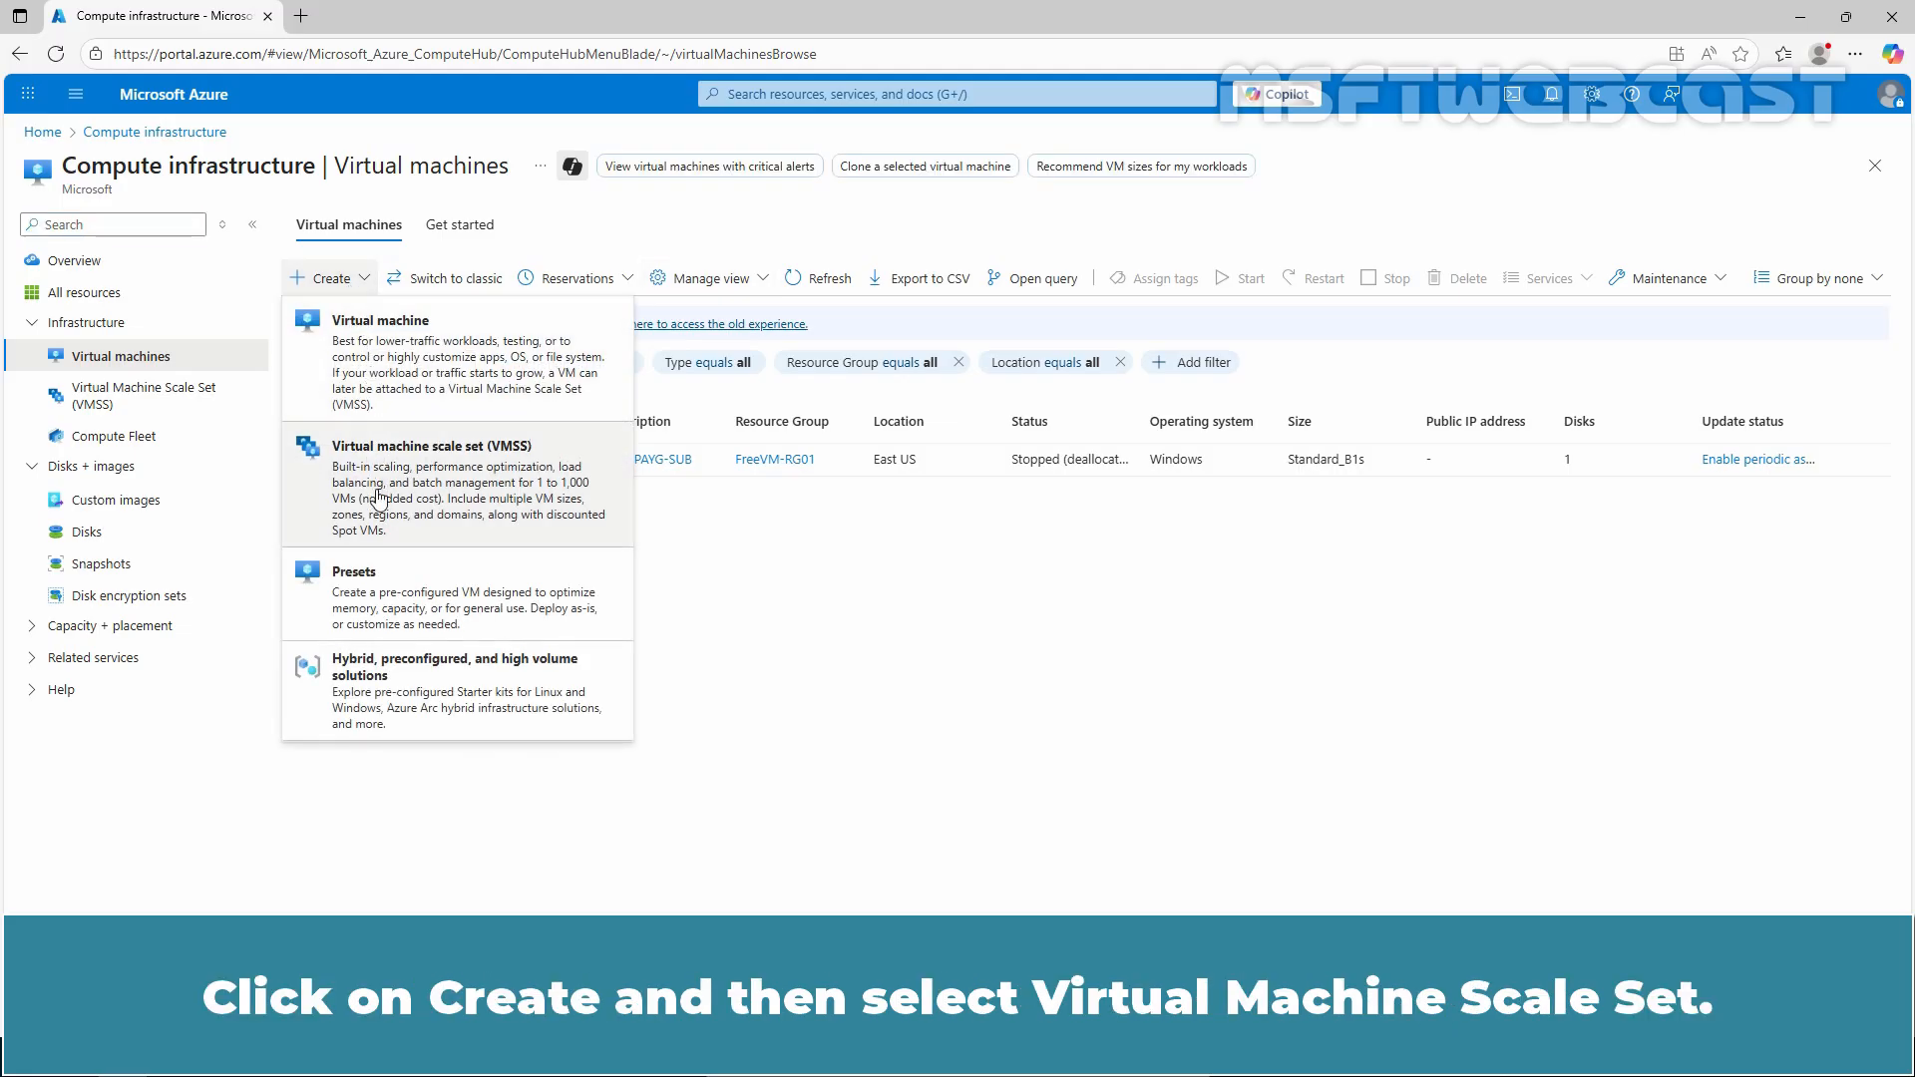
pyautogui.click(431, 487)
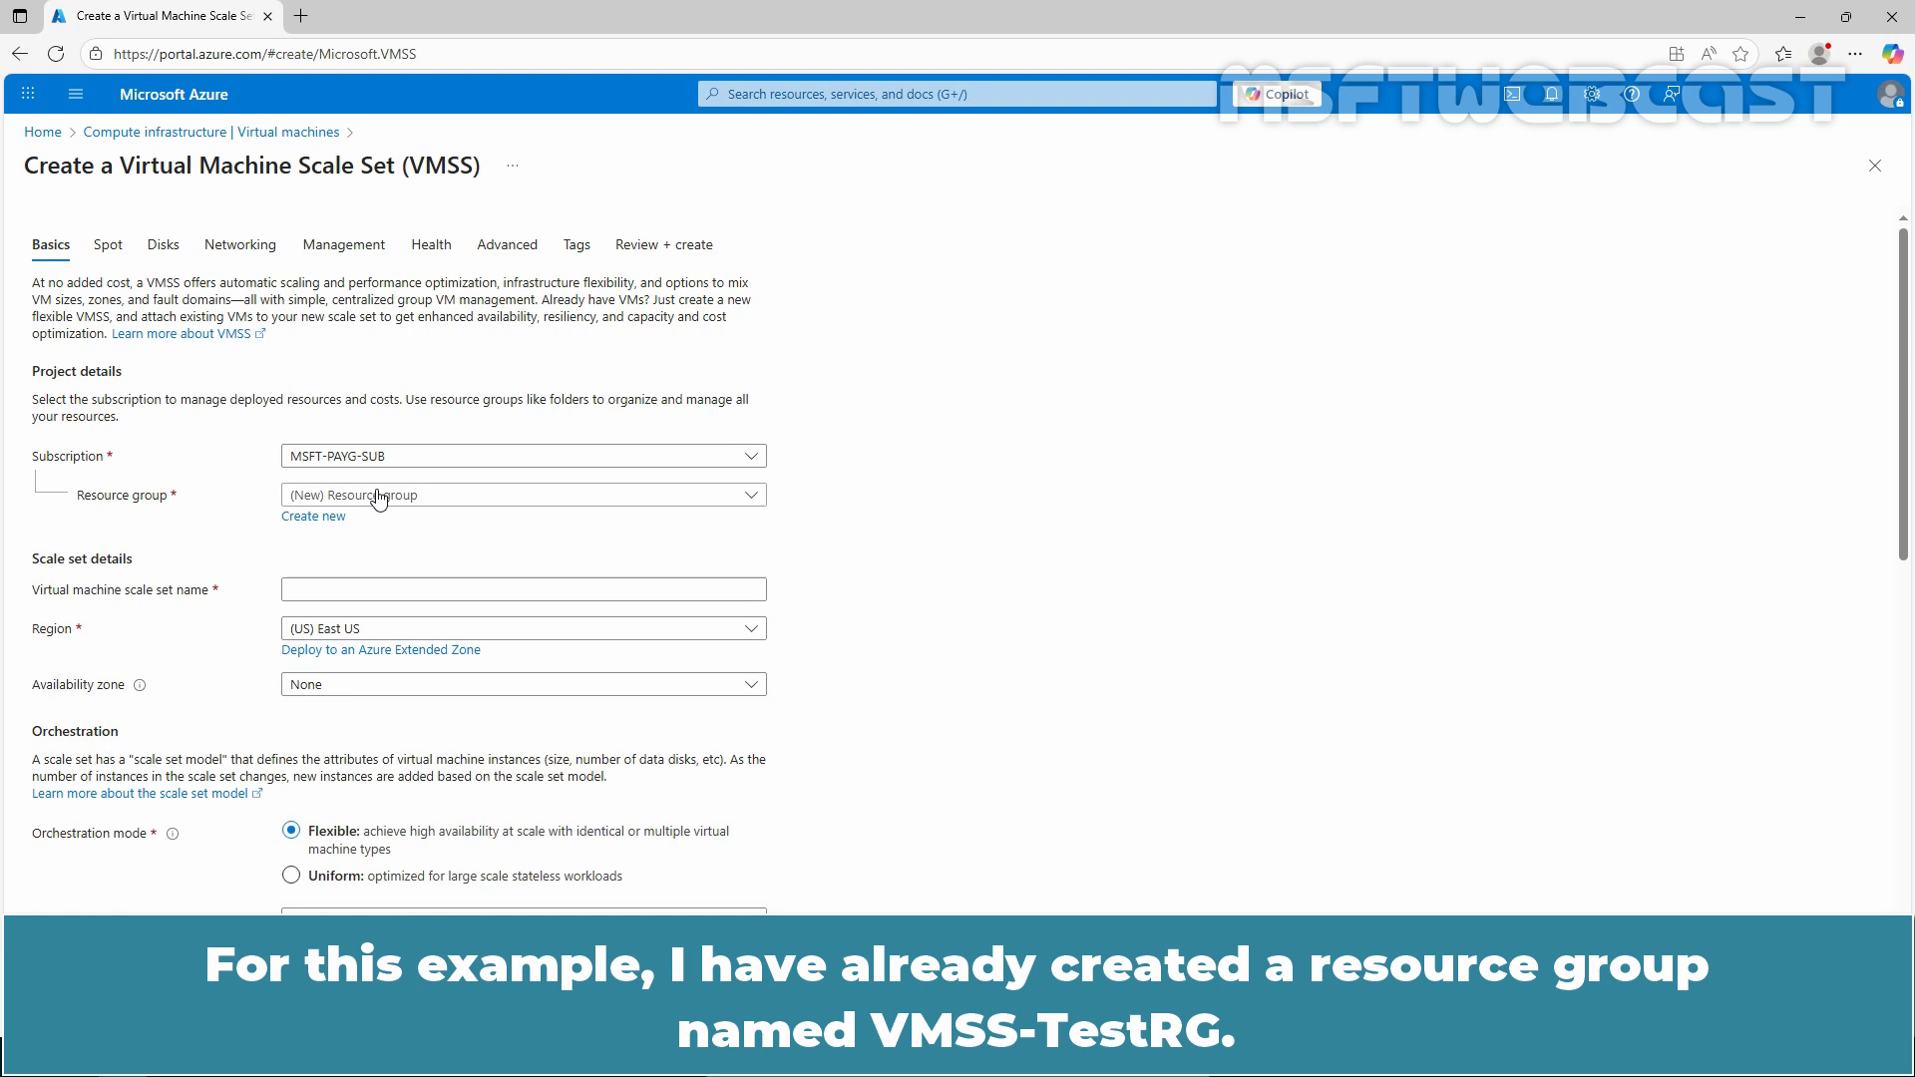
# Choose resource group VMSS-TestRG, name the scale set Test-VMSS01, keep region East US
pyautogui.click(521, 495)
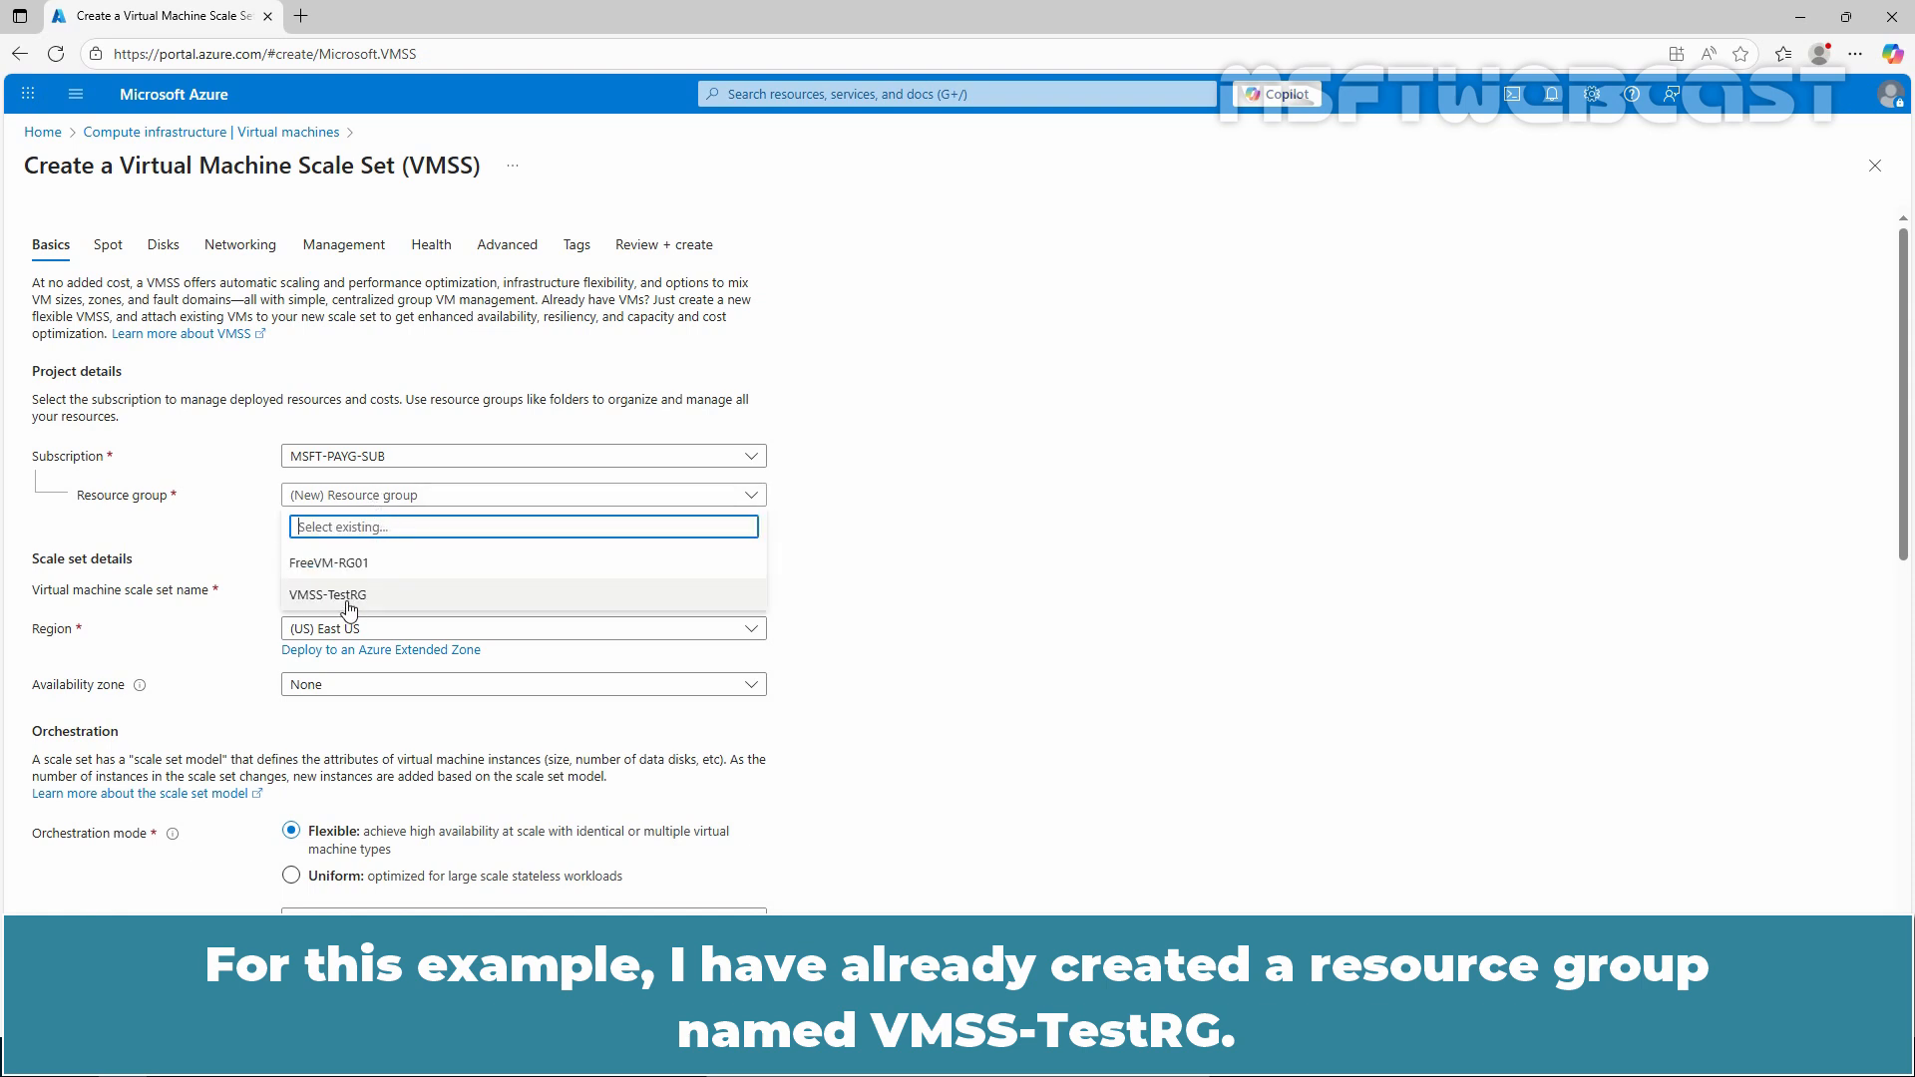
pyautogui.click(347, 601)
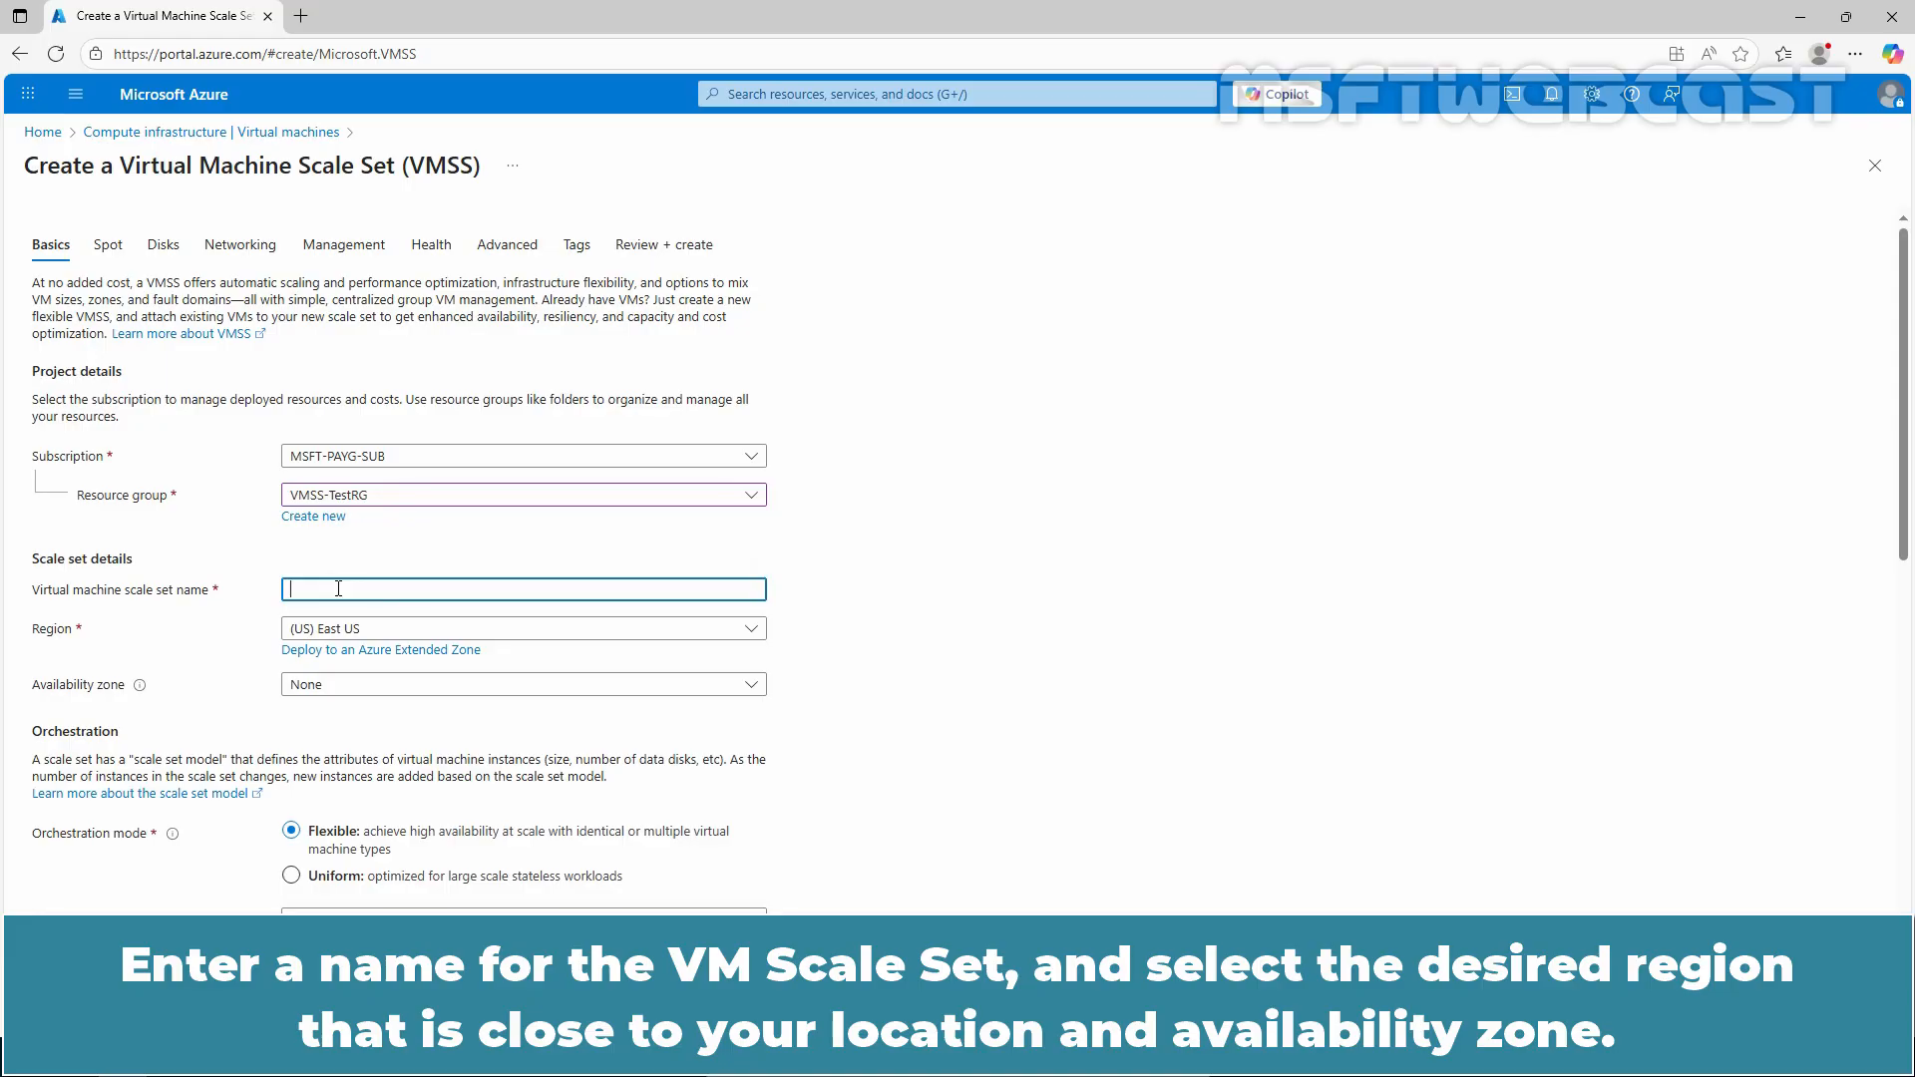
pyautogui.write('Test-')
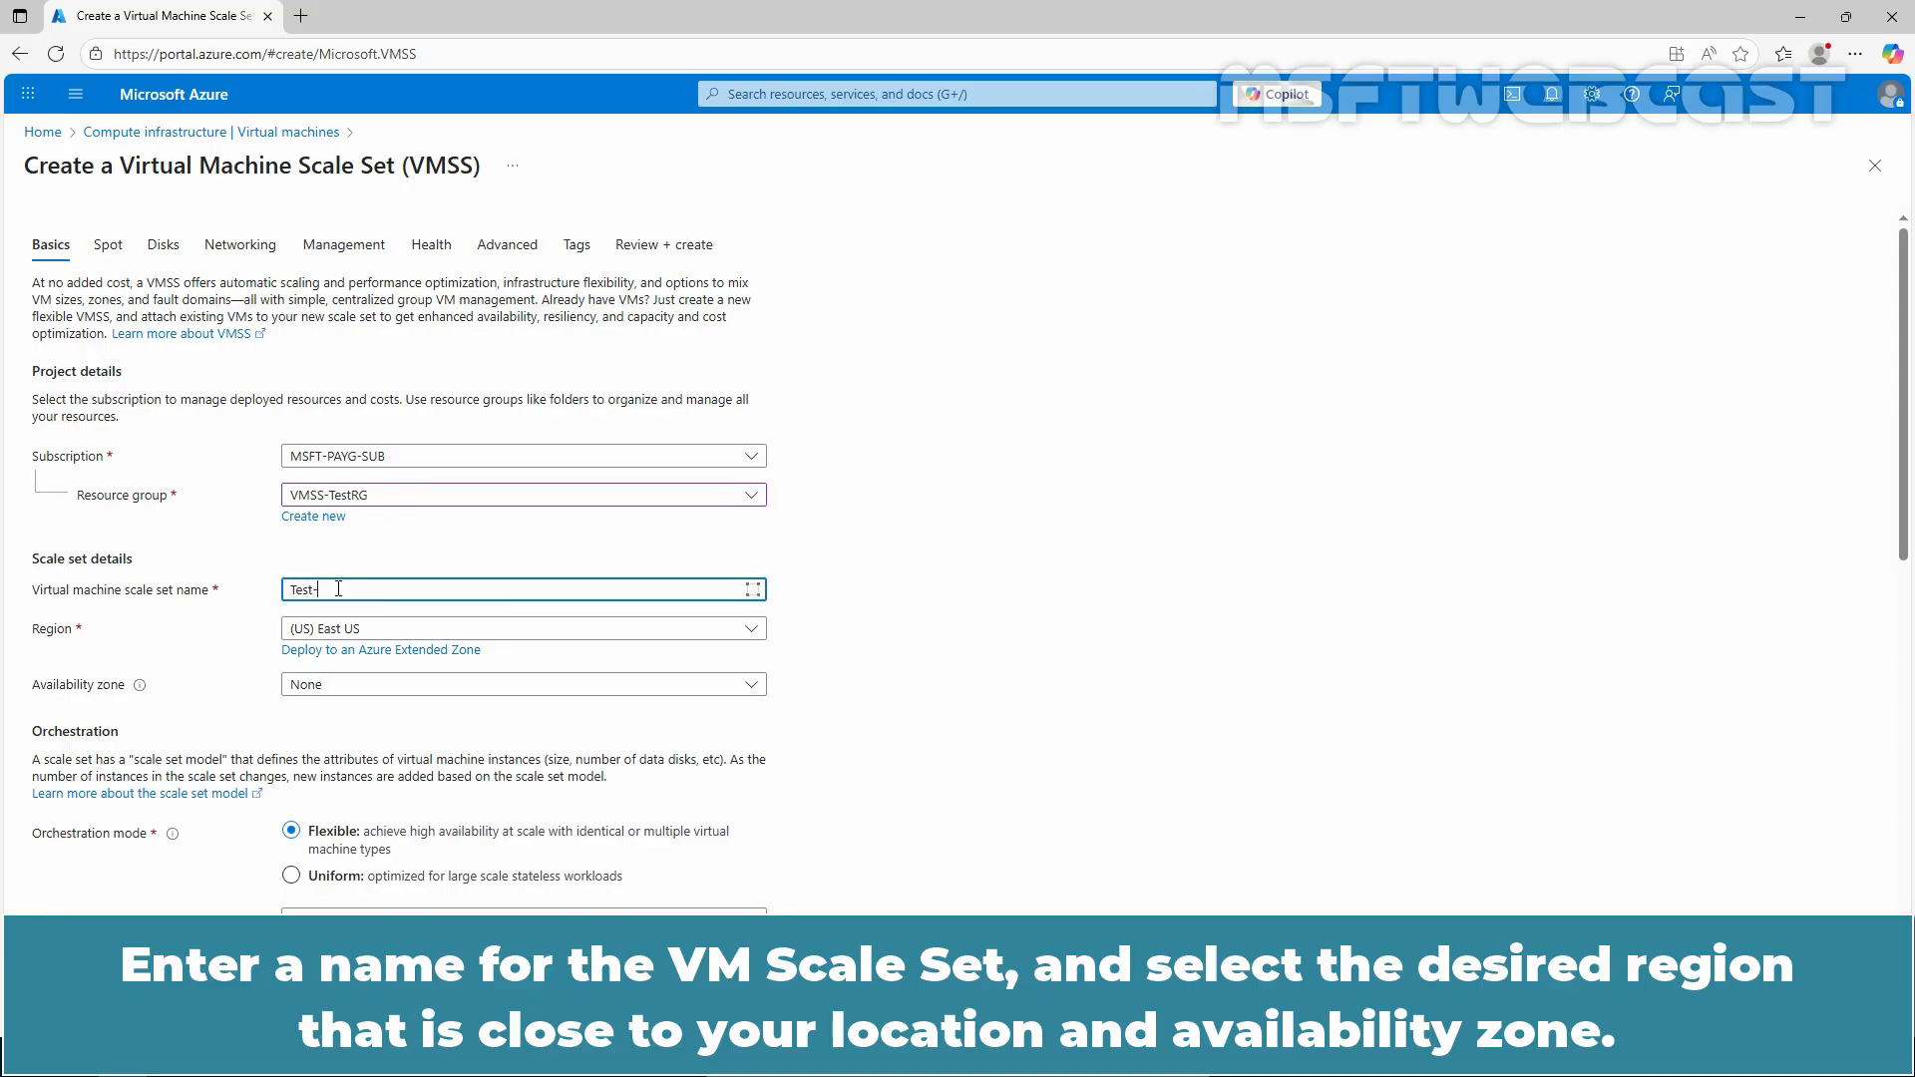
pyautogui.write('VMSS01')
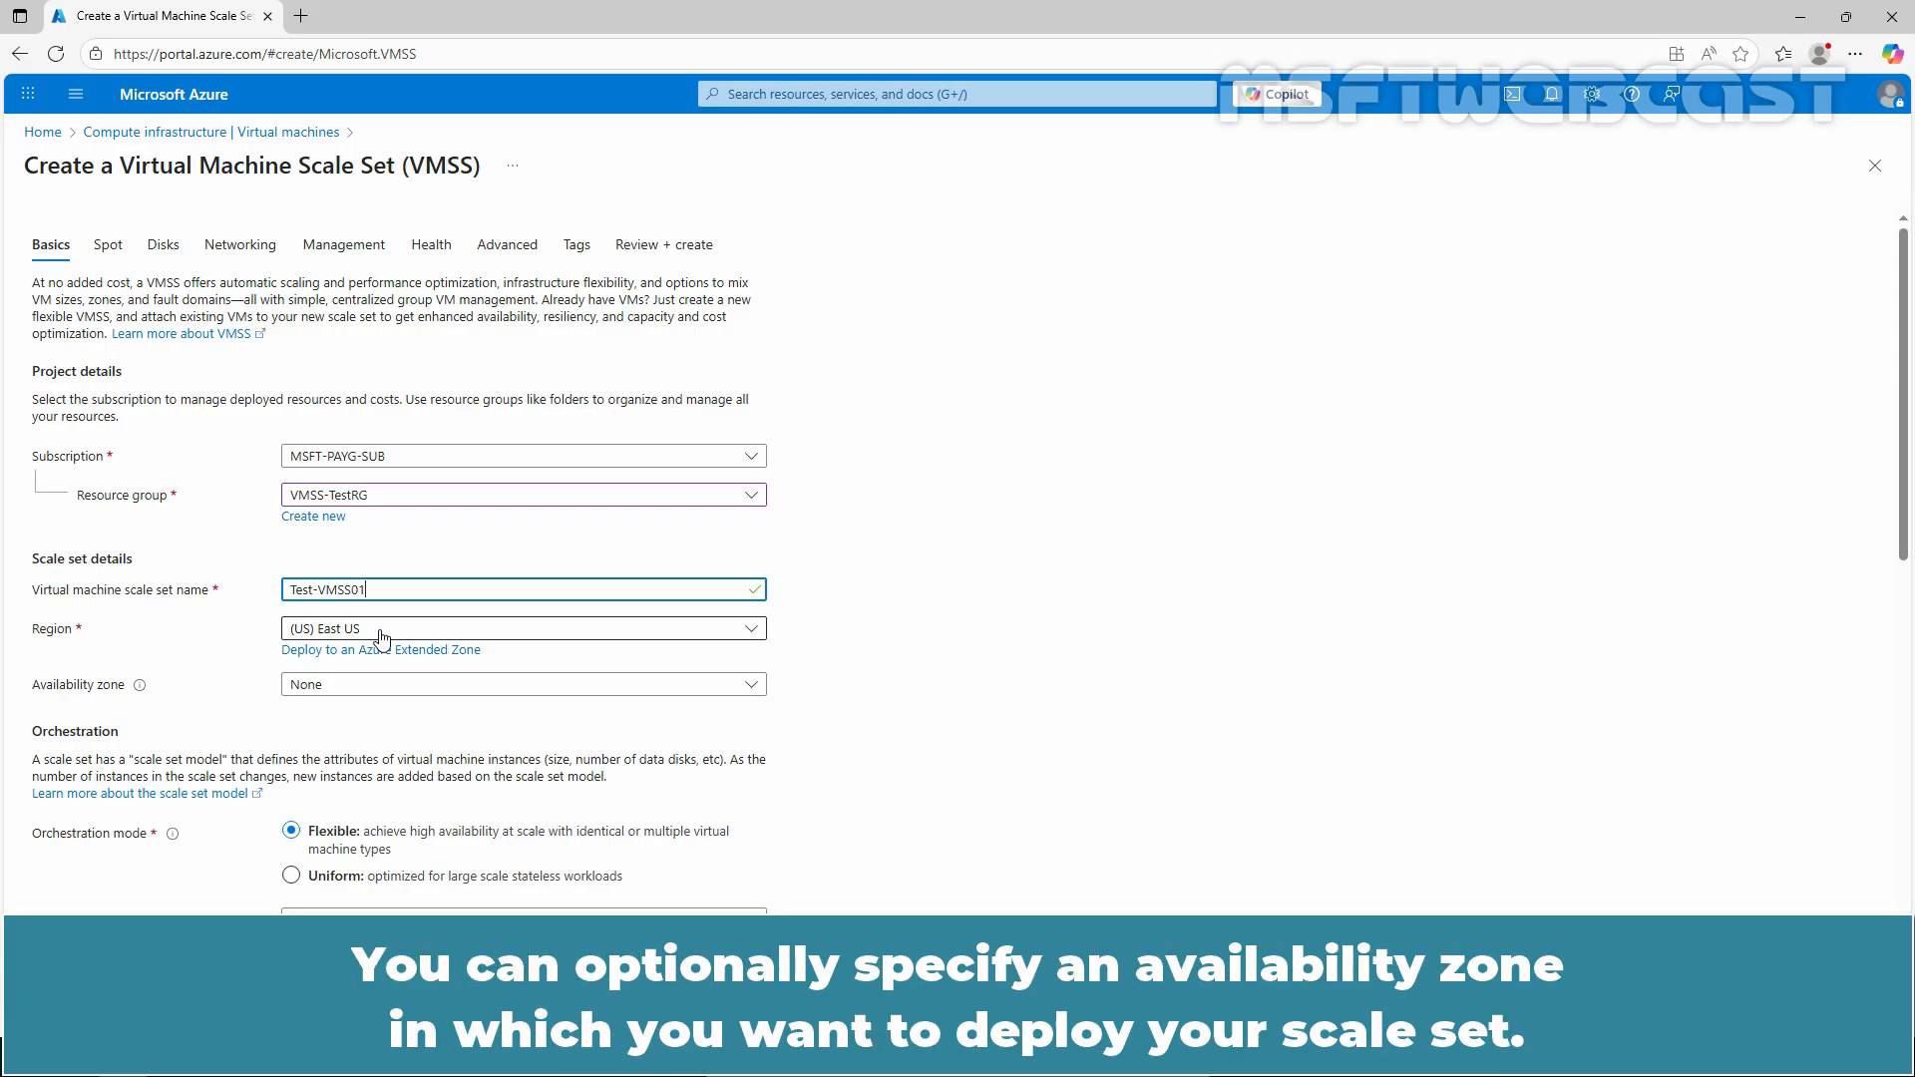
pyautogui.click(523, 685)
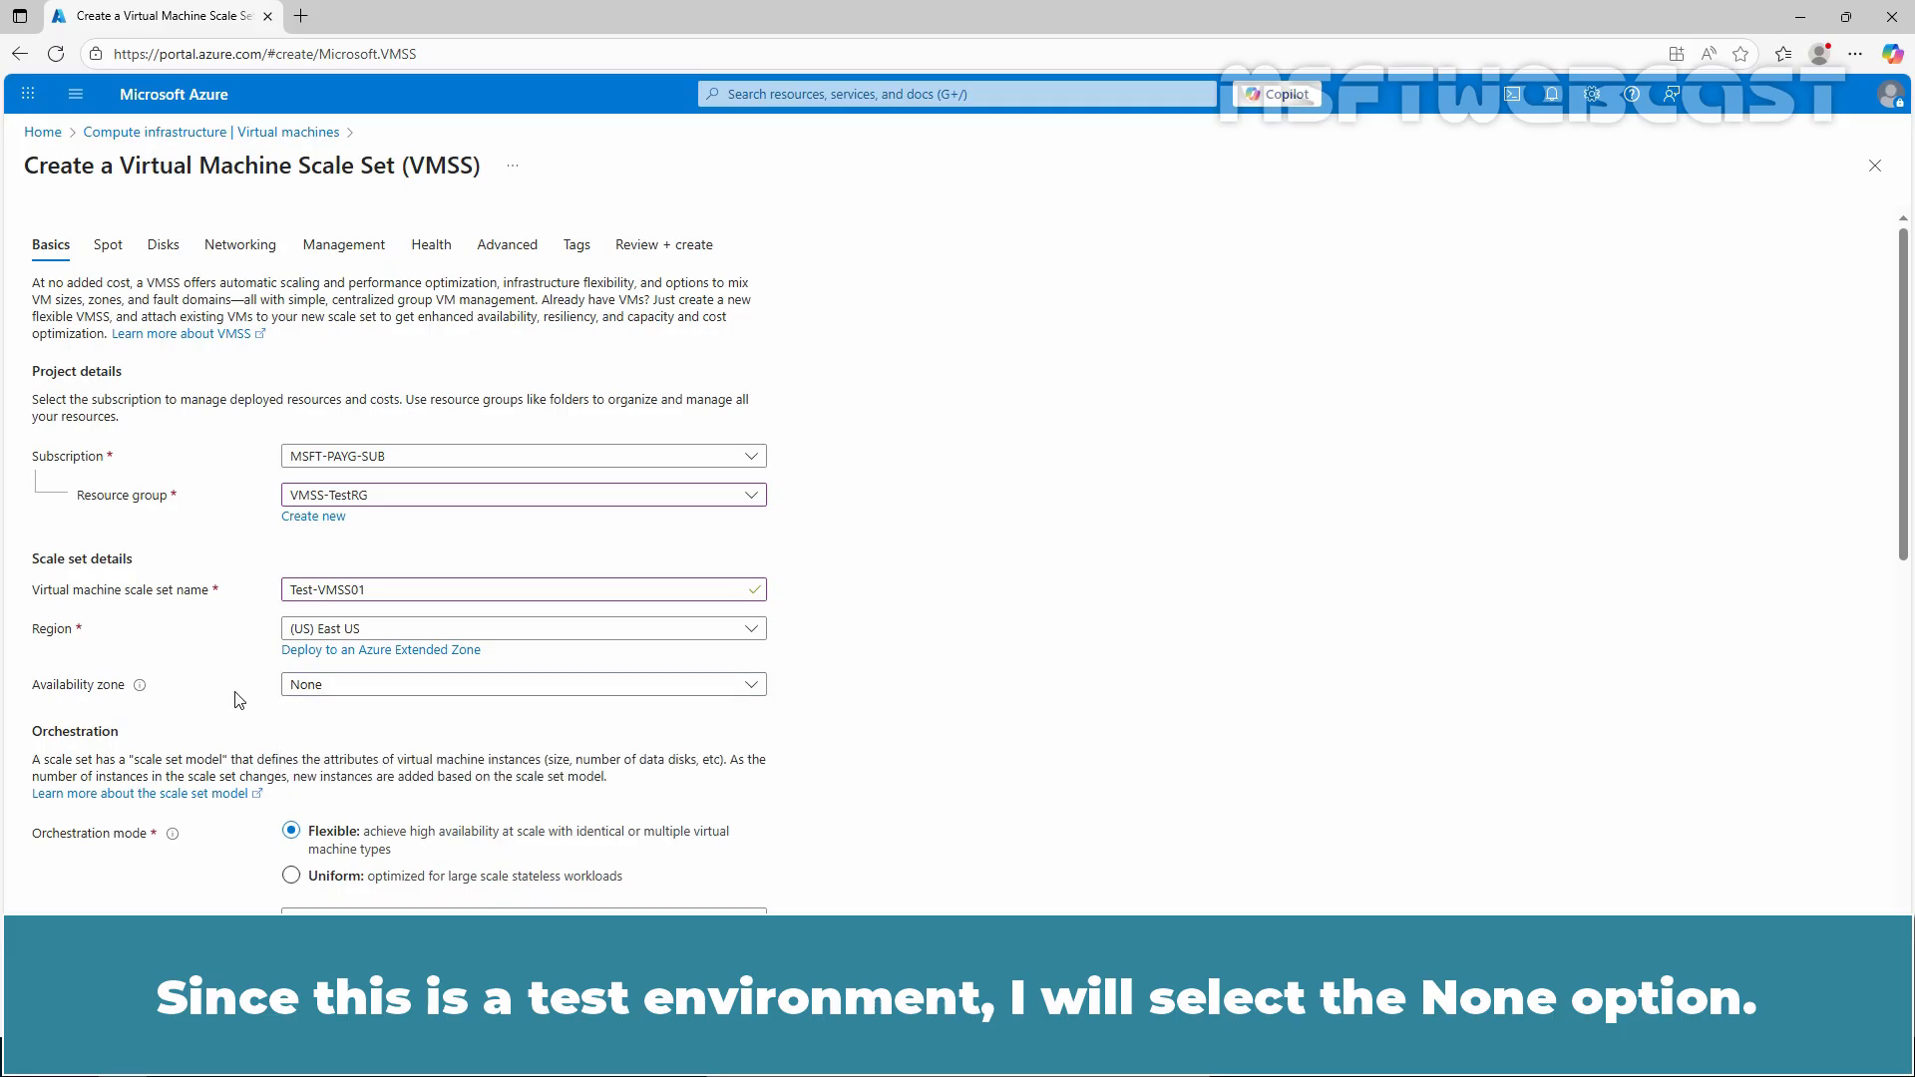
pyautogui.scroll(-3)
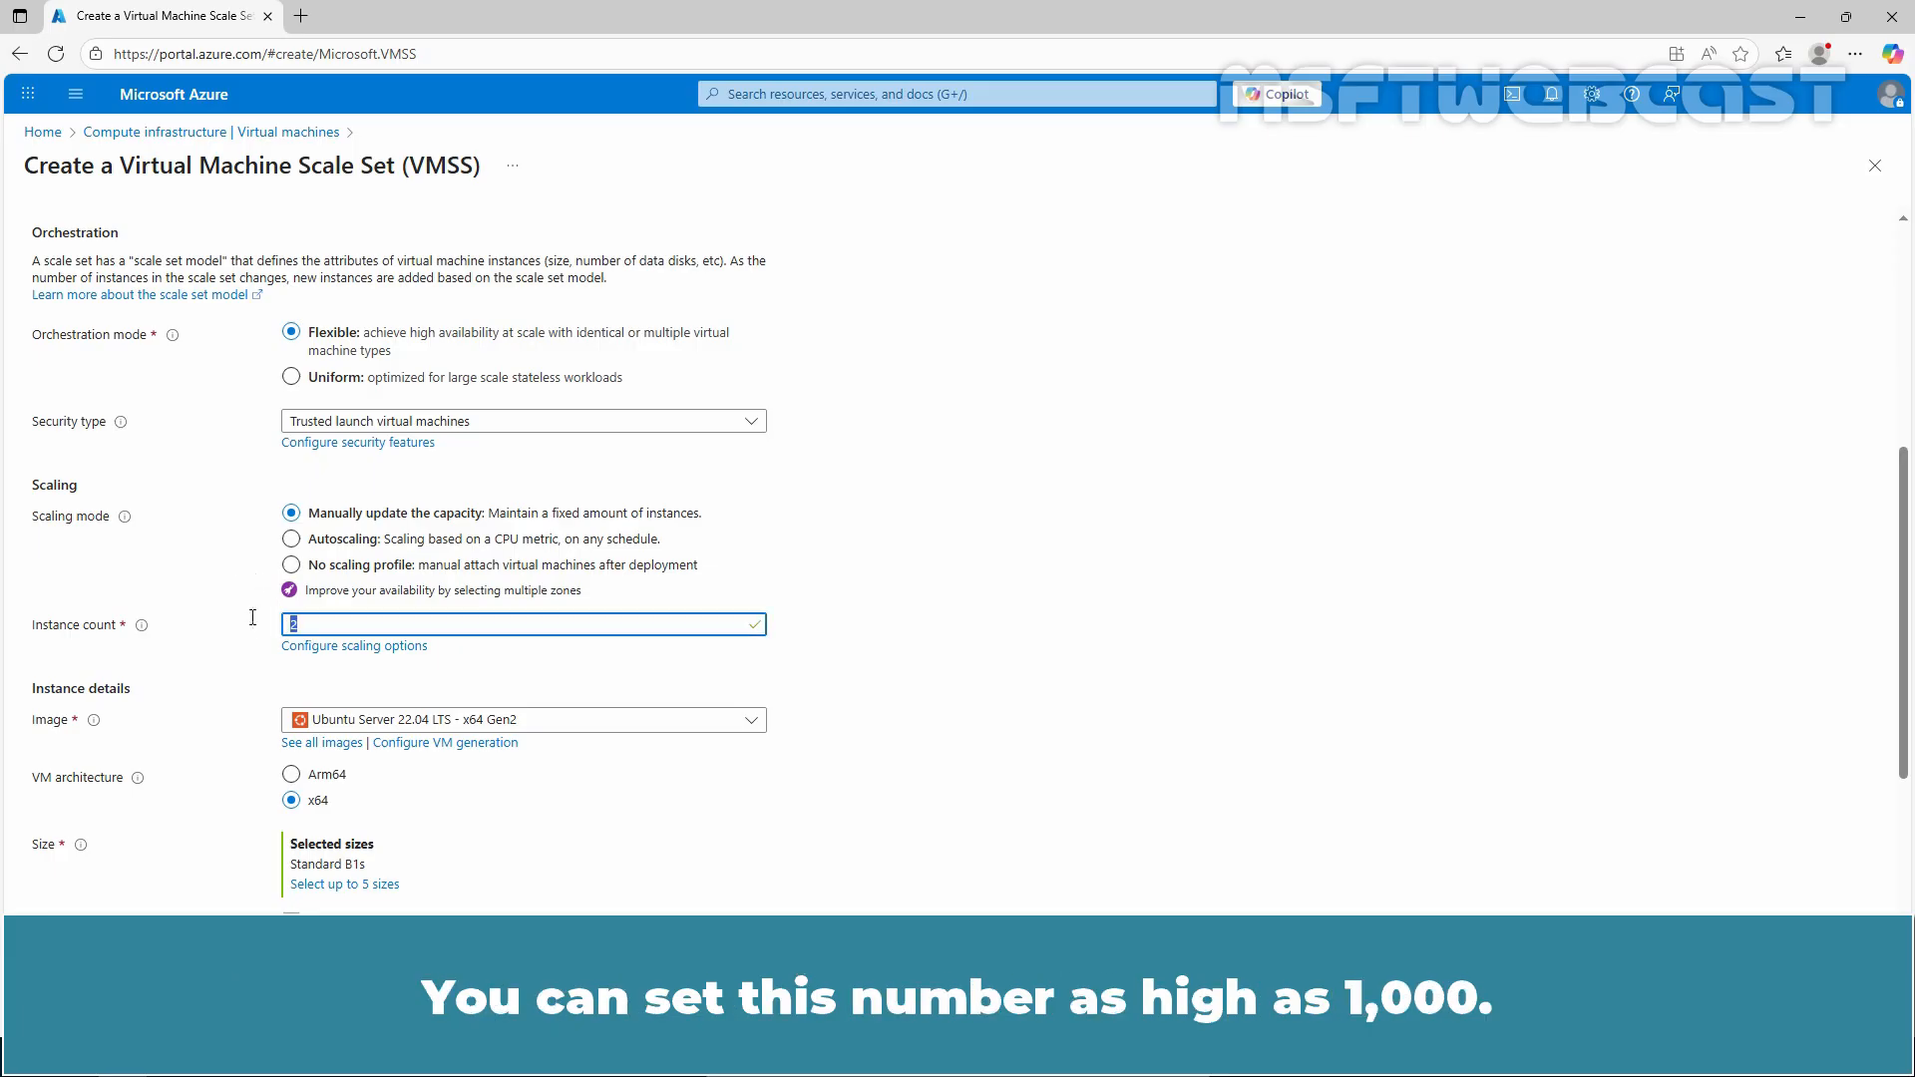
# Set instance count to 1 and select the Ubuntu Server 22.04 LTS x64 Gen2 image
pyautogui.write('1')
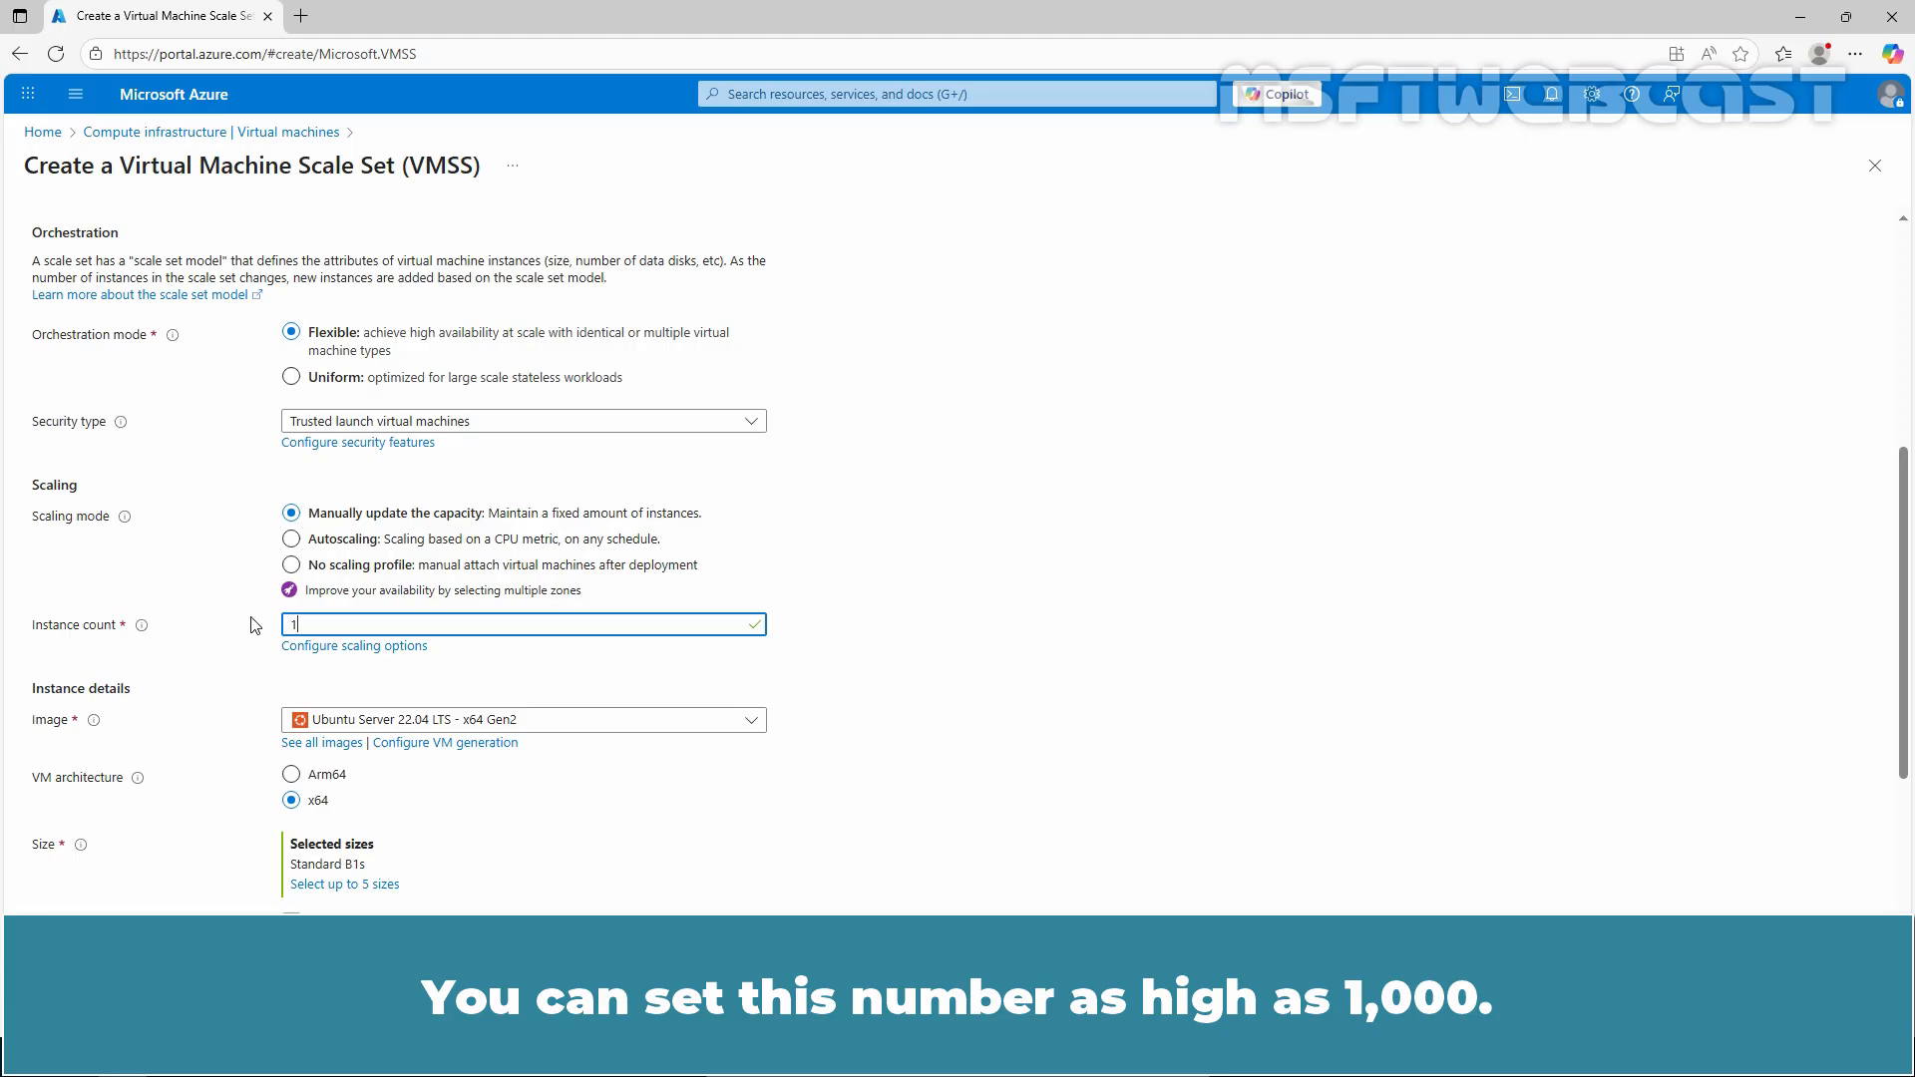
pyautogui.scroll(-3)
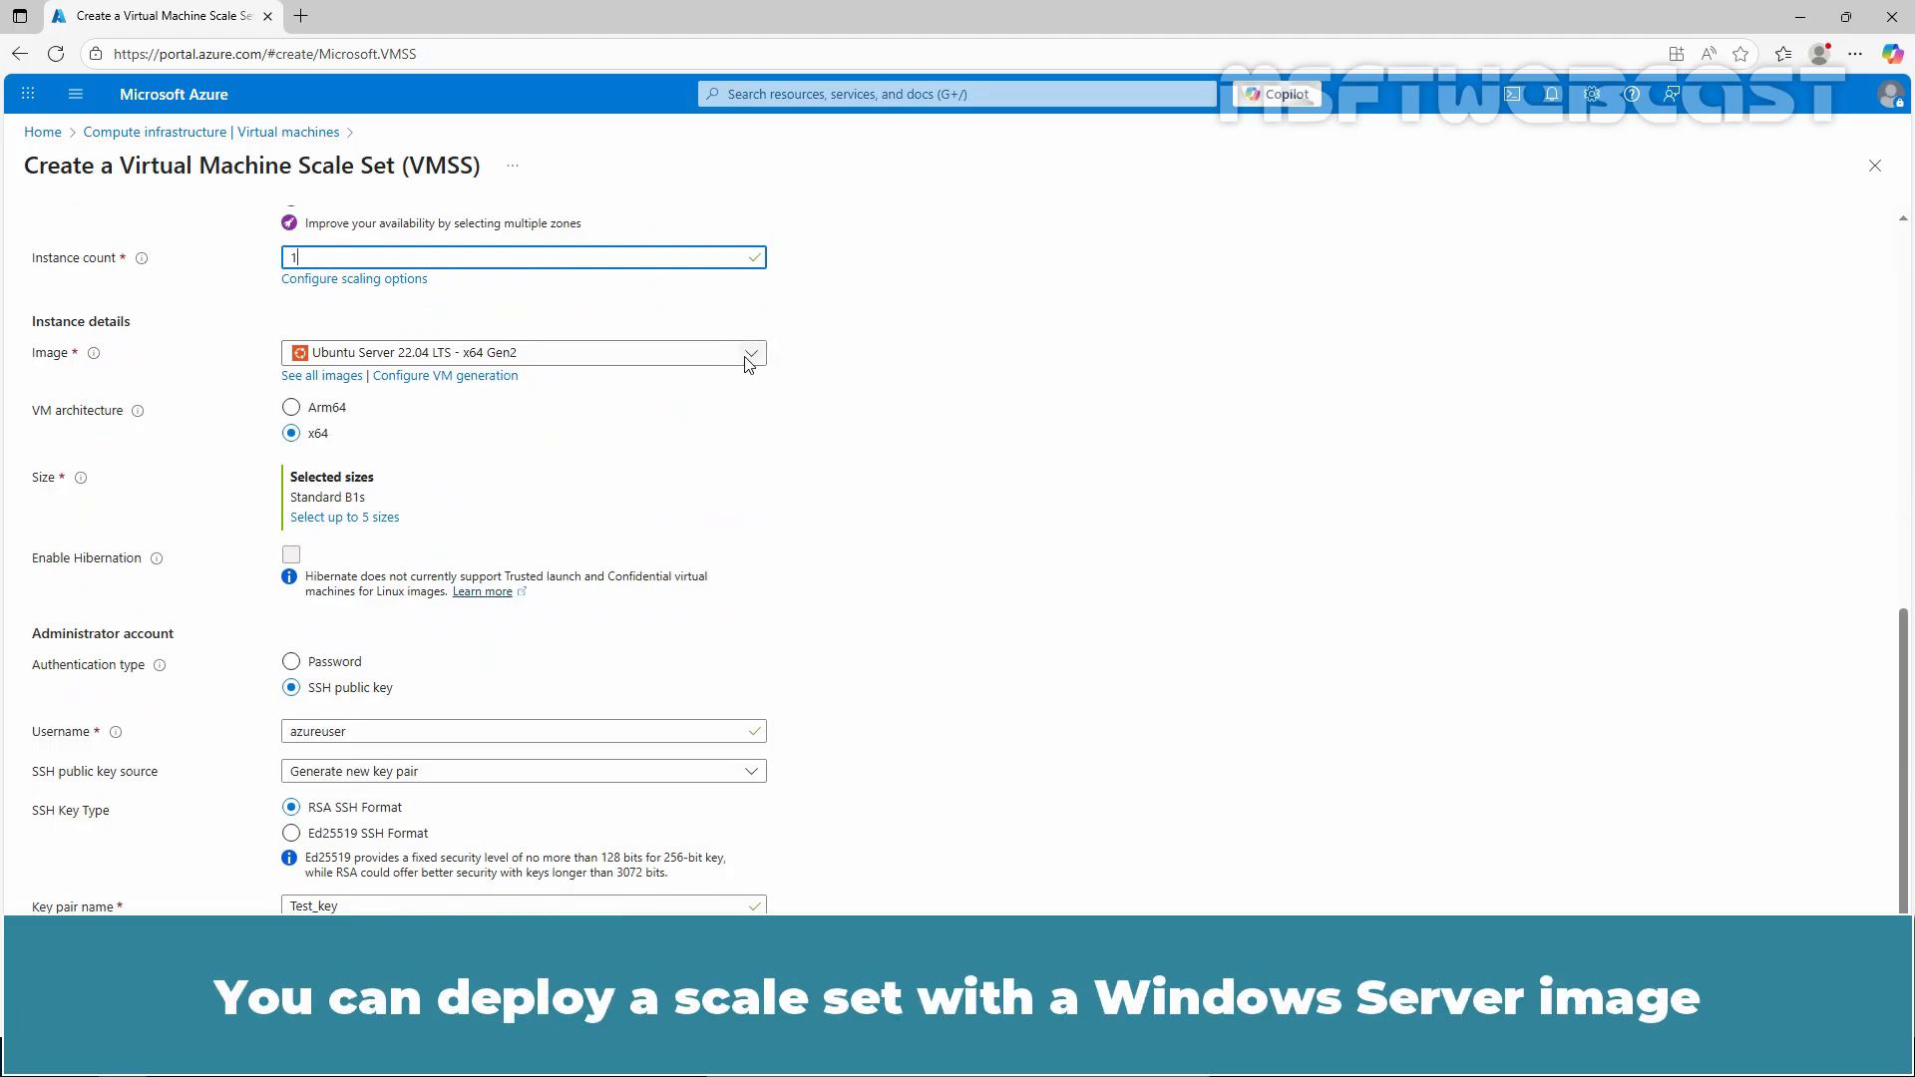
pyautogui.click(748, 353)
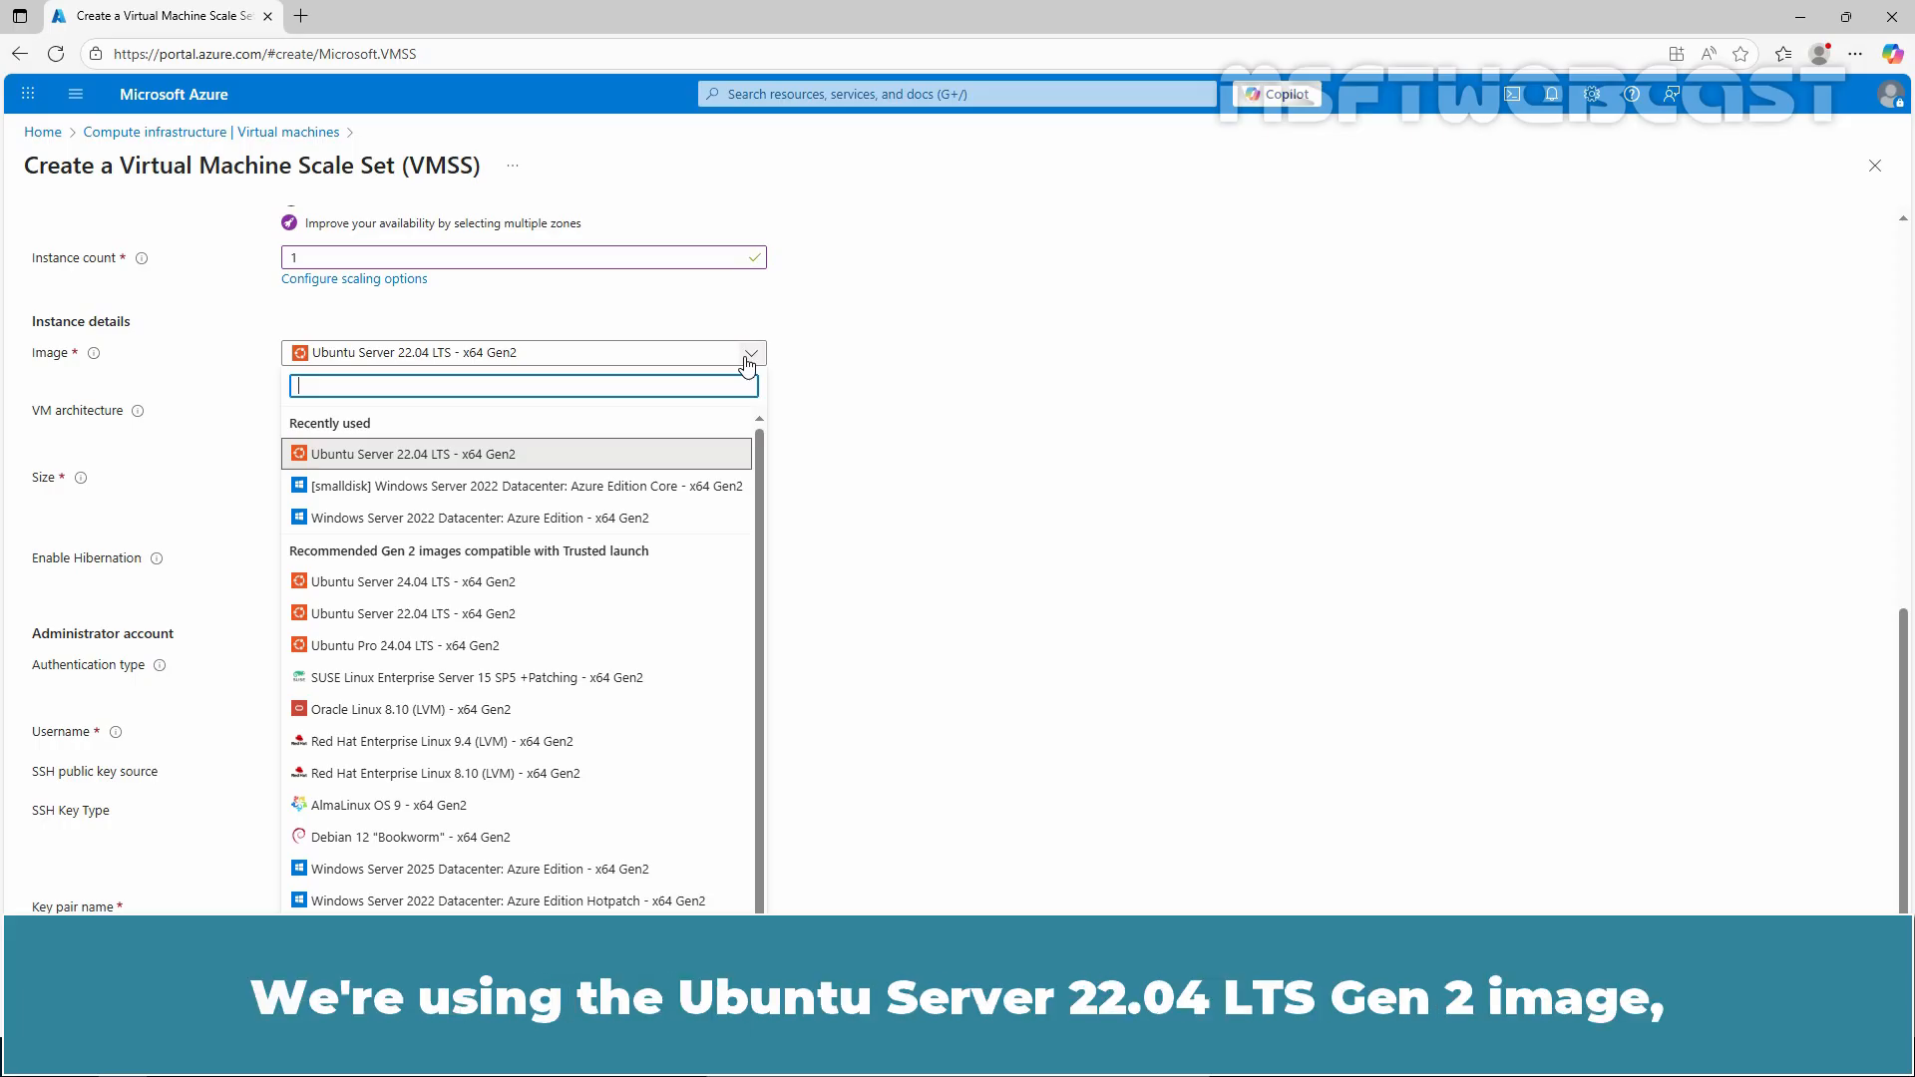
pyautogui.moveTo(612, 469)
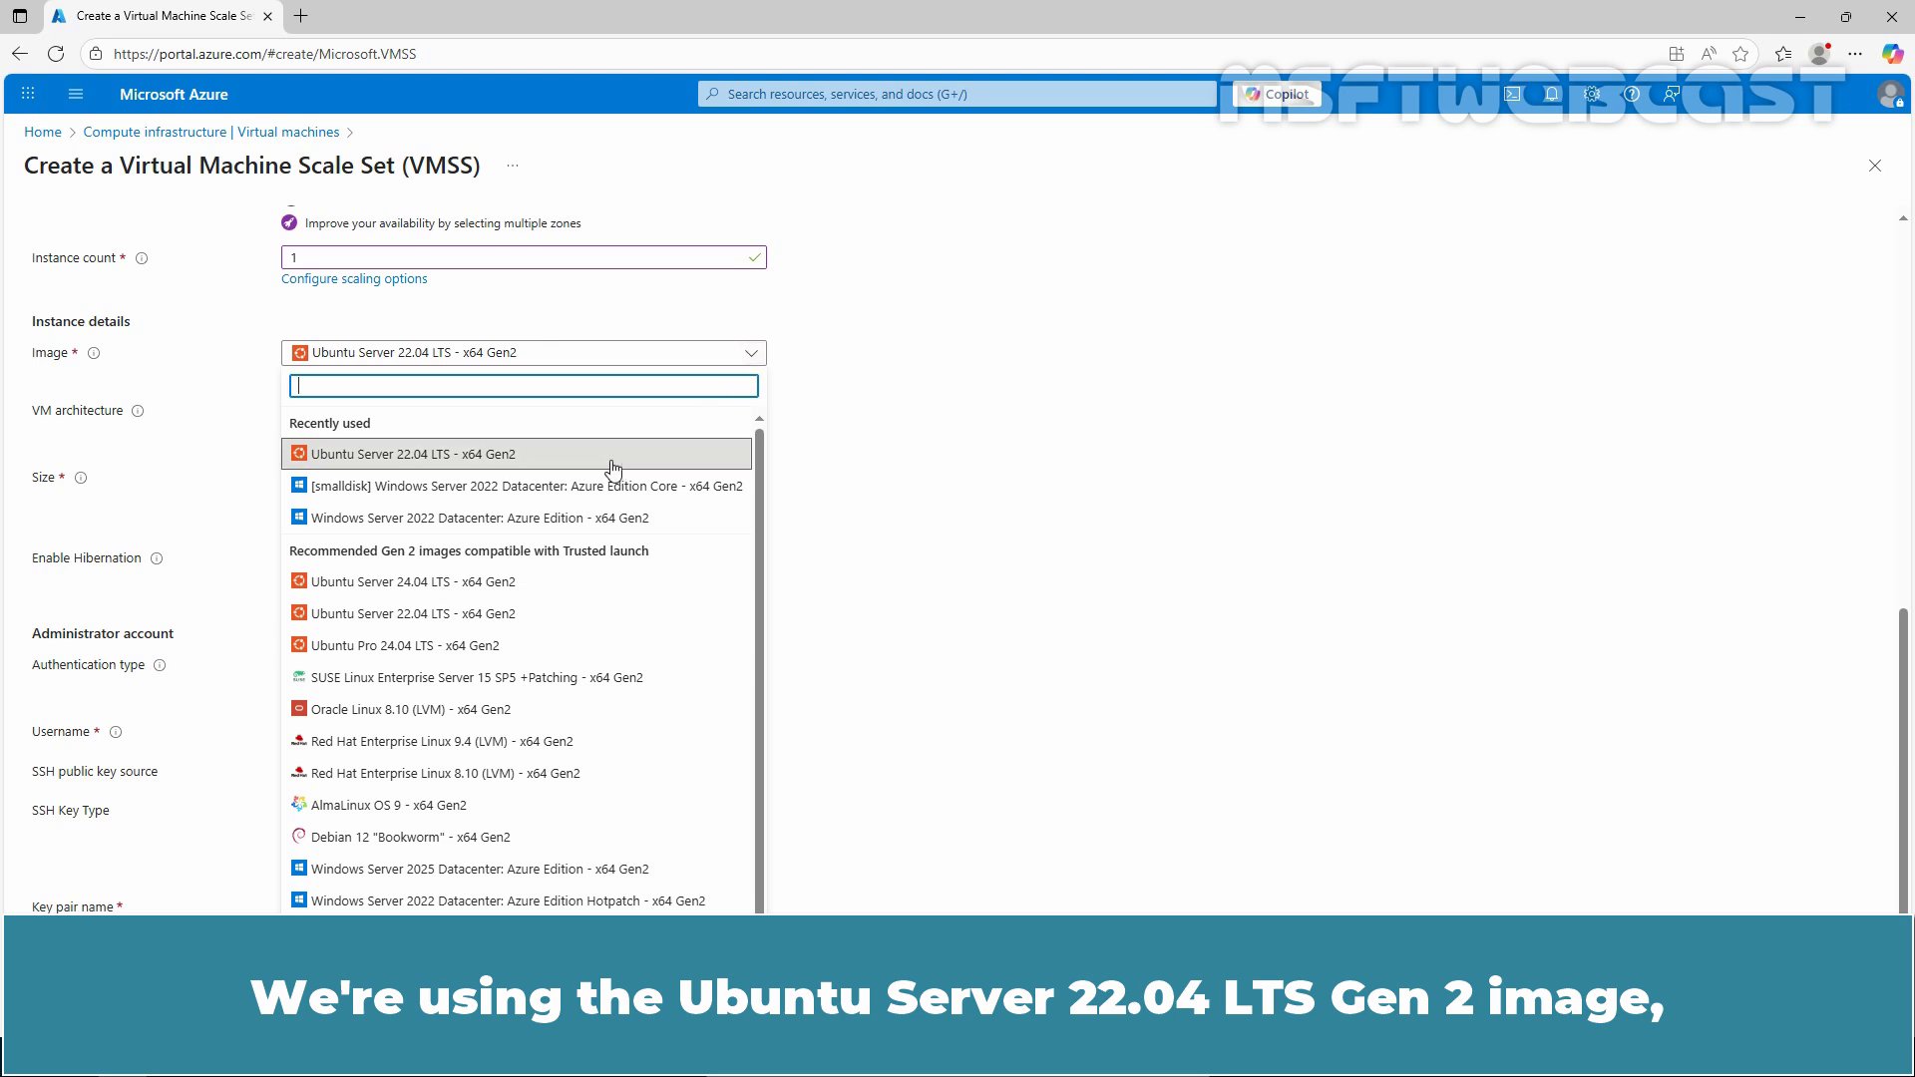
pyautogui.click(409, 453)
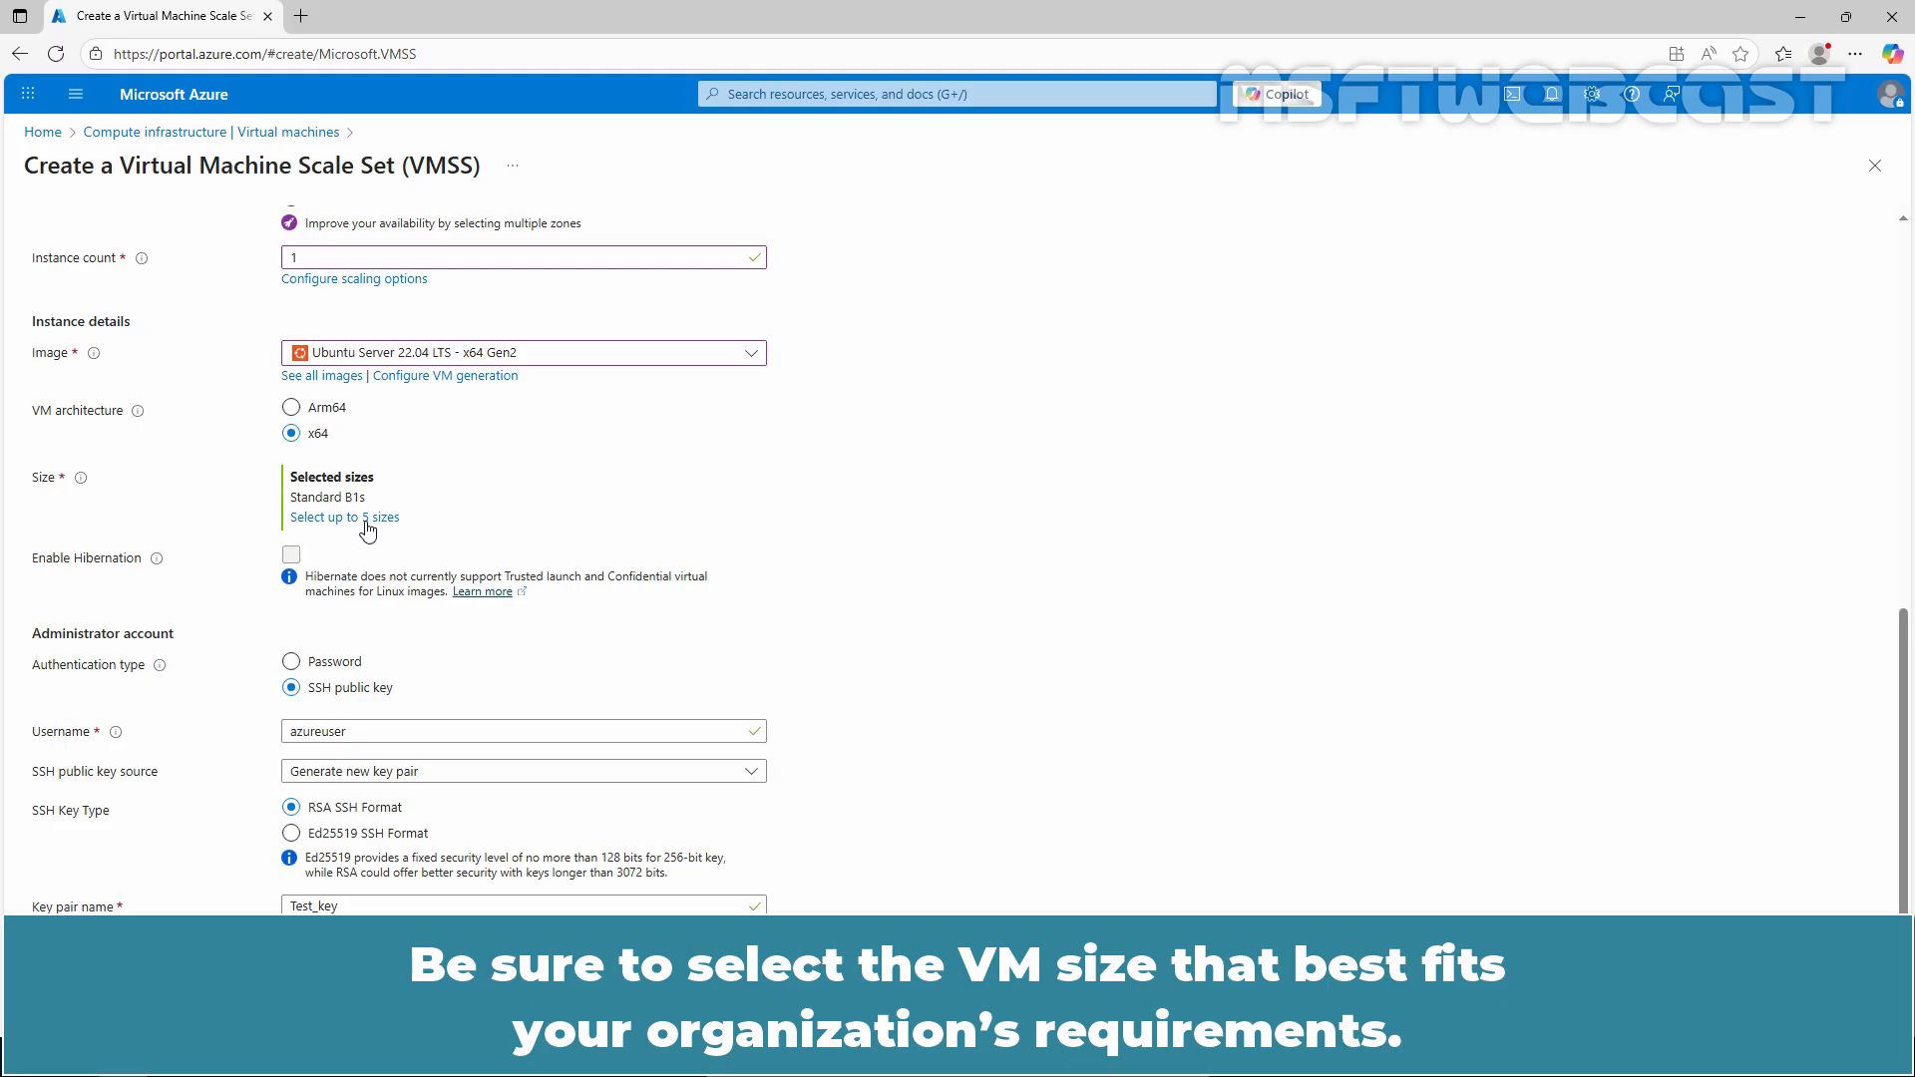
# Use password authentication with username msftadmin and a password, then continue to Spot
pyautogui.click(292, 758)
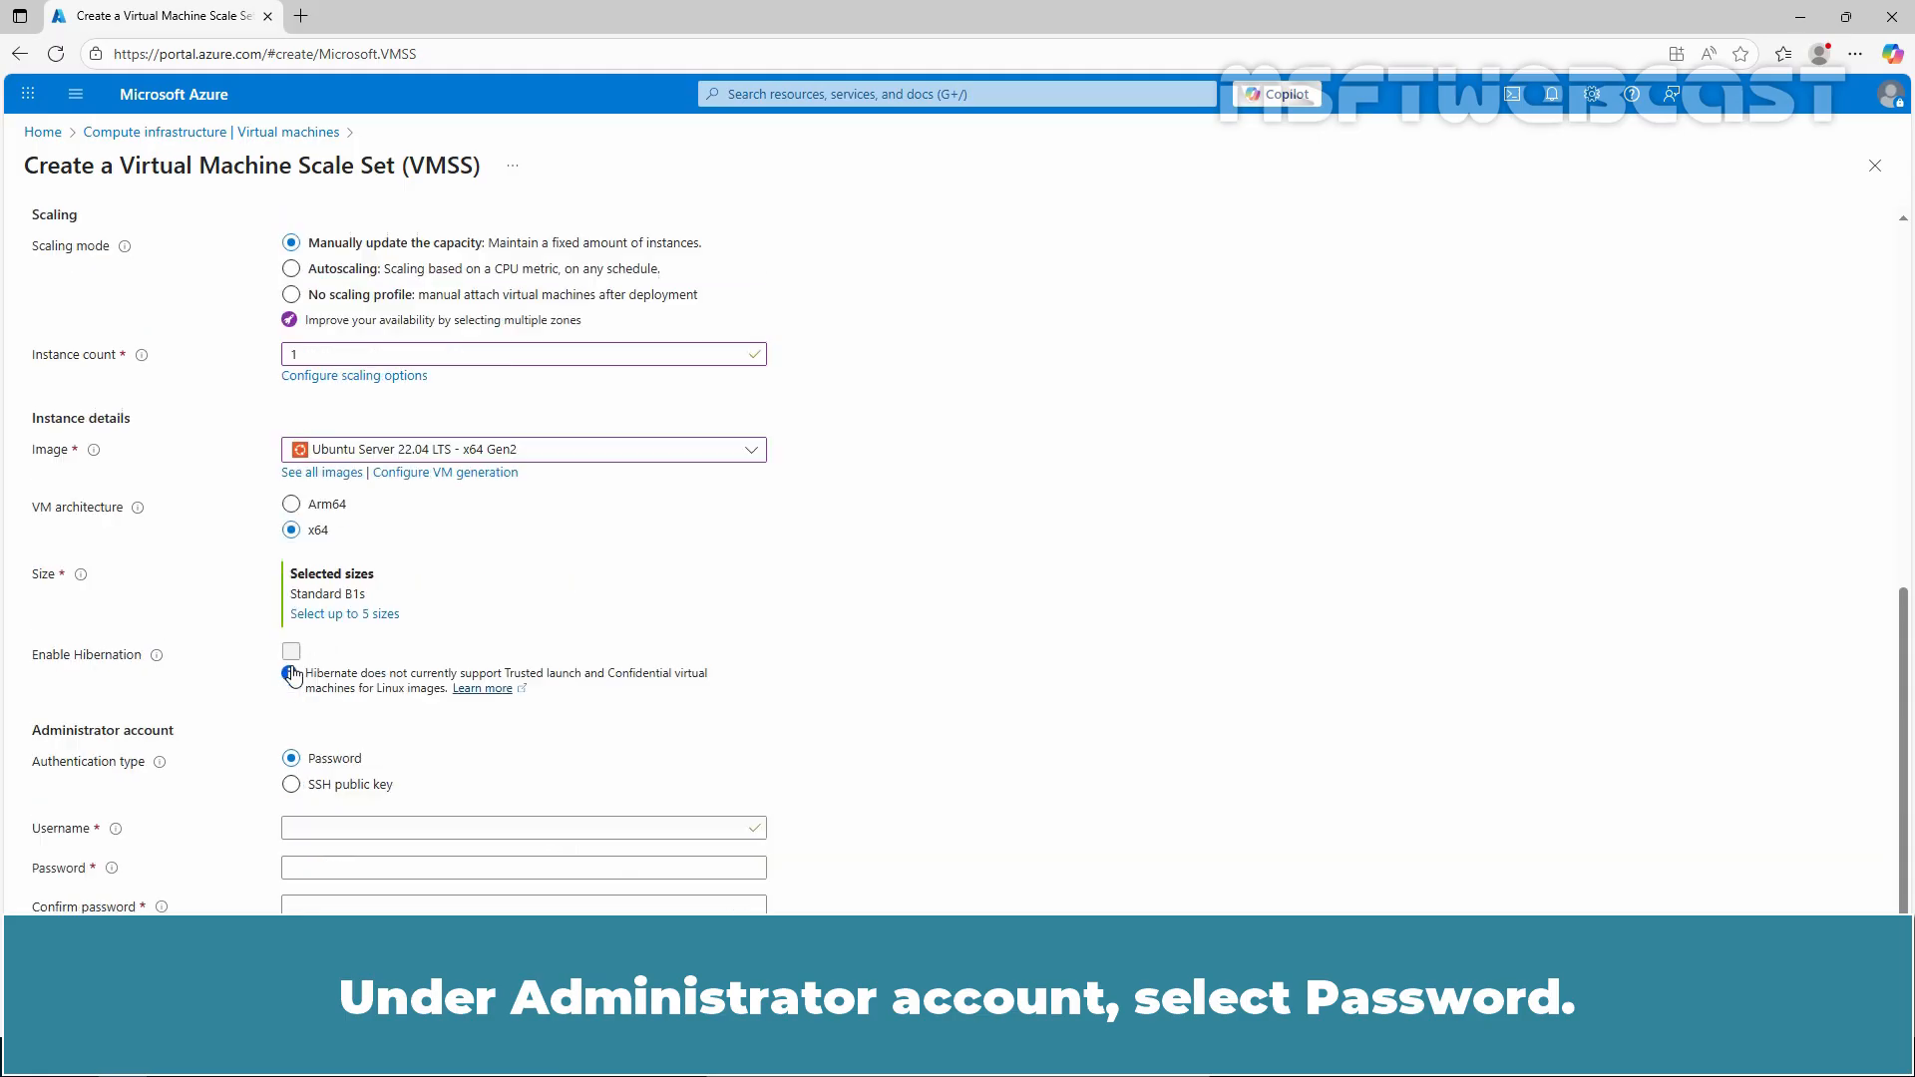
pyautogui.click(523, 748)
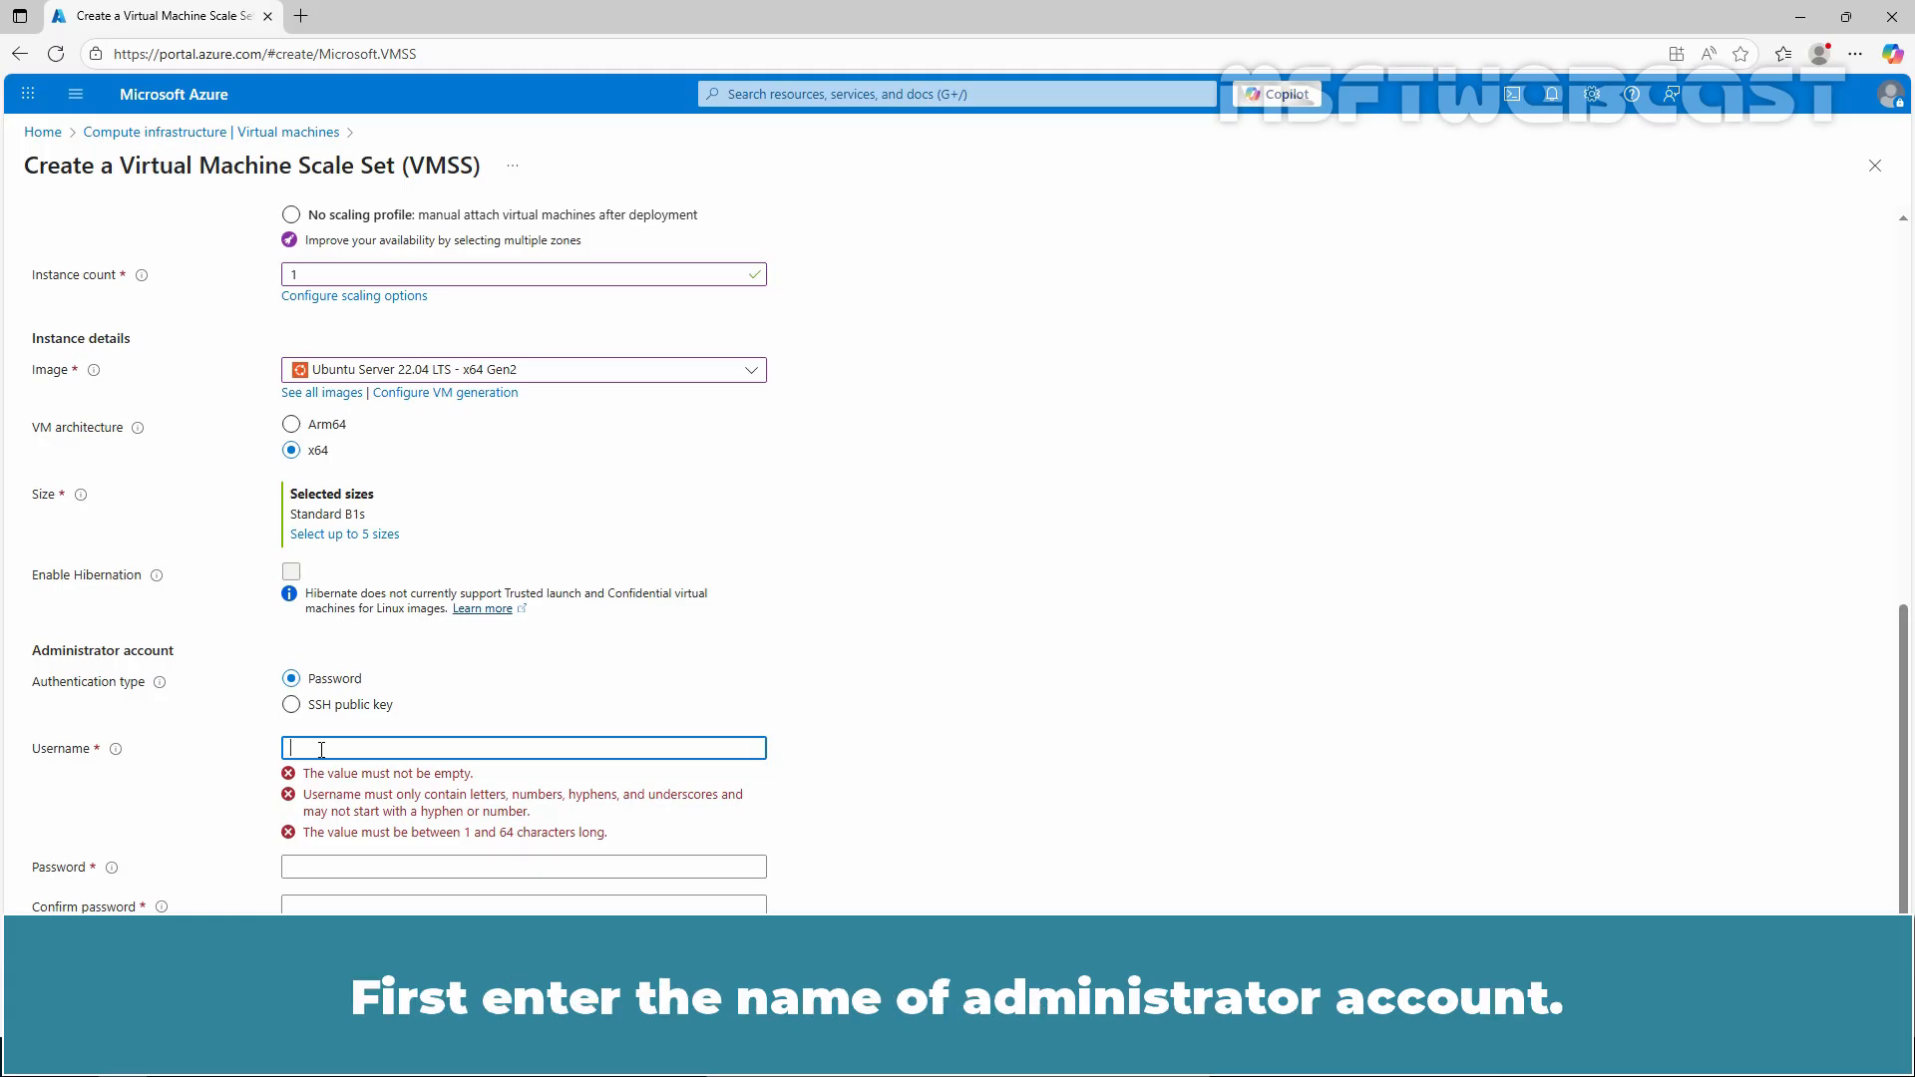
pyautogui.write('msftadmin')
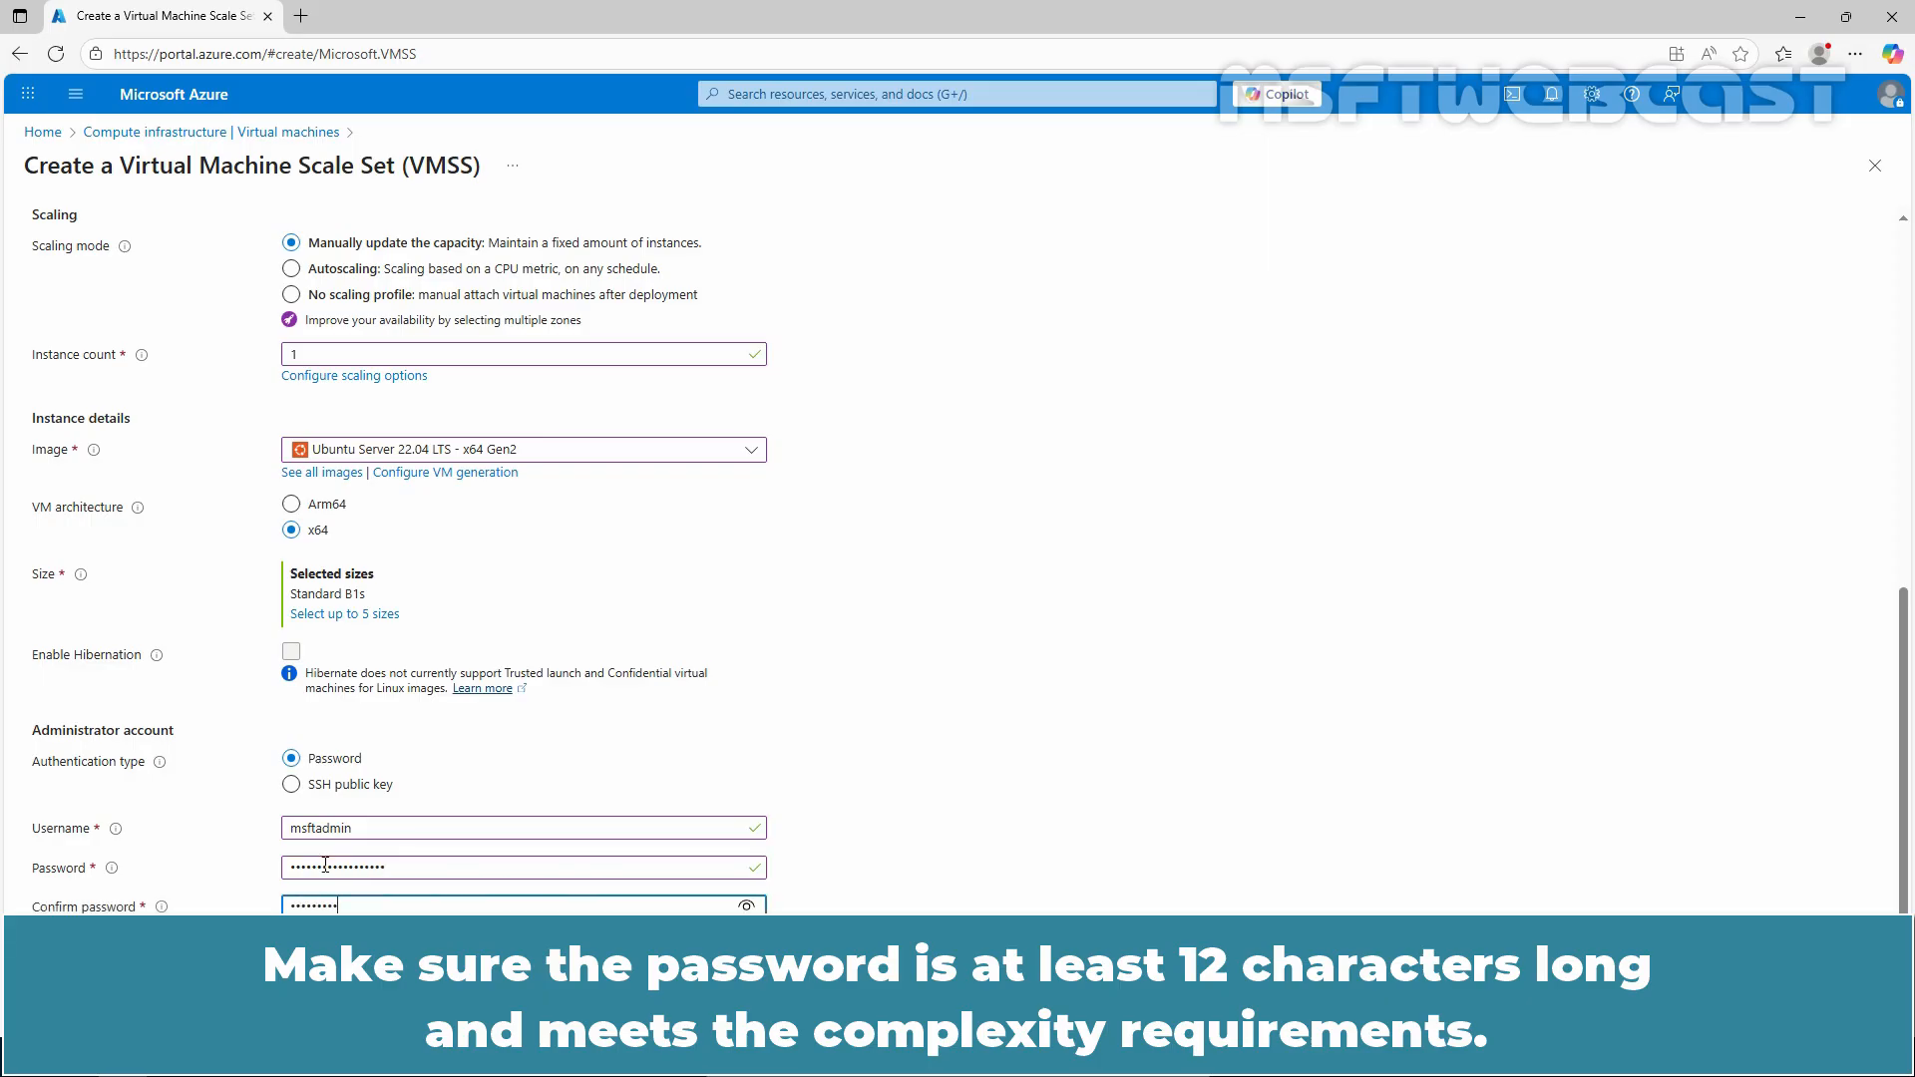
pyautogui.write('password')
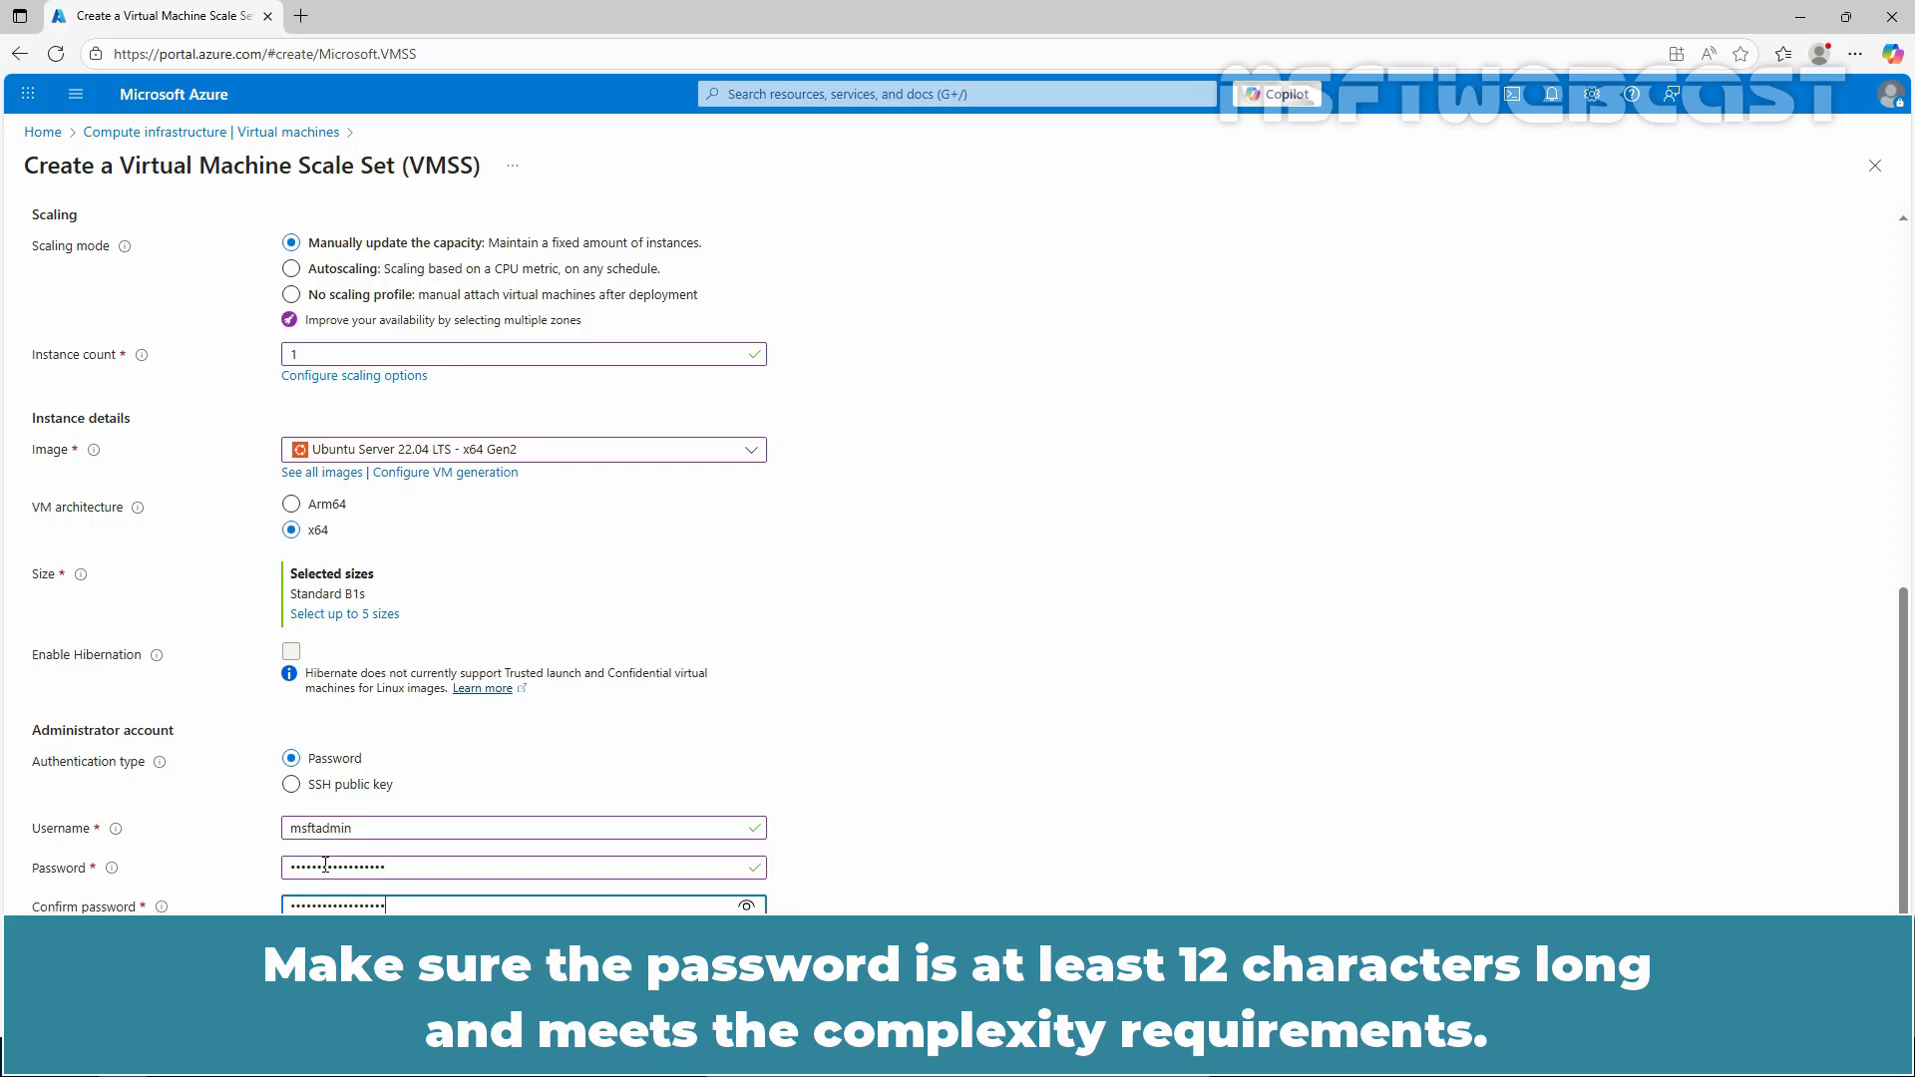
pyautogui.click(194, 995)
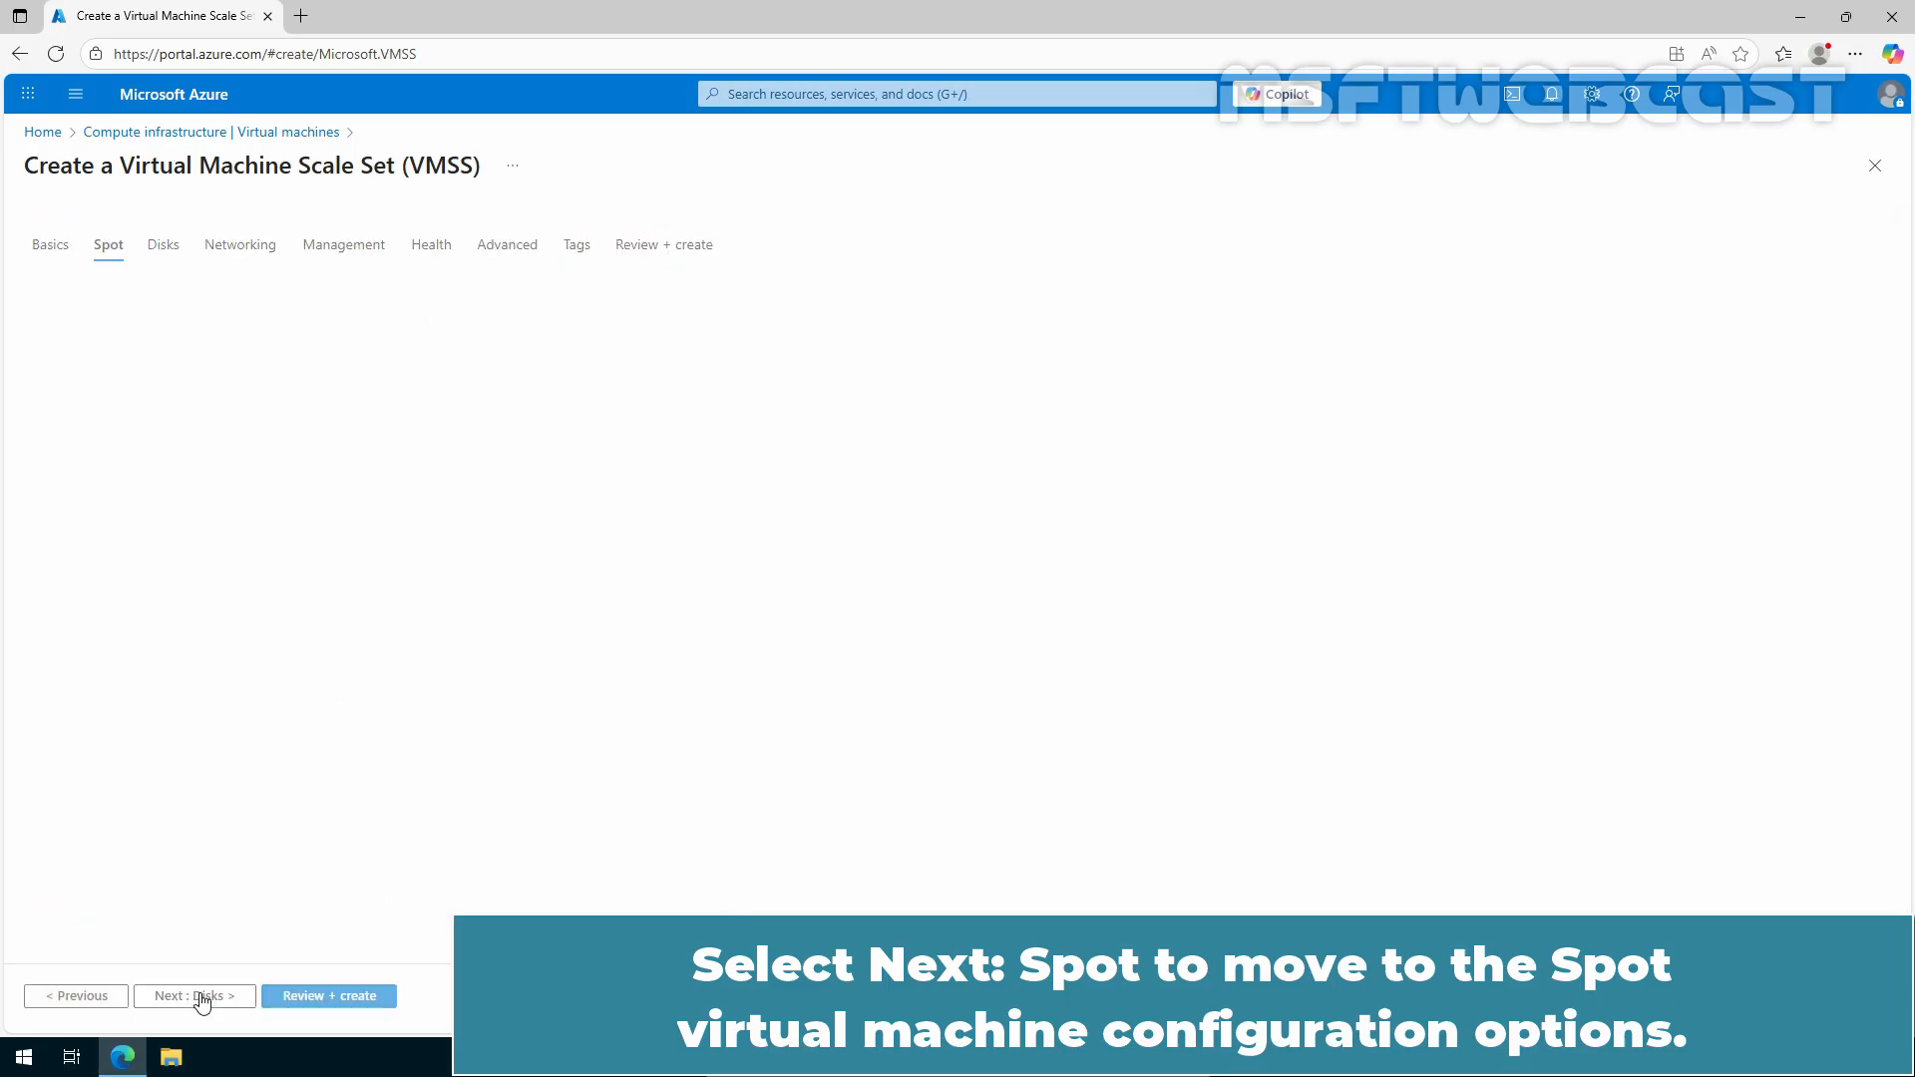
# Leave Spot off and advance through to the Disks settings
pyautogui.click(194, 995)
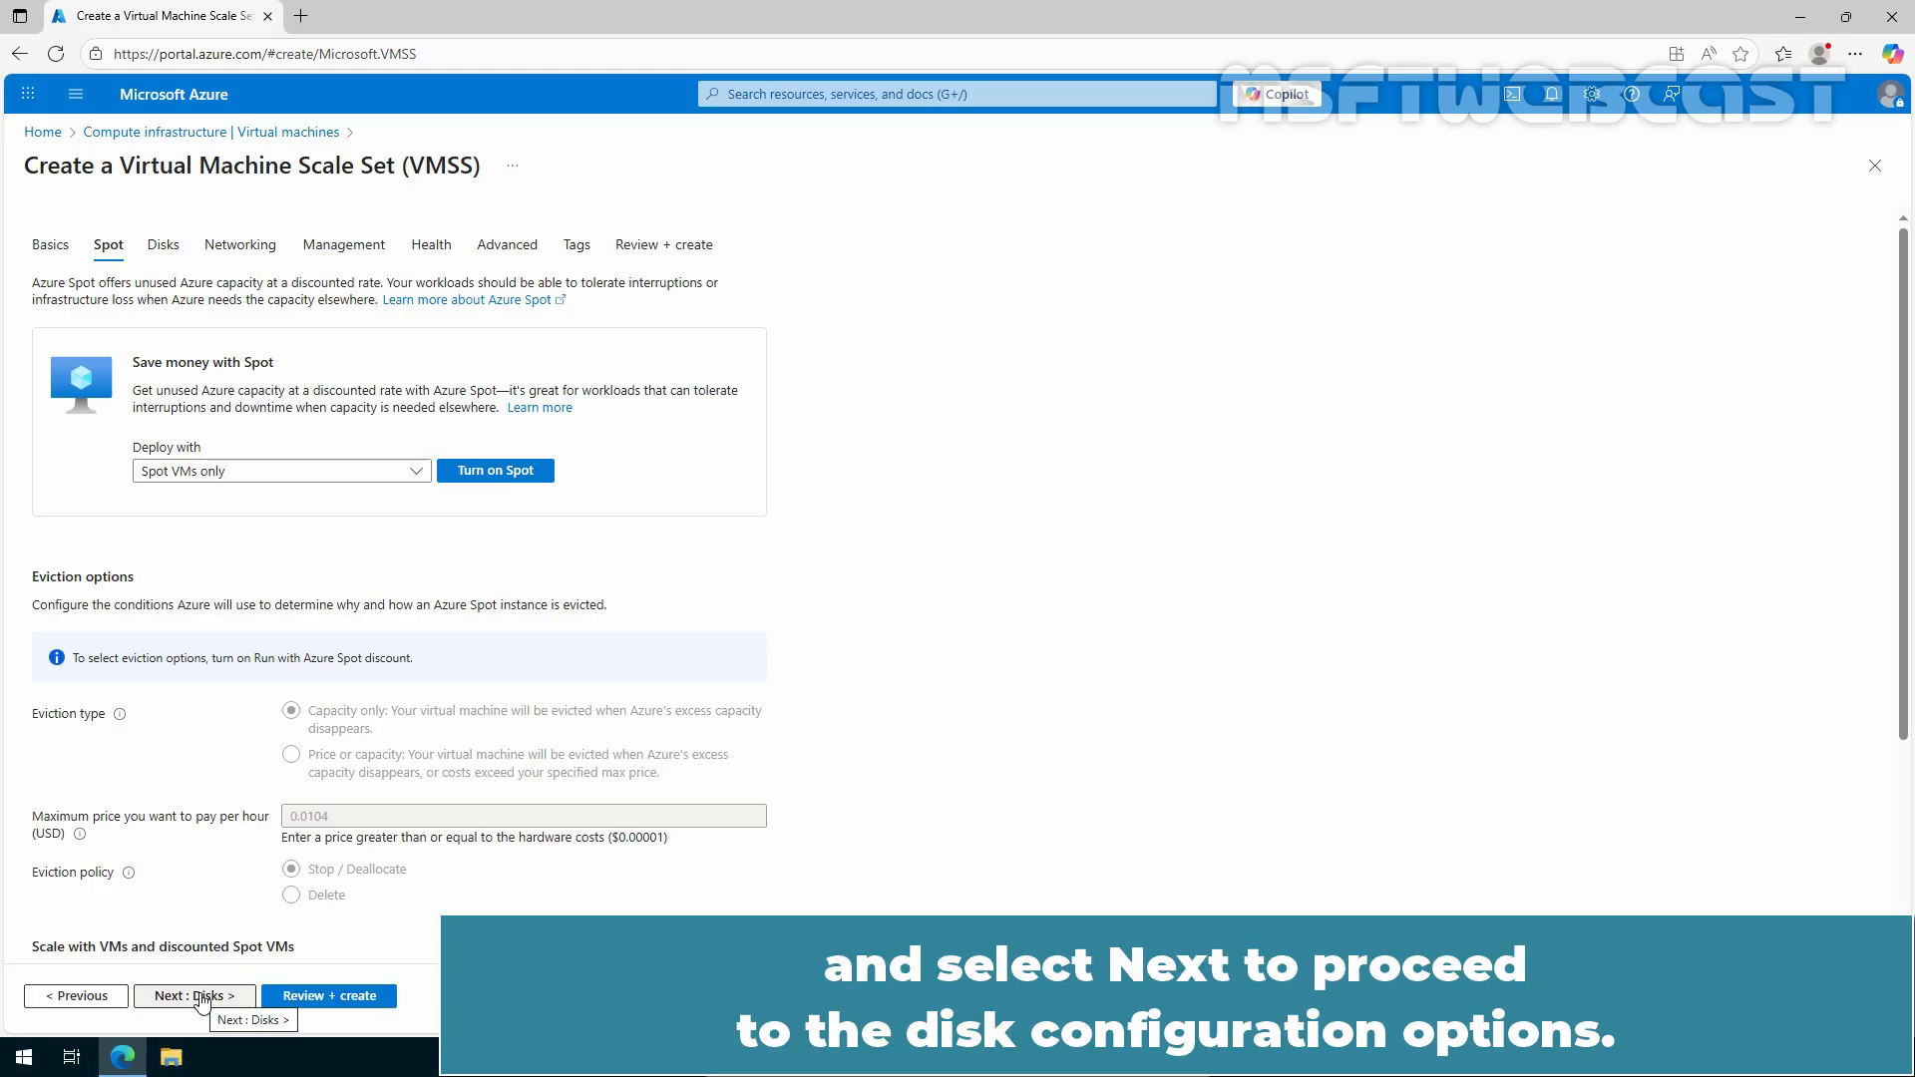
pyautogui.click(191, 995)
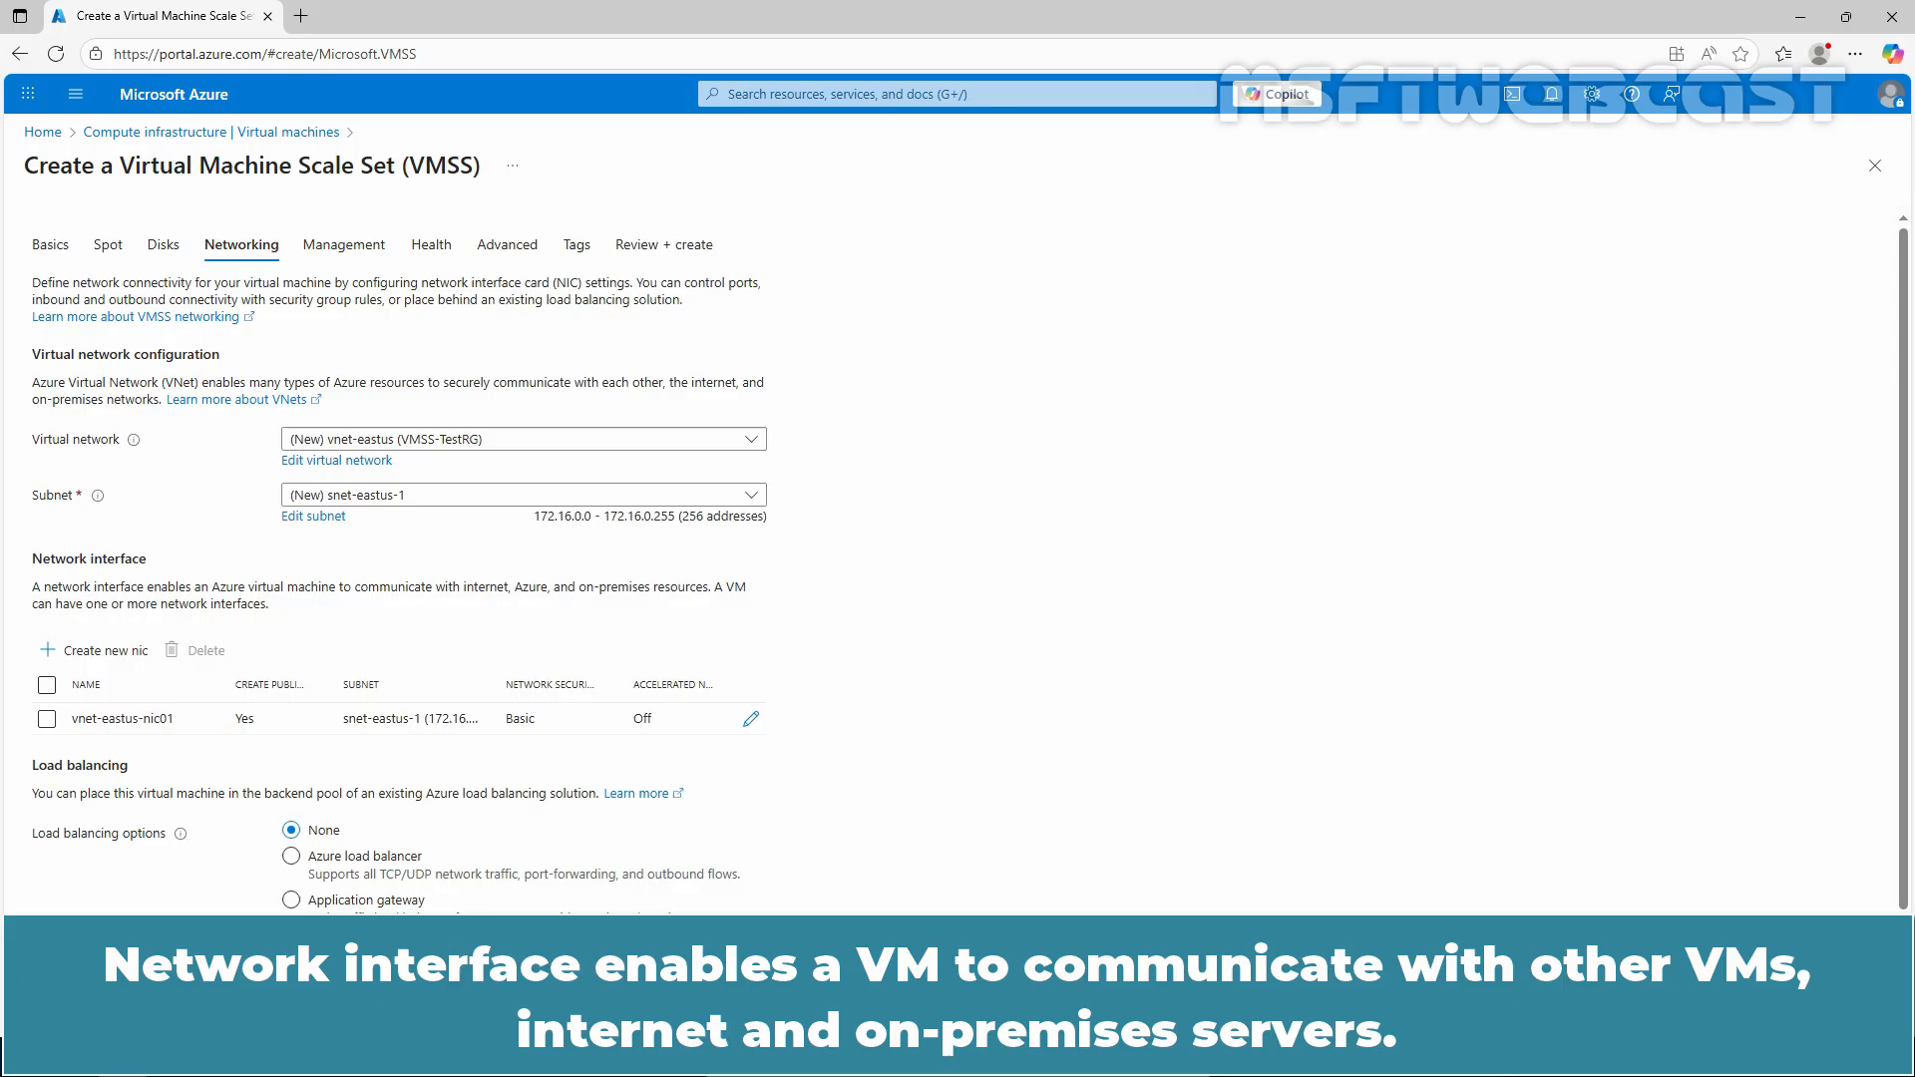
pyautogui.moveTo(489, 730)
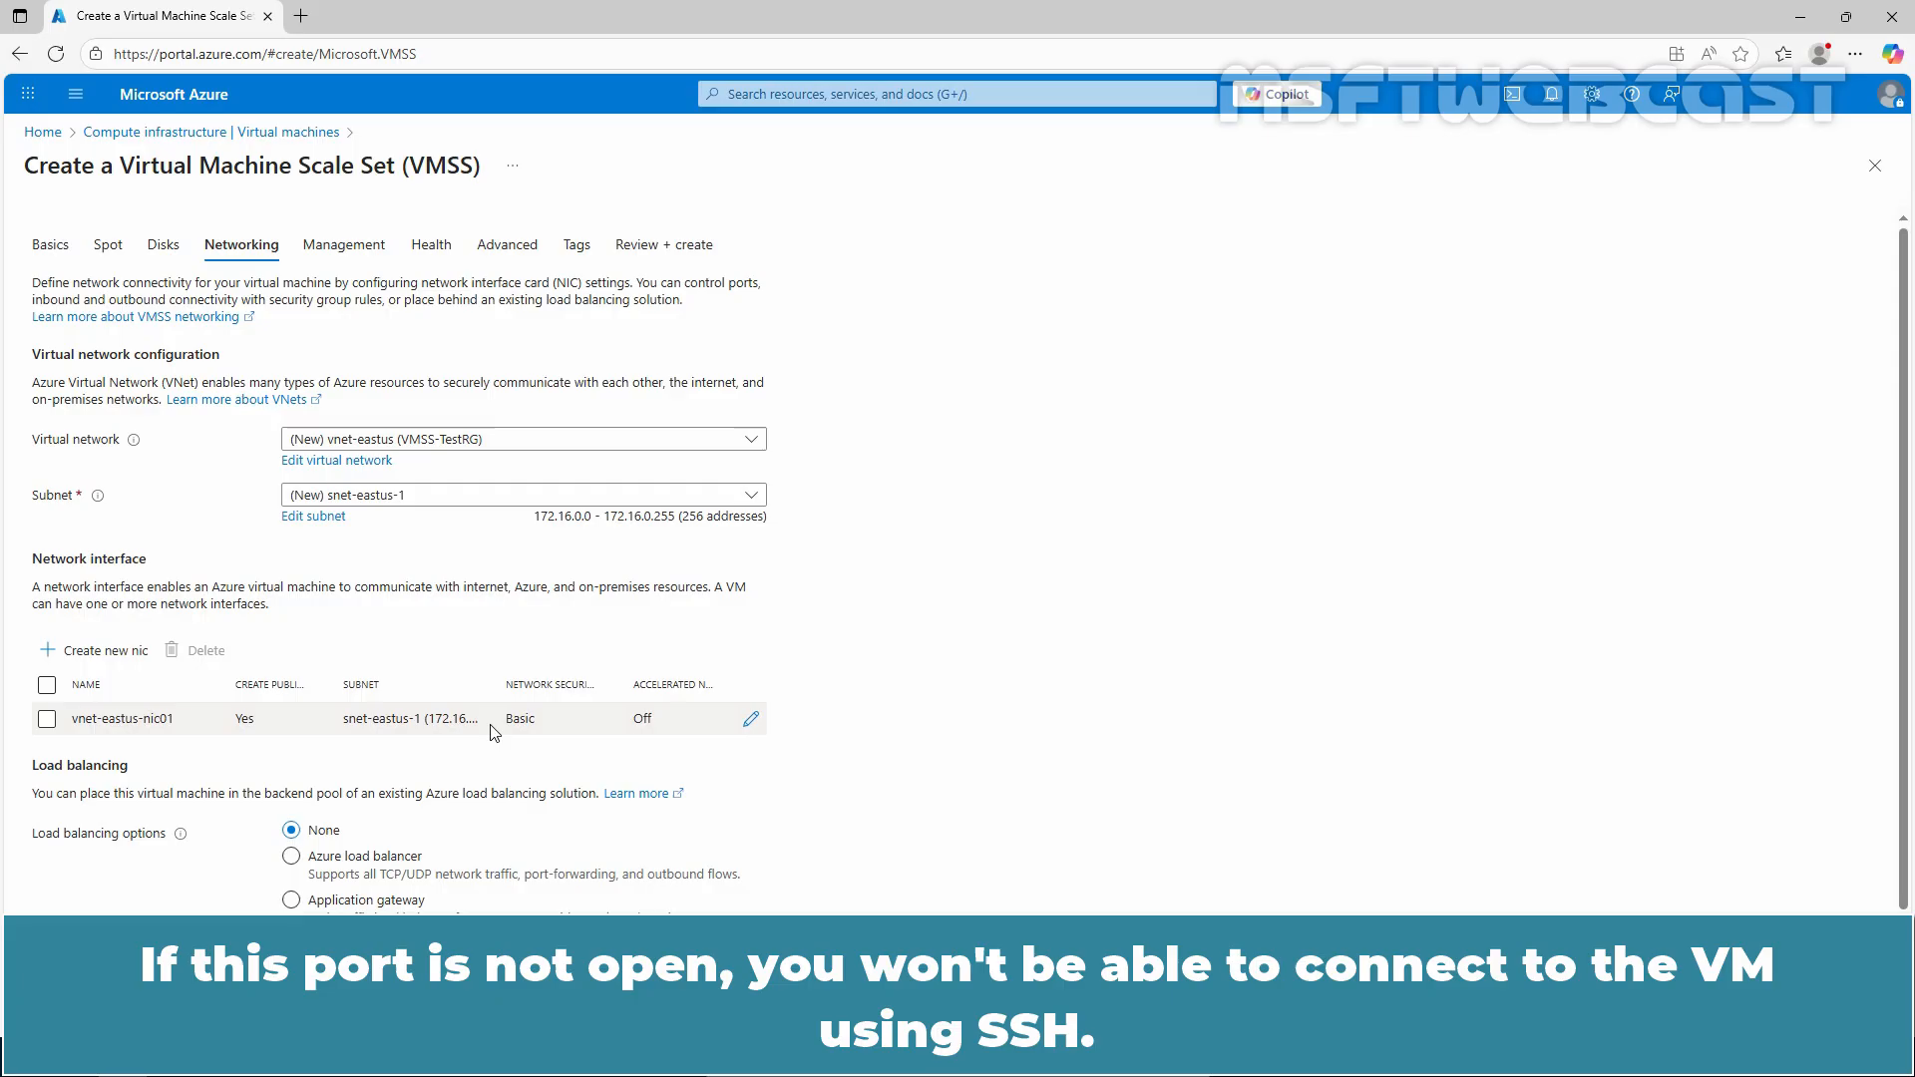
pyautogui.moveTo(660, 770)
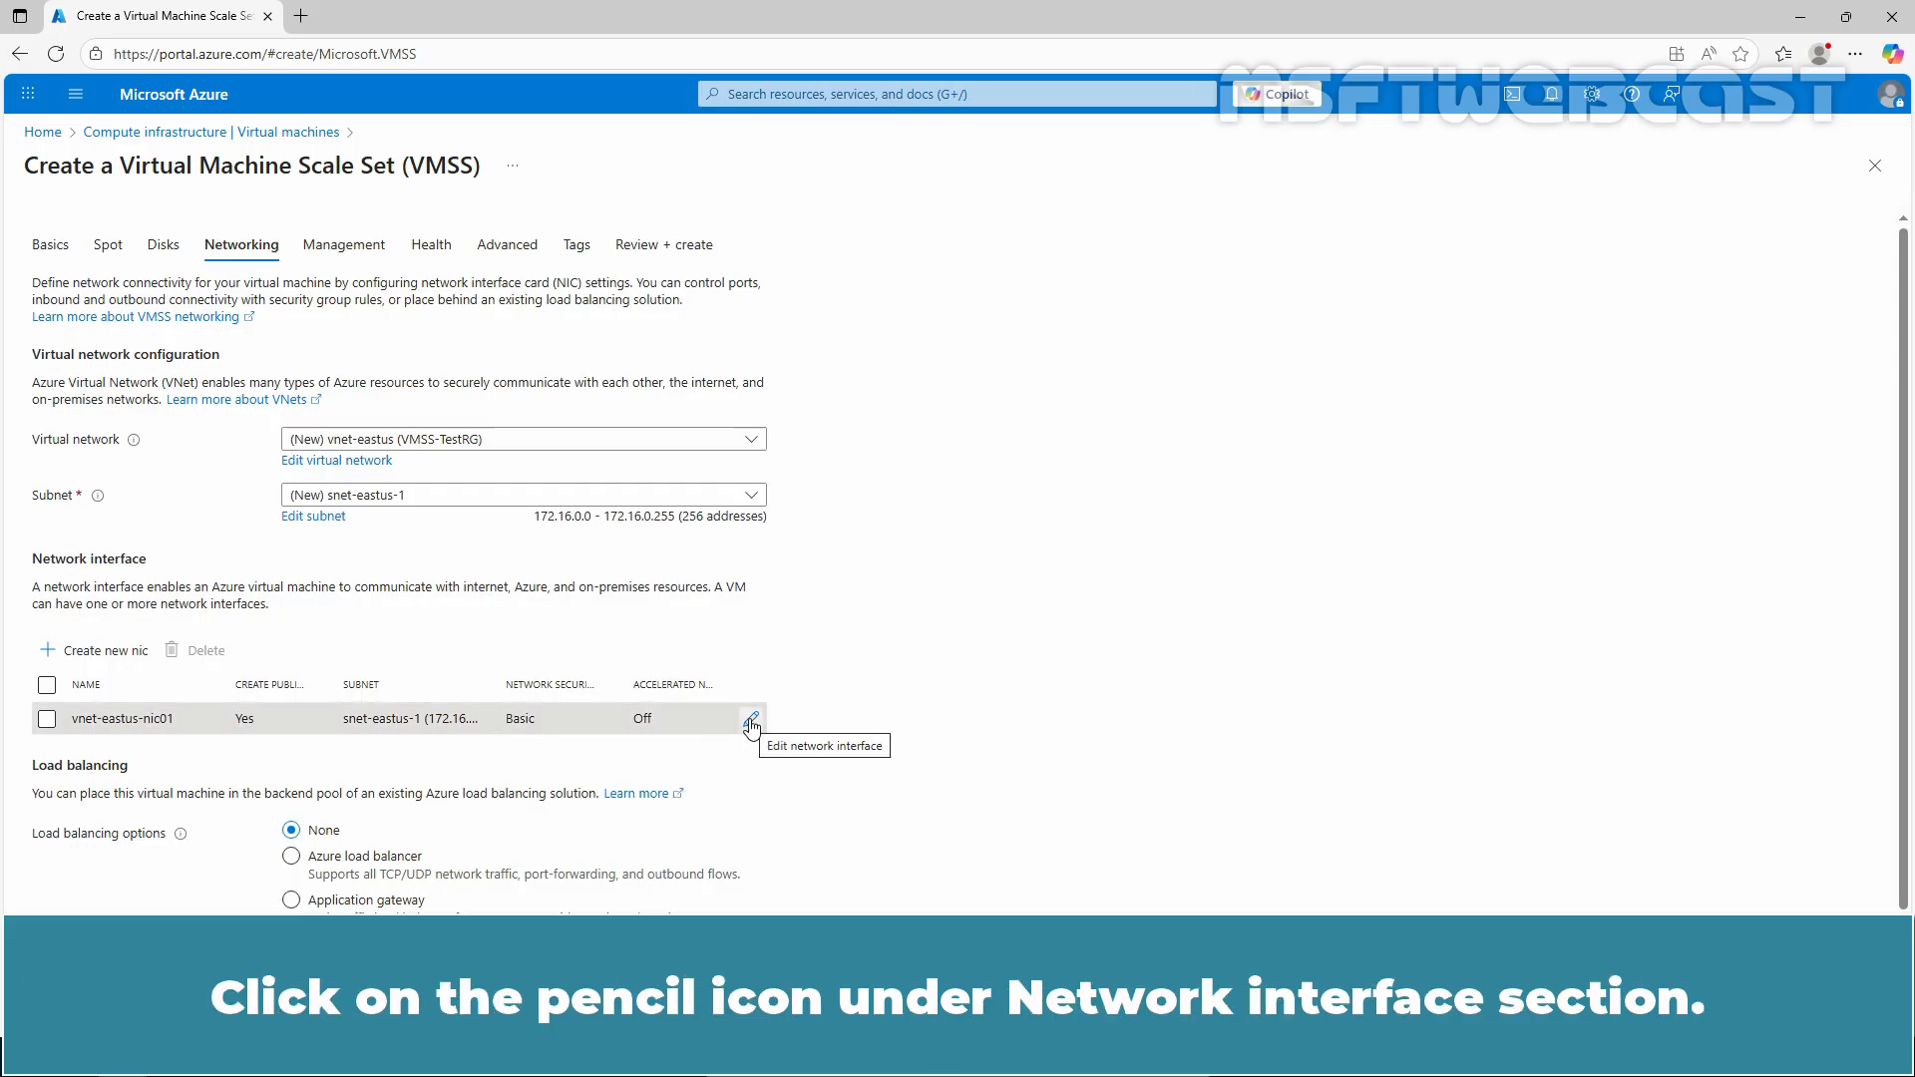
# Allow inbound HTTP (80) and SSH (22) on the network interface and save it with OK
pyautogui.click(752, 719)
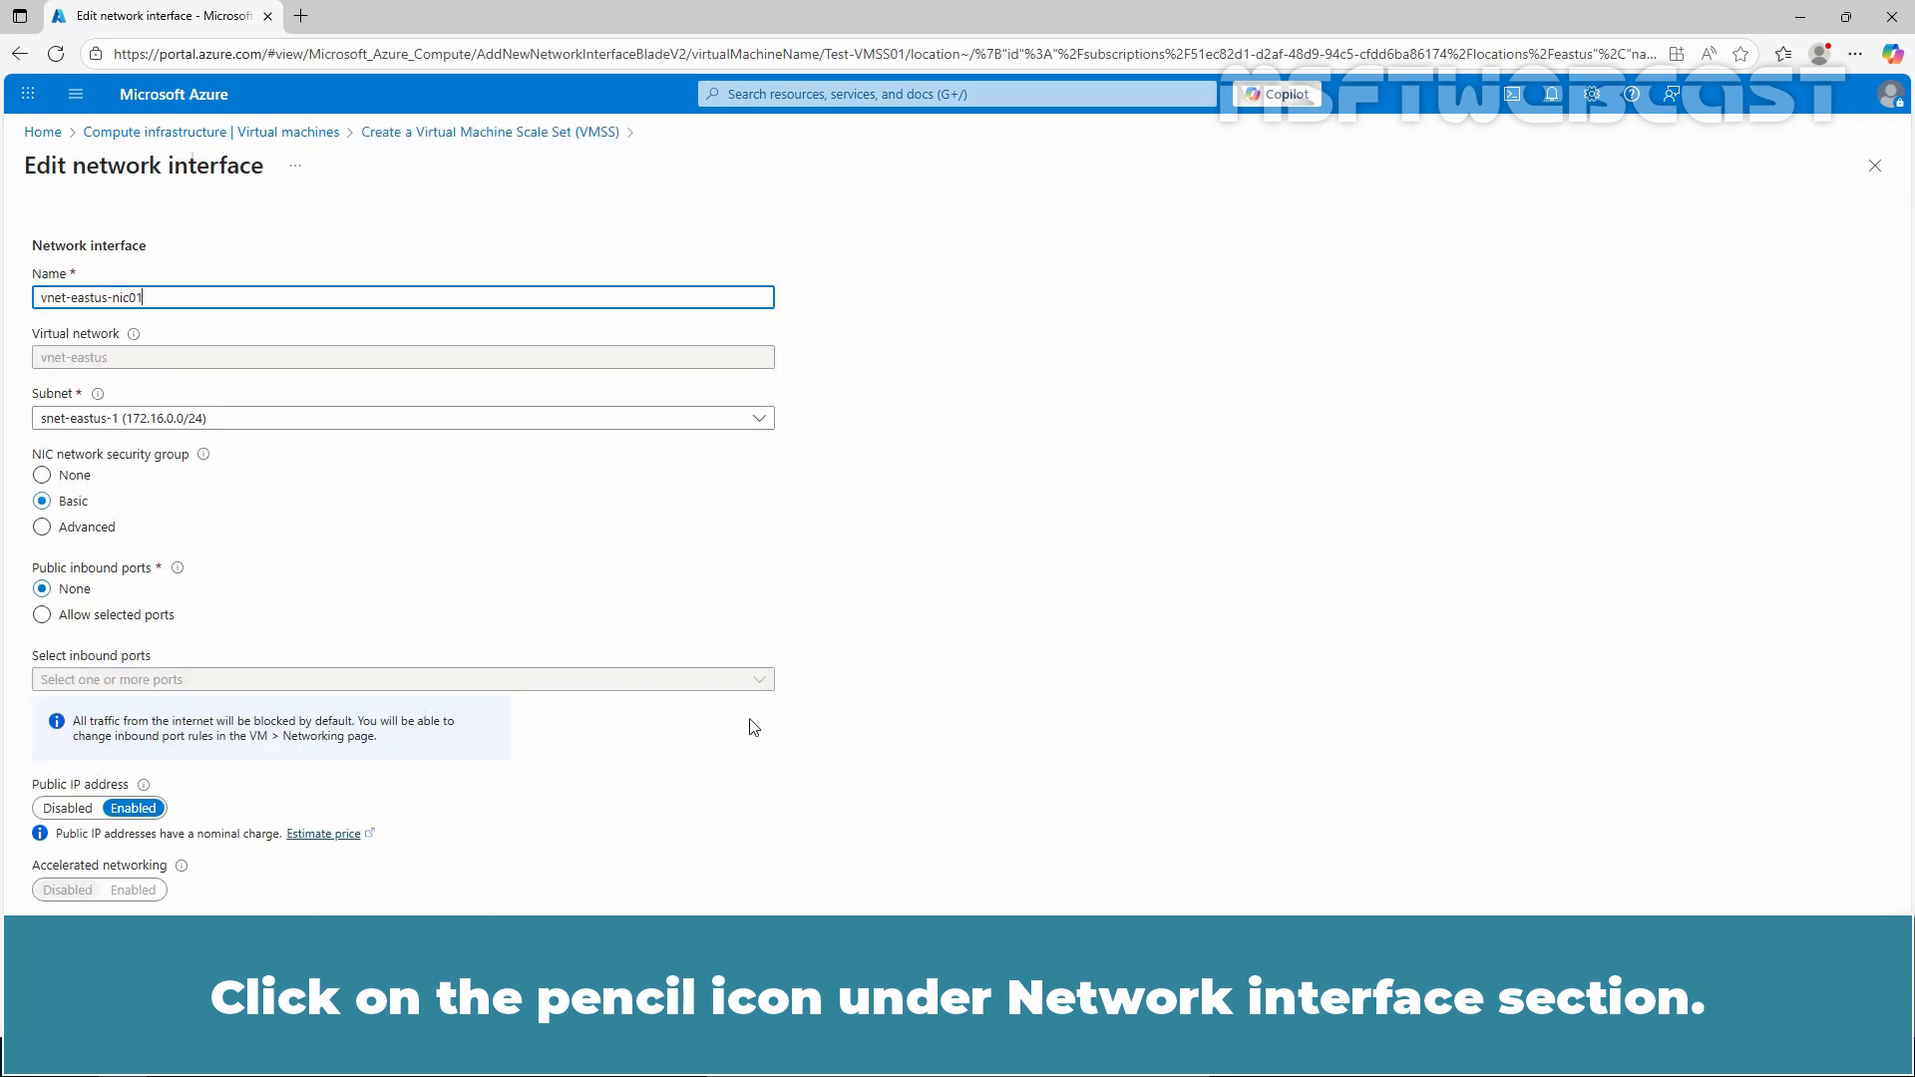
pyautogui.click(41, 614)
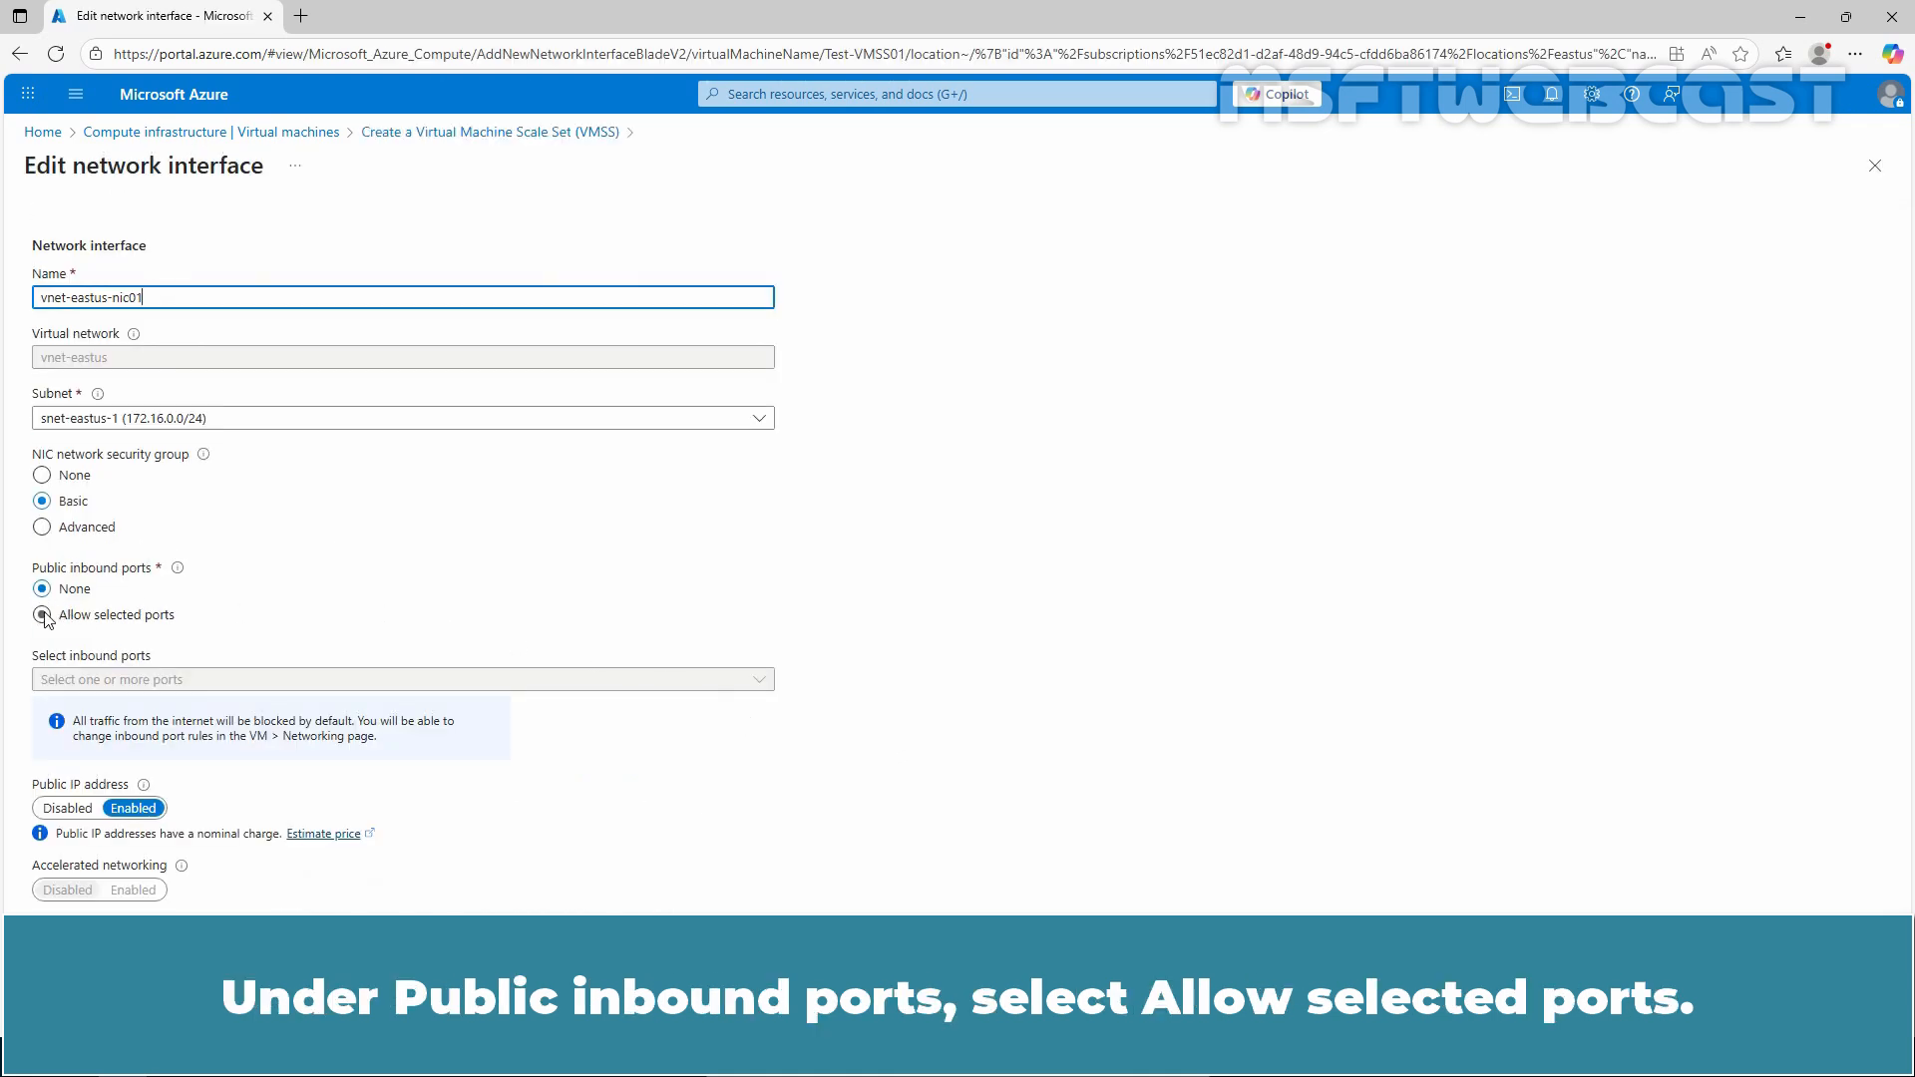
pyautogui.click(42, 614)
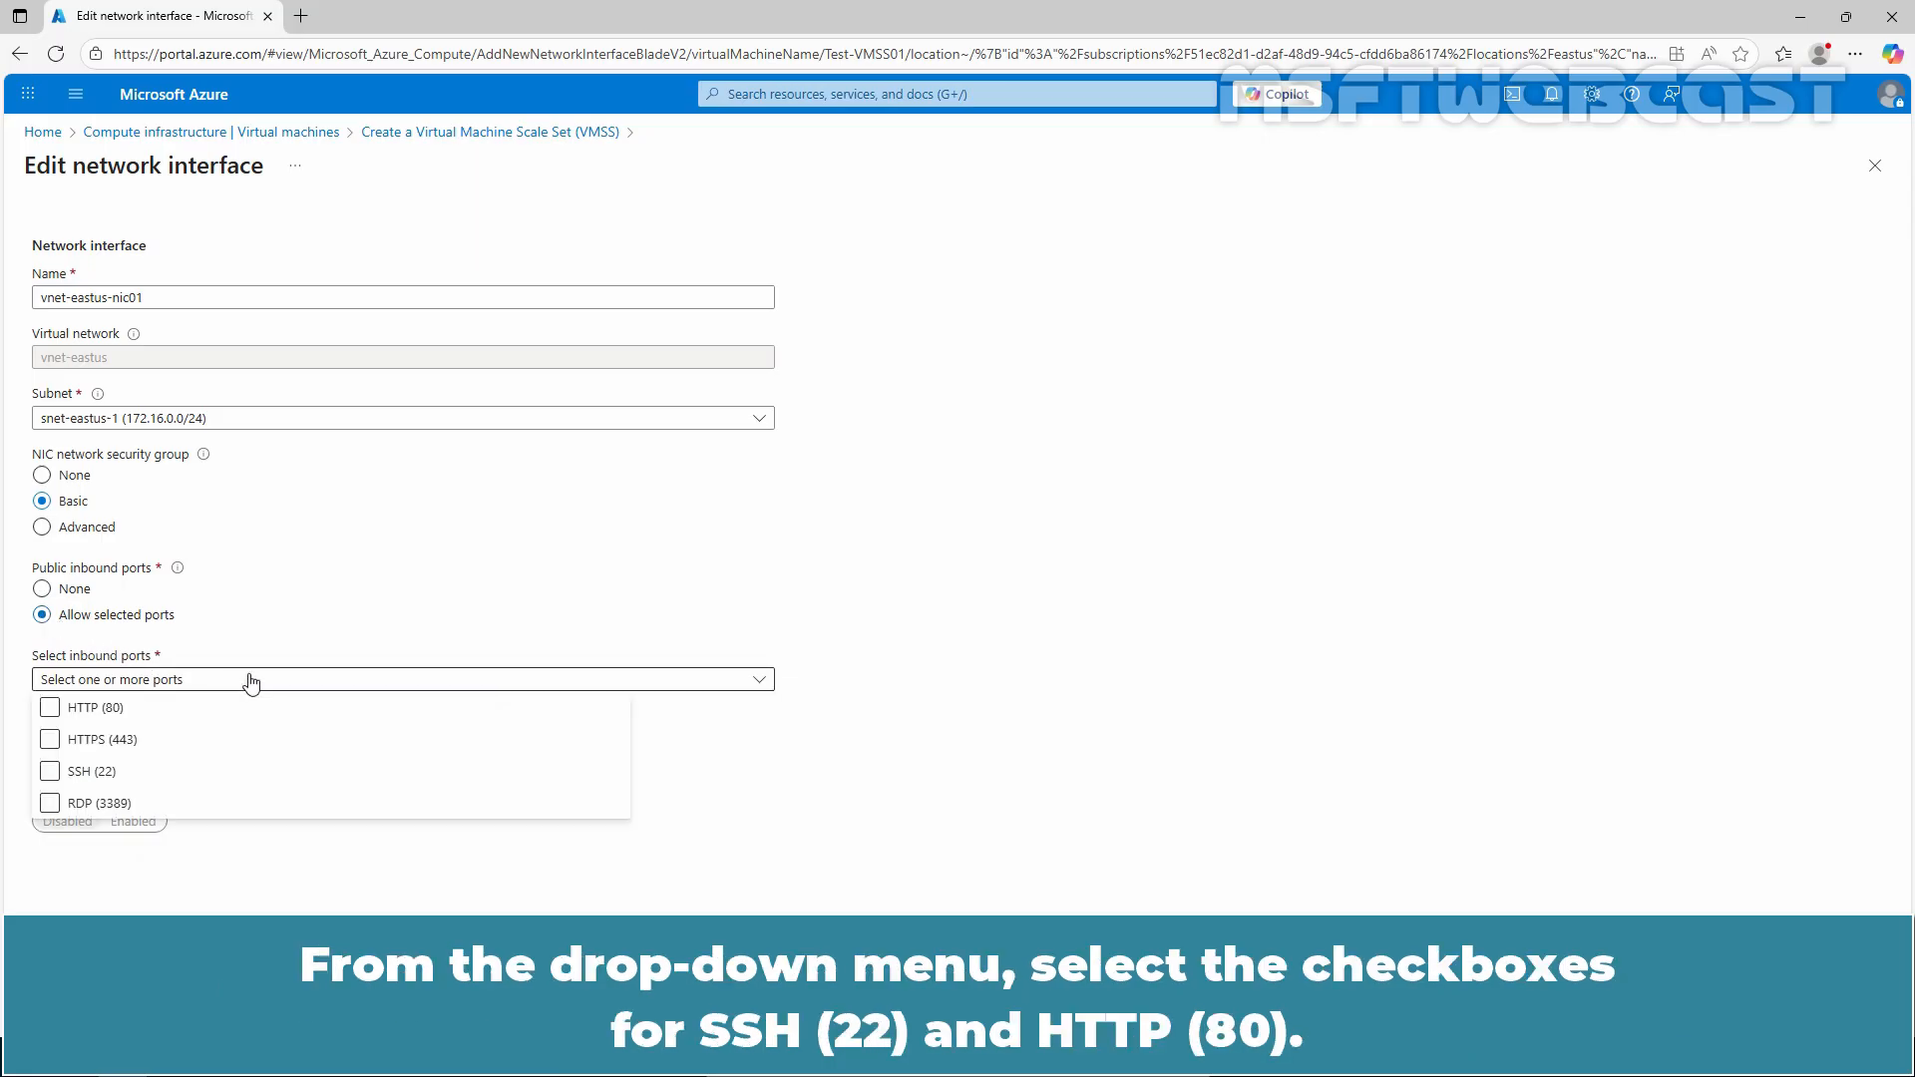
pyautogui.click(48, 706)
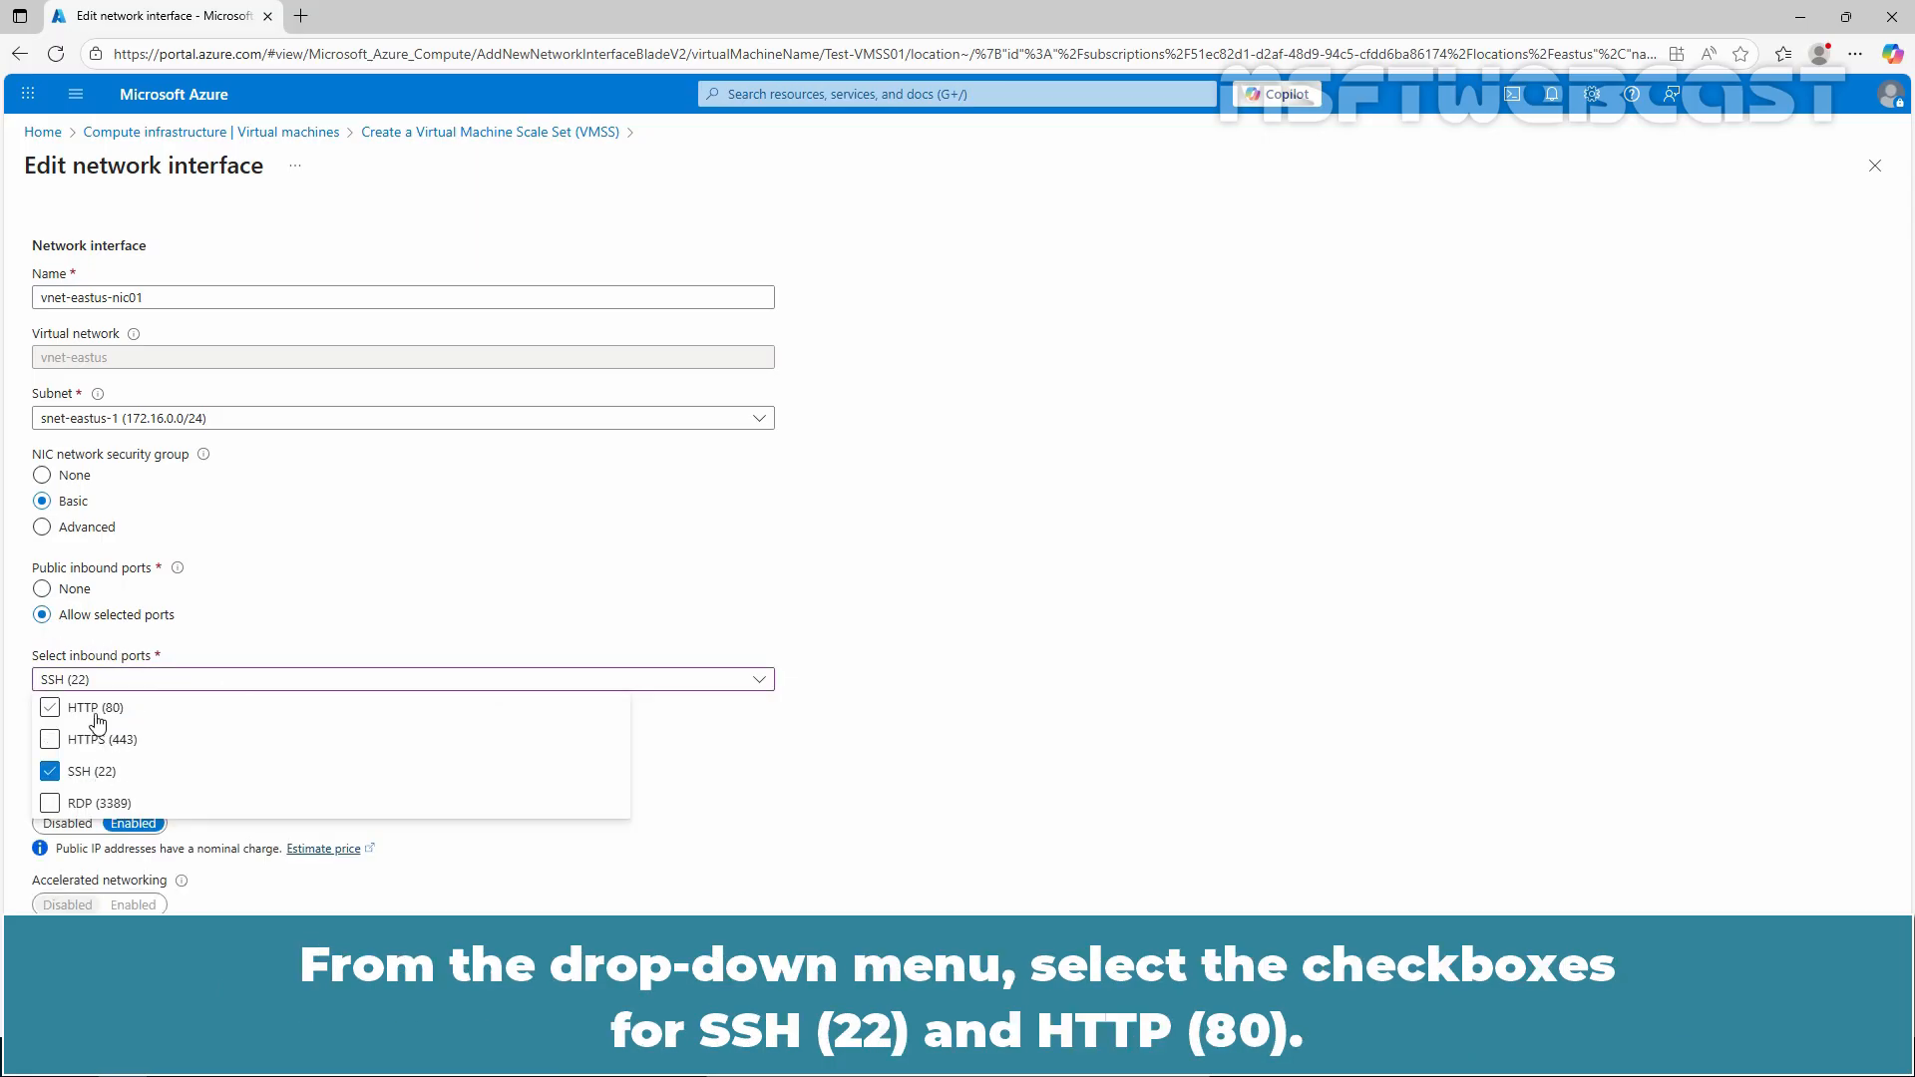
pyautogui.click(47, 706)
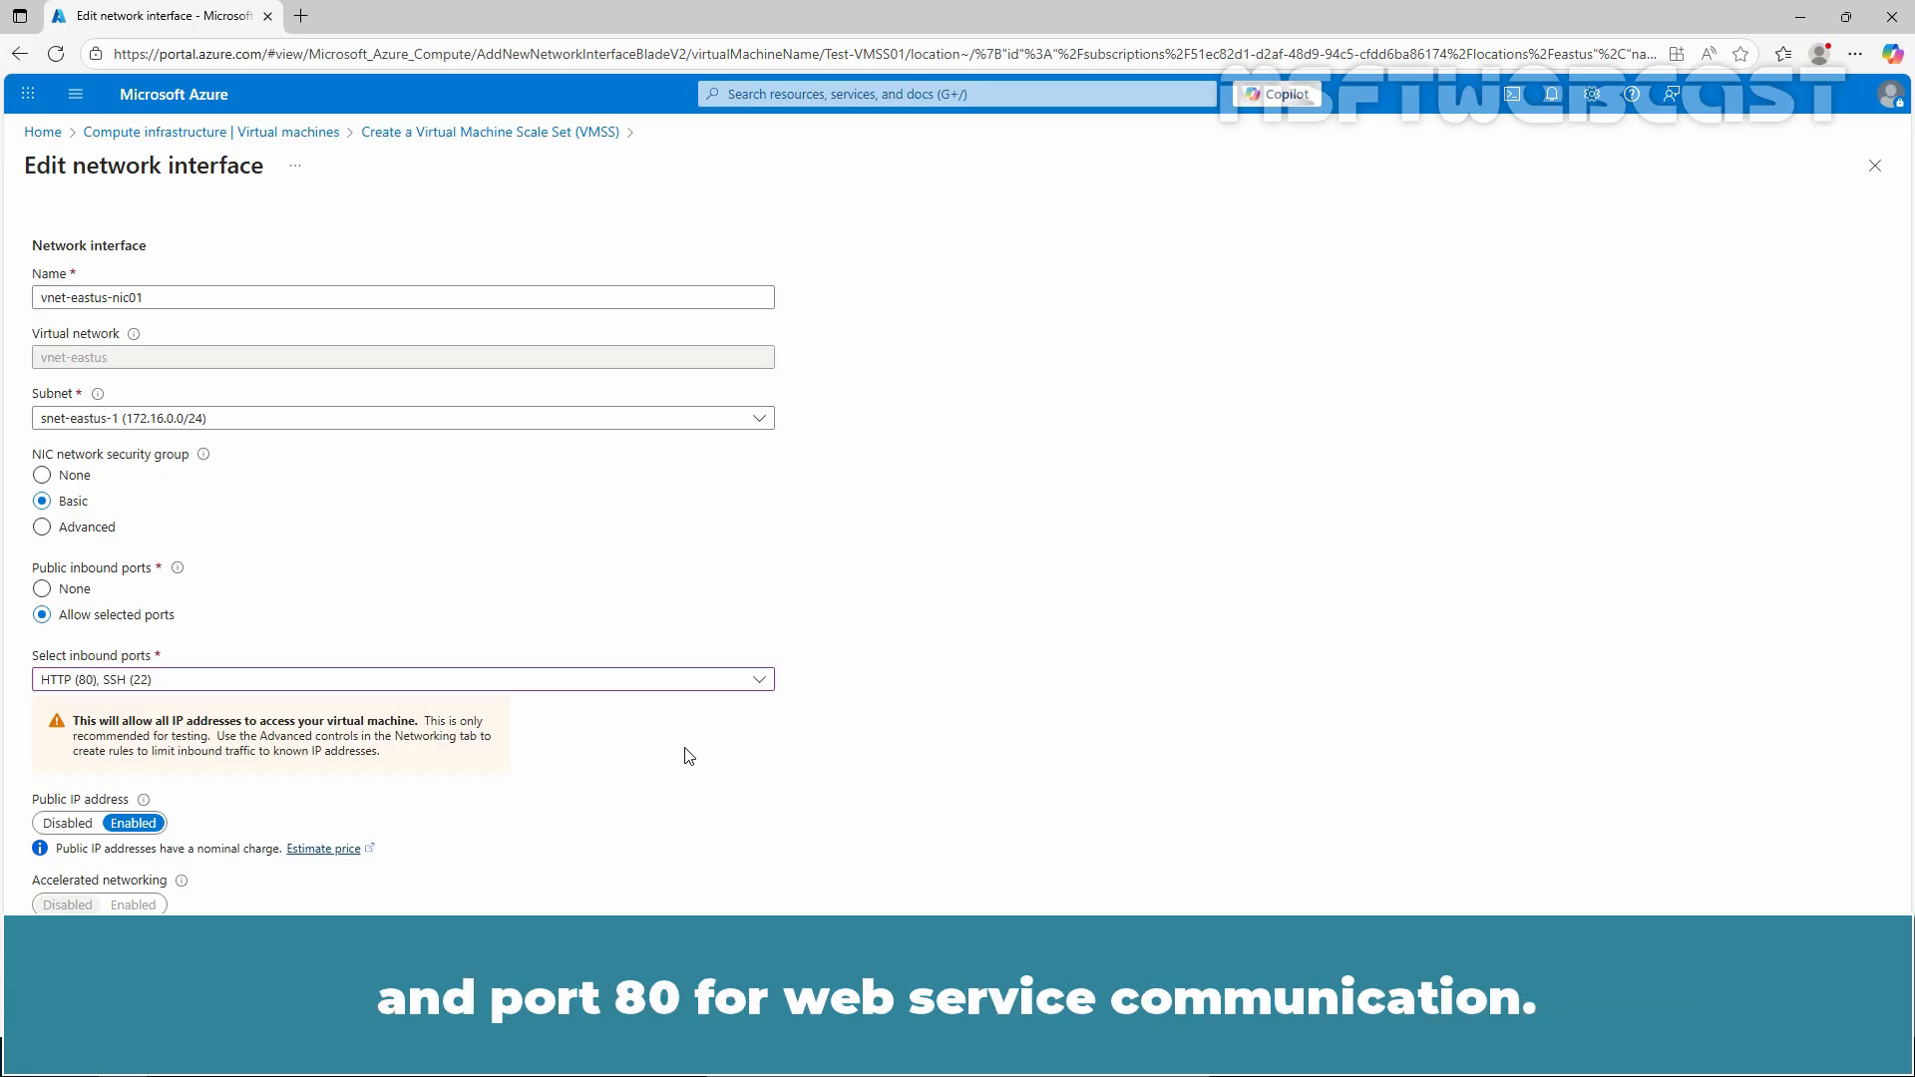
pyautogui.click(86, 994)
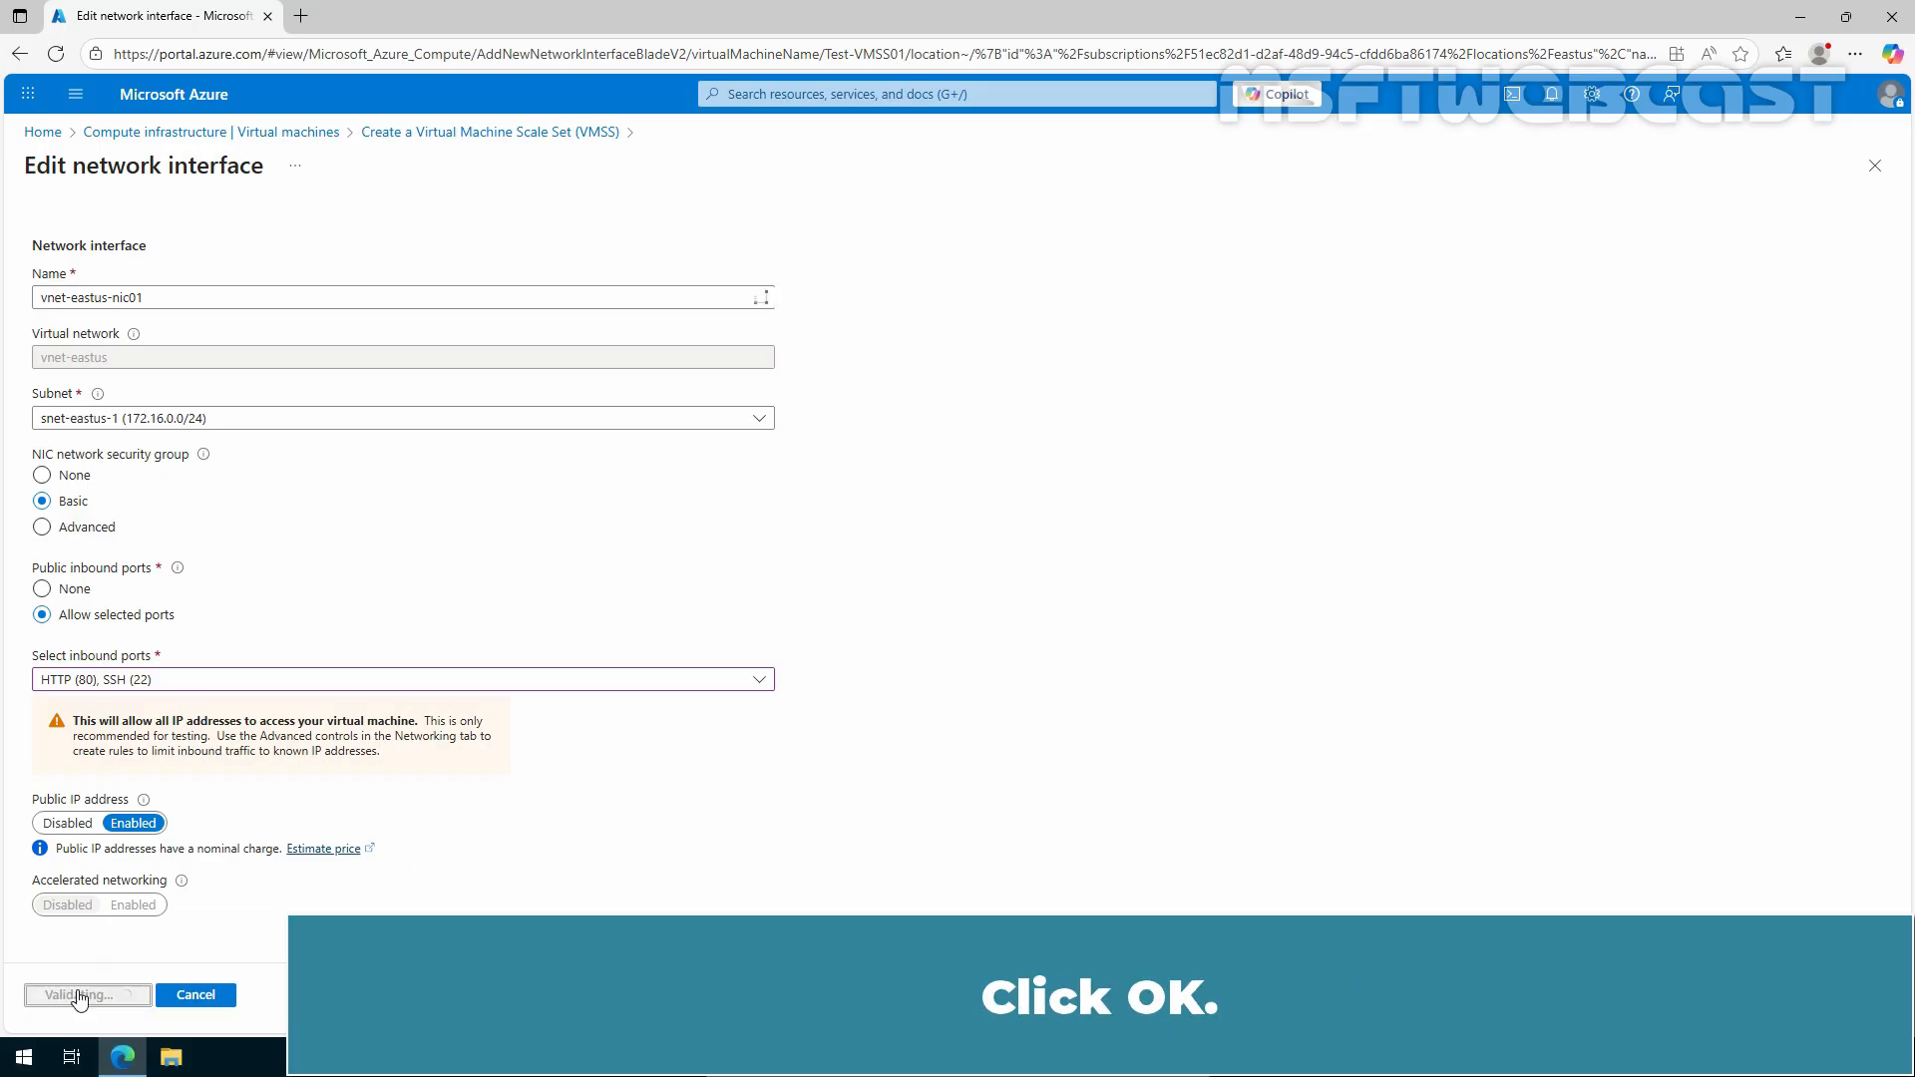
# On the Management tab, set patch orchestration to Image default under Guest OS updates
pyautogui.click(80, 994)
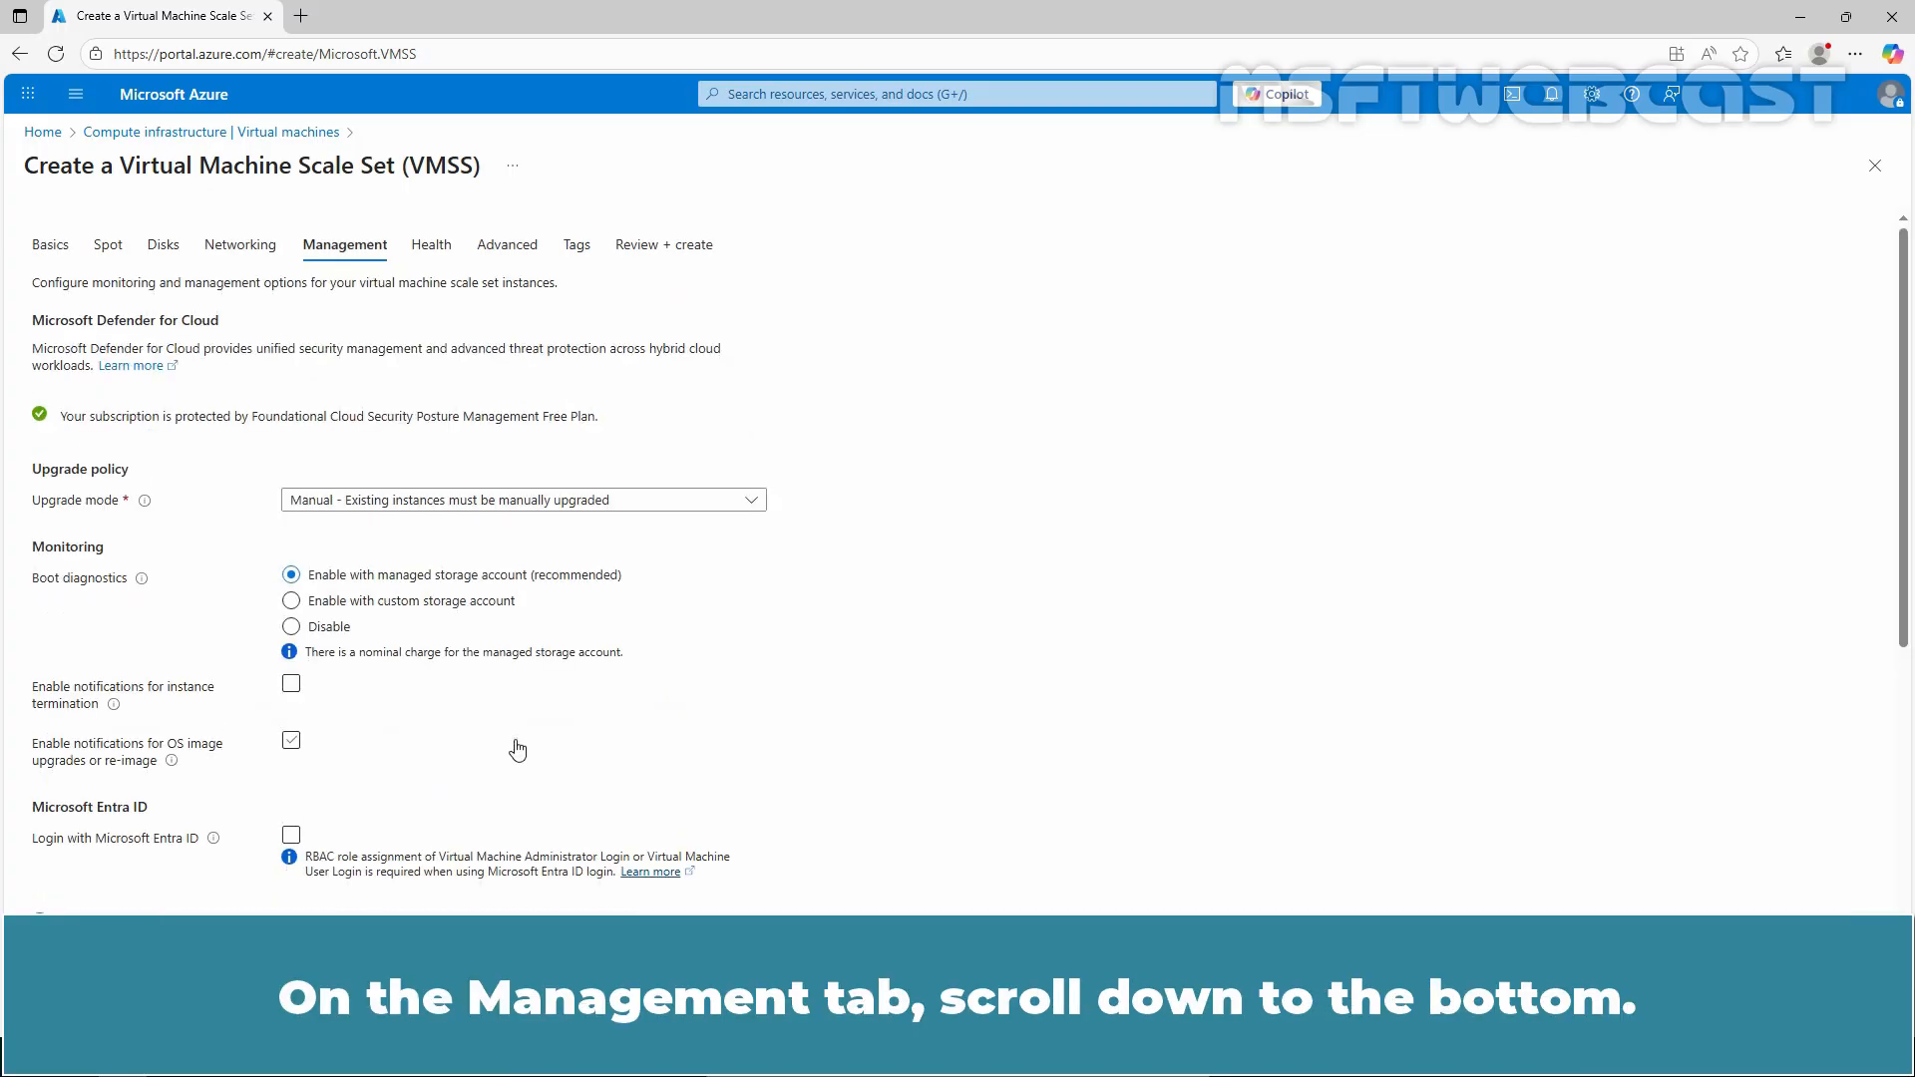
pyautogui.scroll(-3)
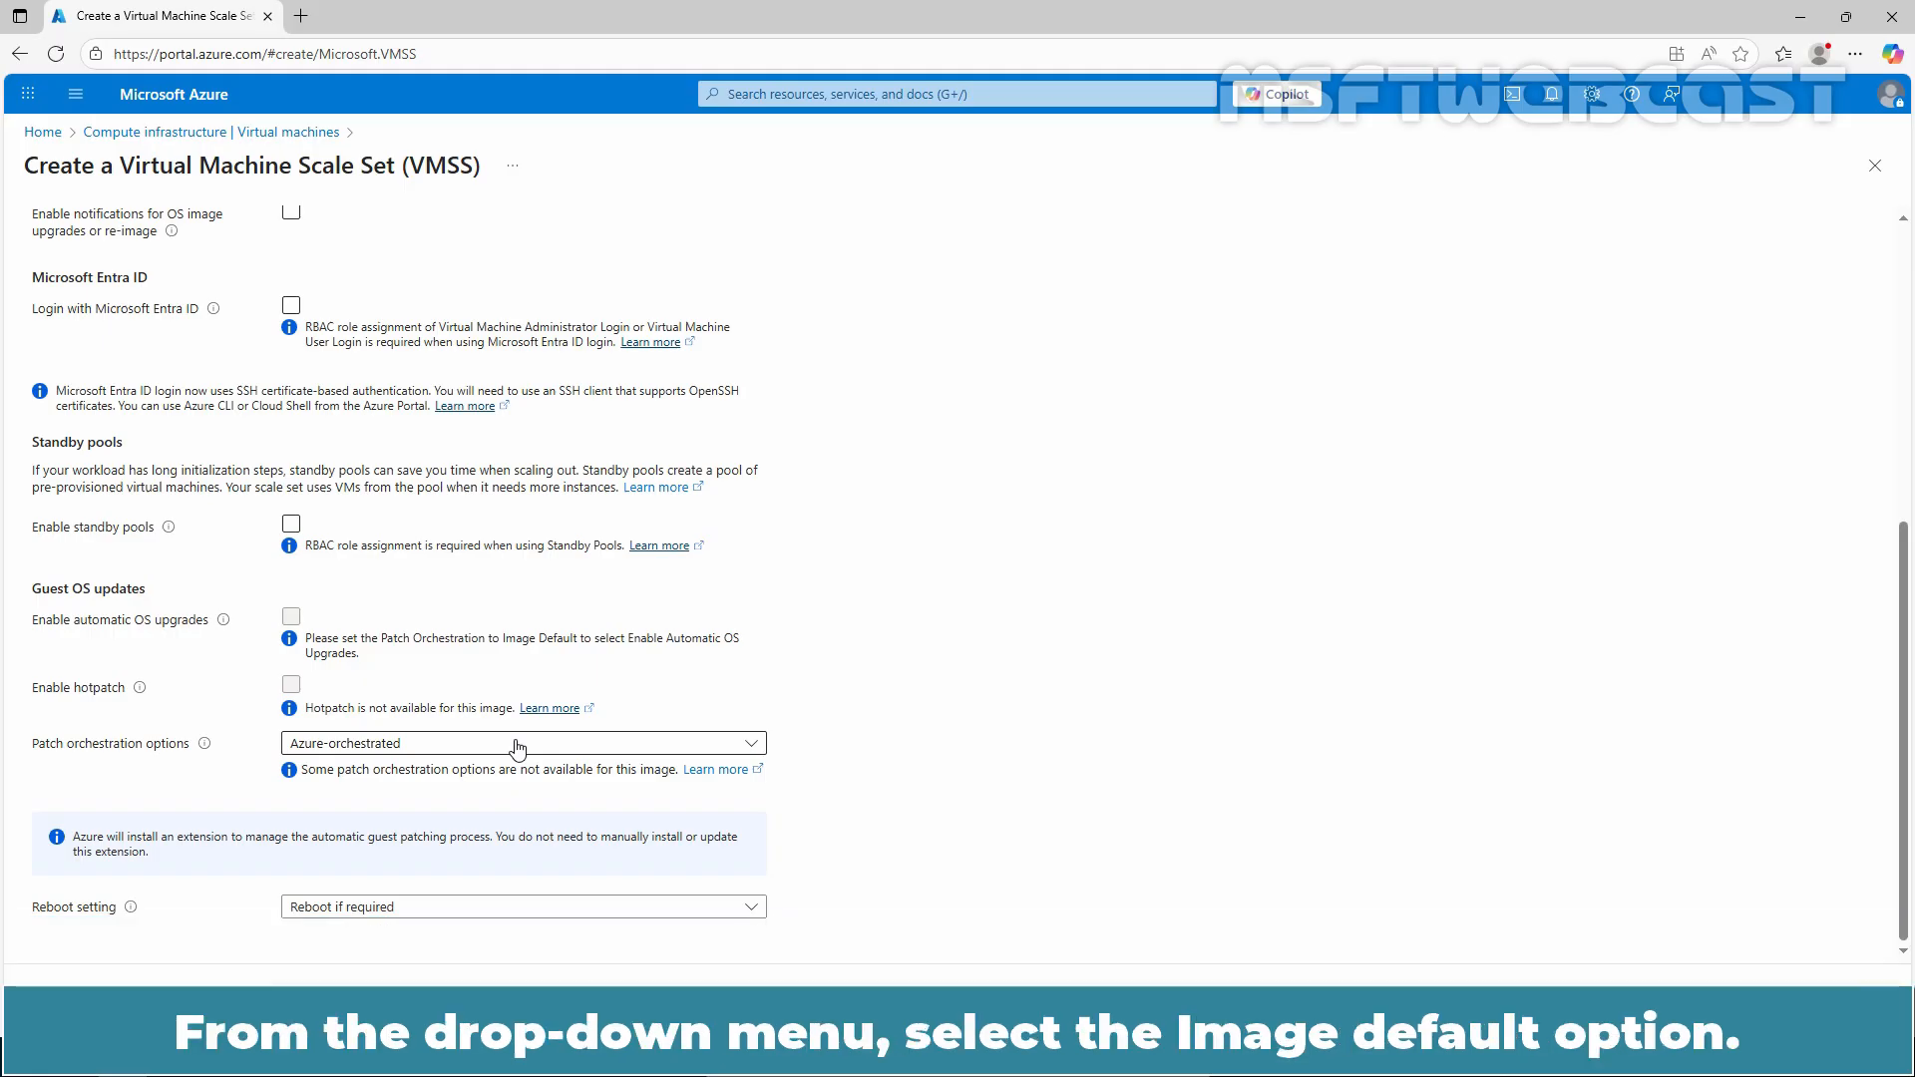
pyautogui.click(518, 742)
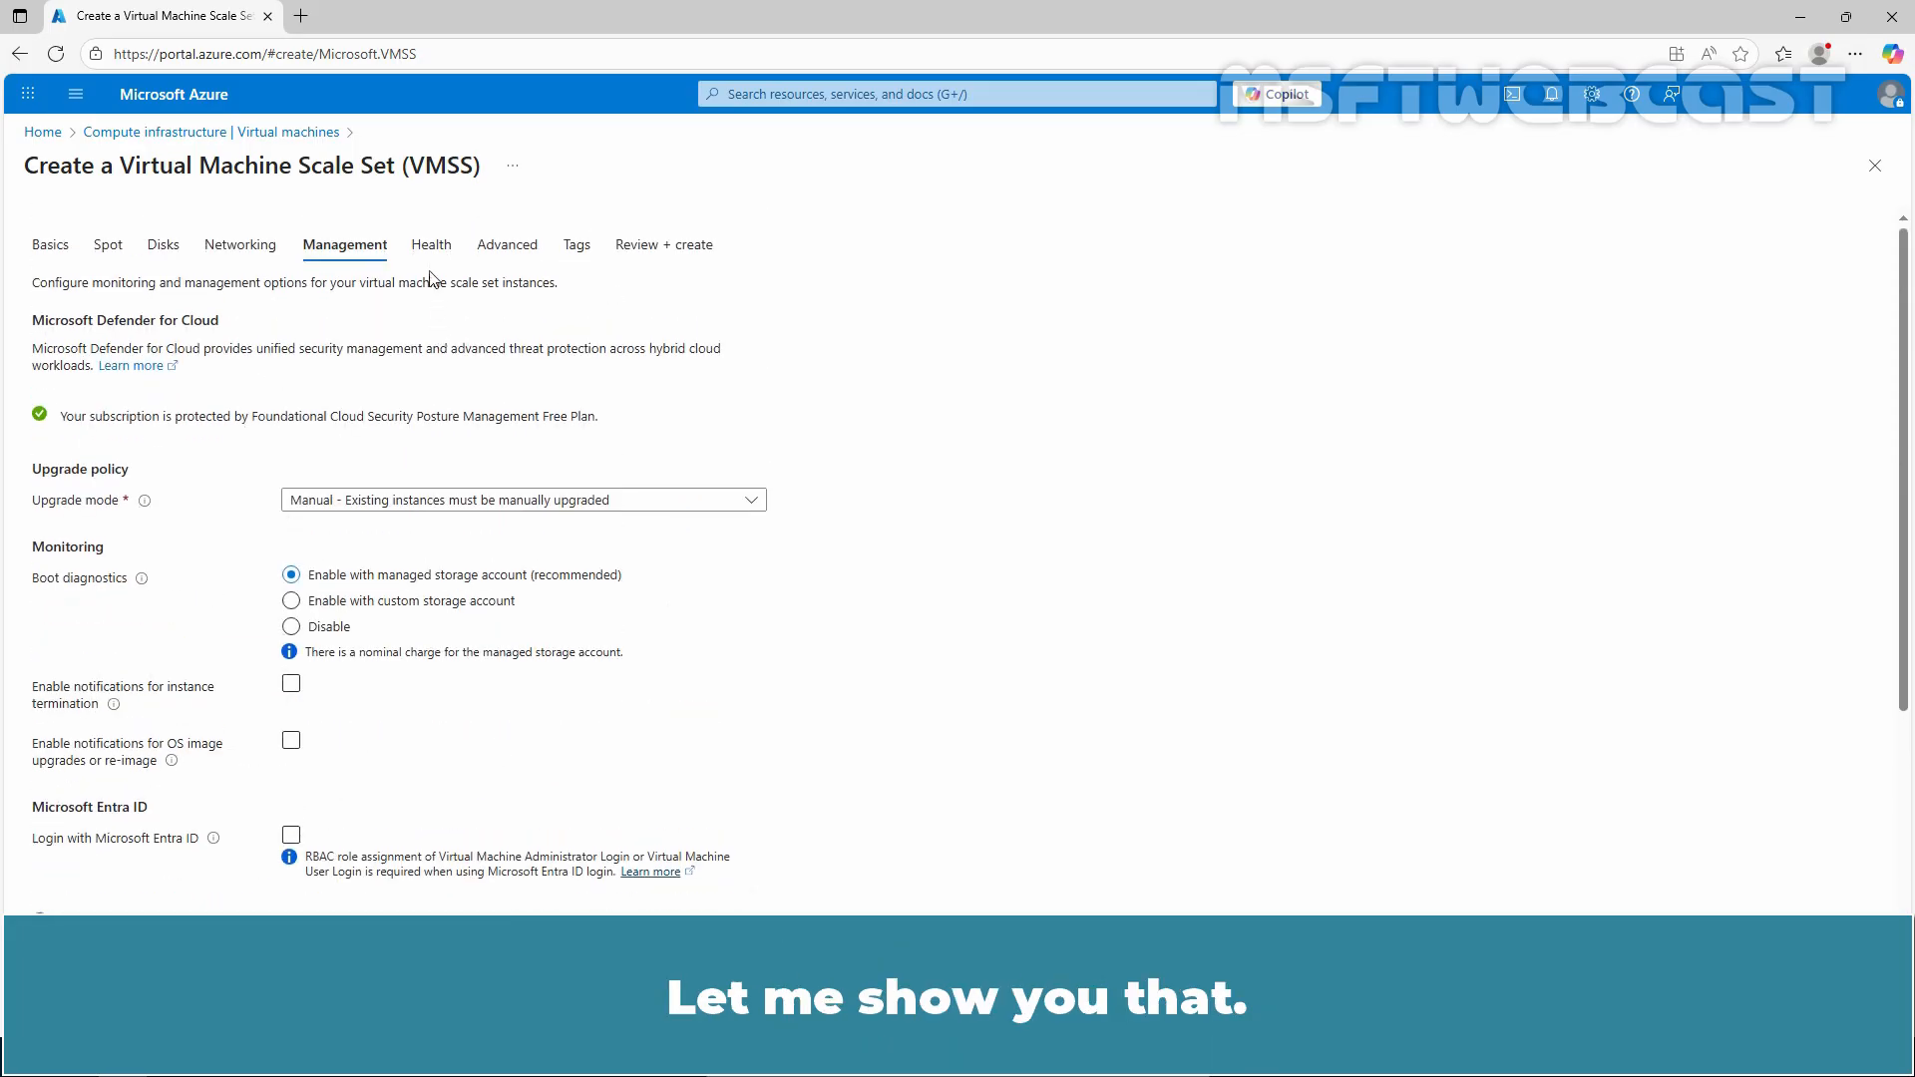
# Show the Health tab's monitoring and automatic repair settings
pyautogui.click(430, 243)
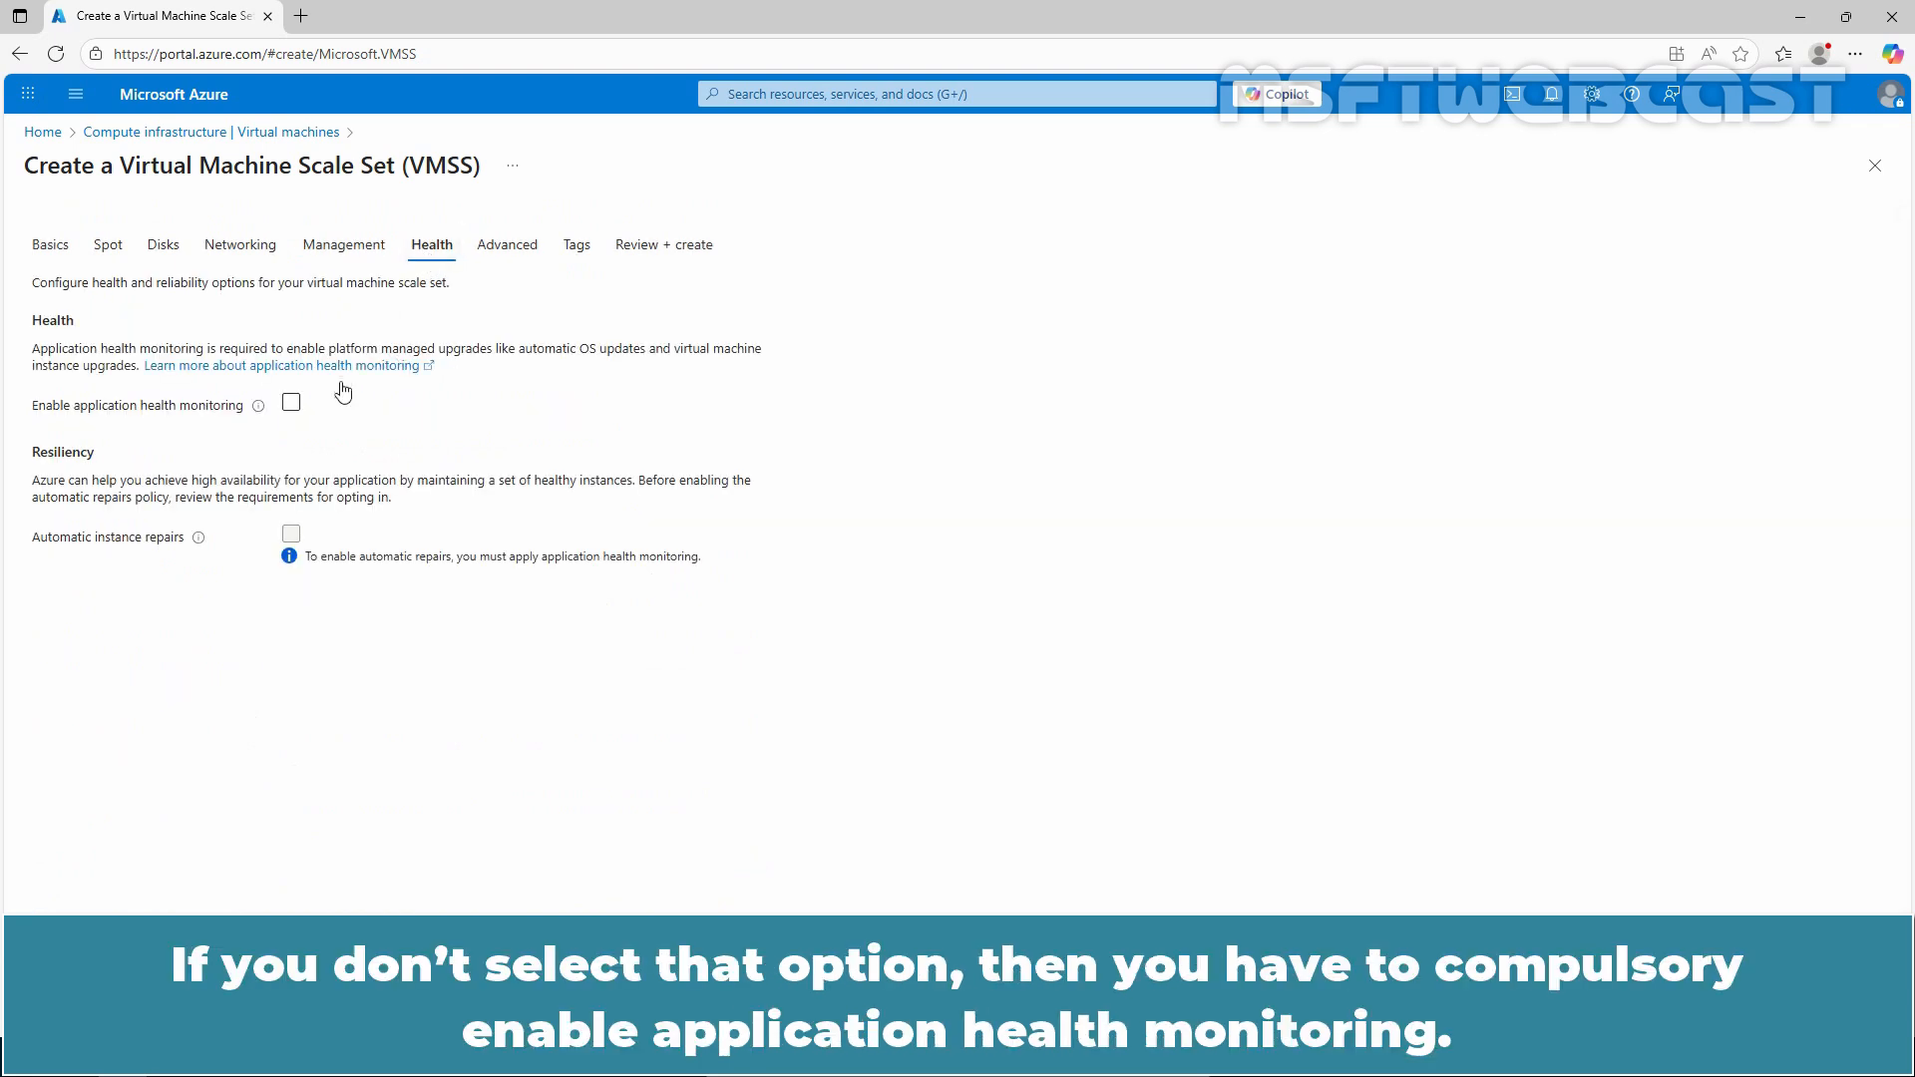
pyautogui.moveTo(190, 425)
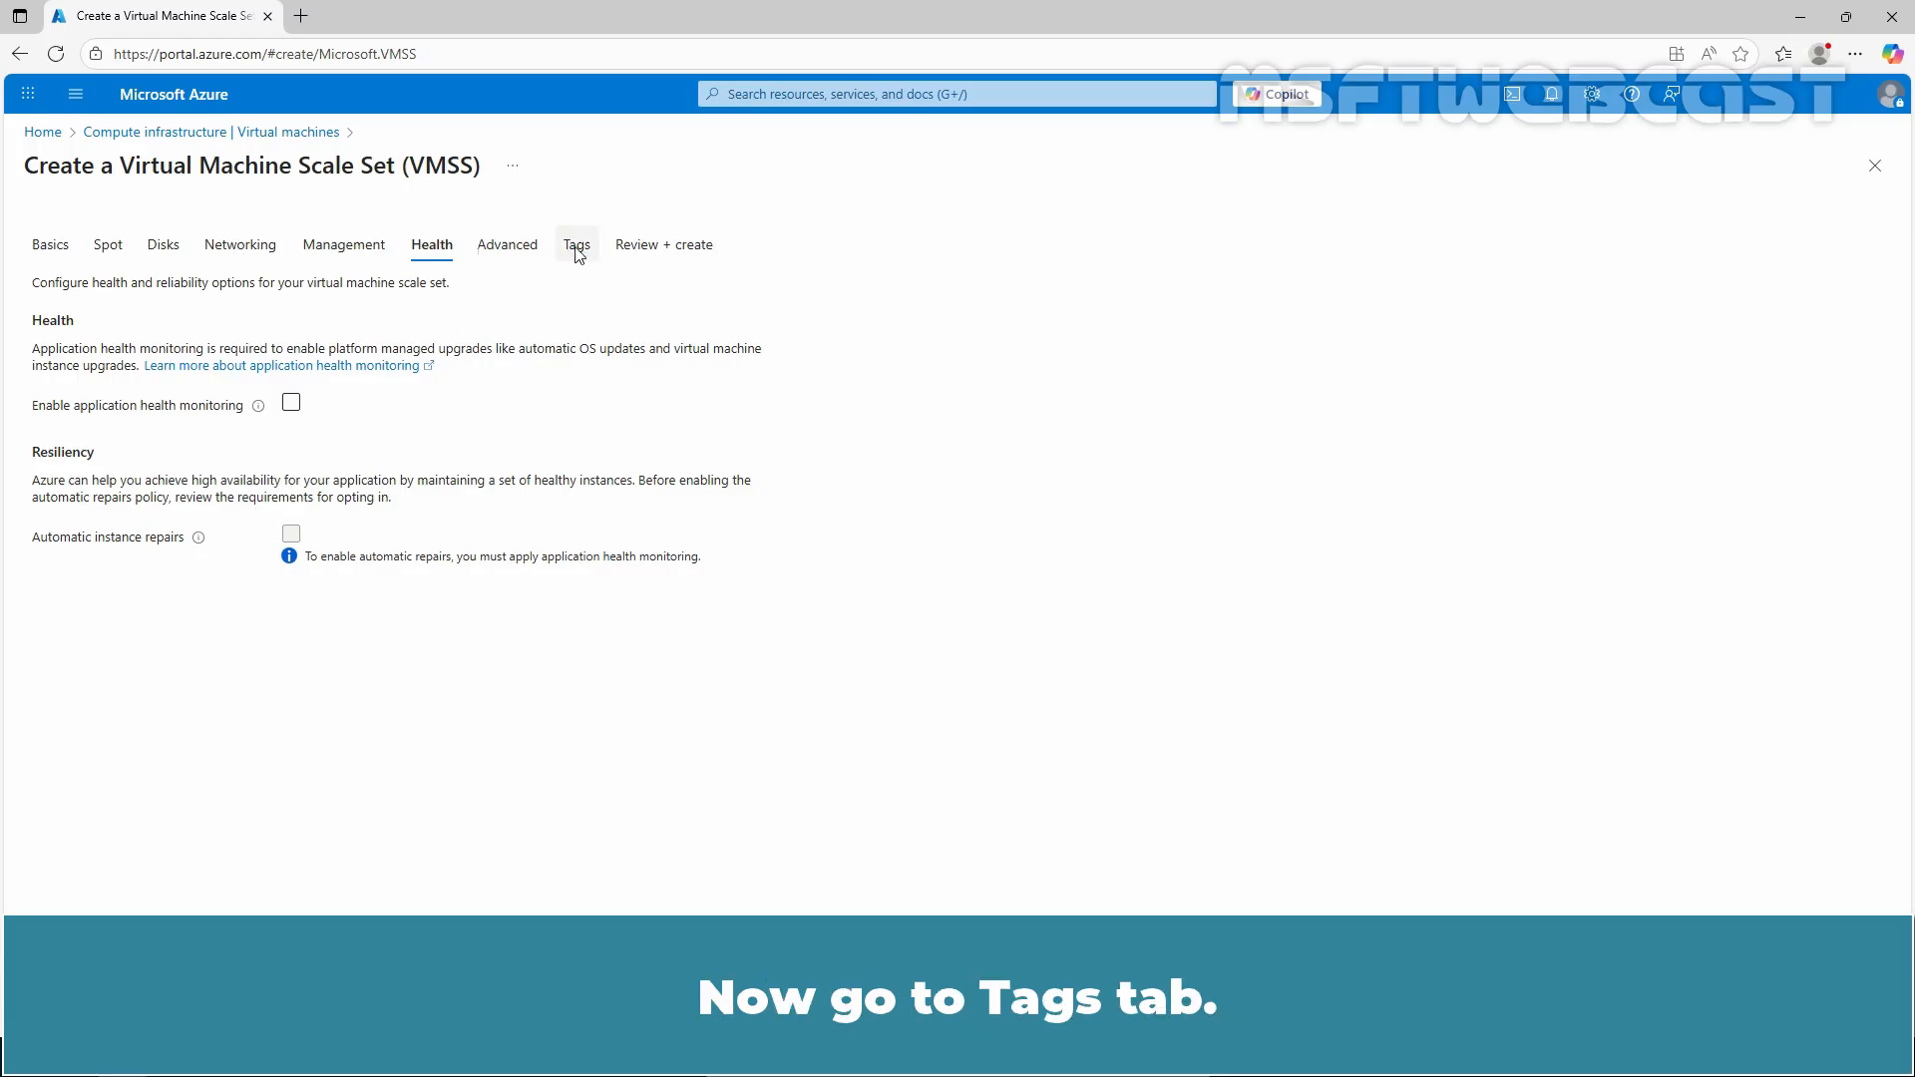
# Add tag ENV = Test and run Review + create validation
pyautogui.click(574, 243)
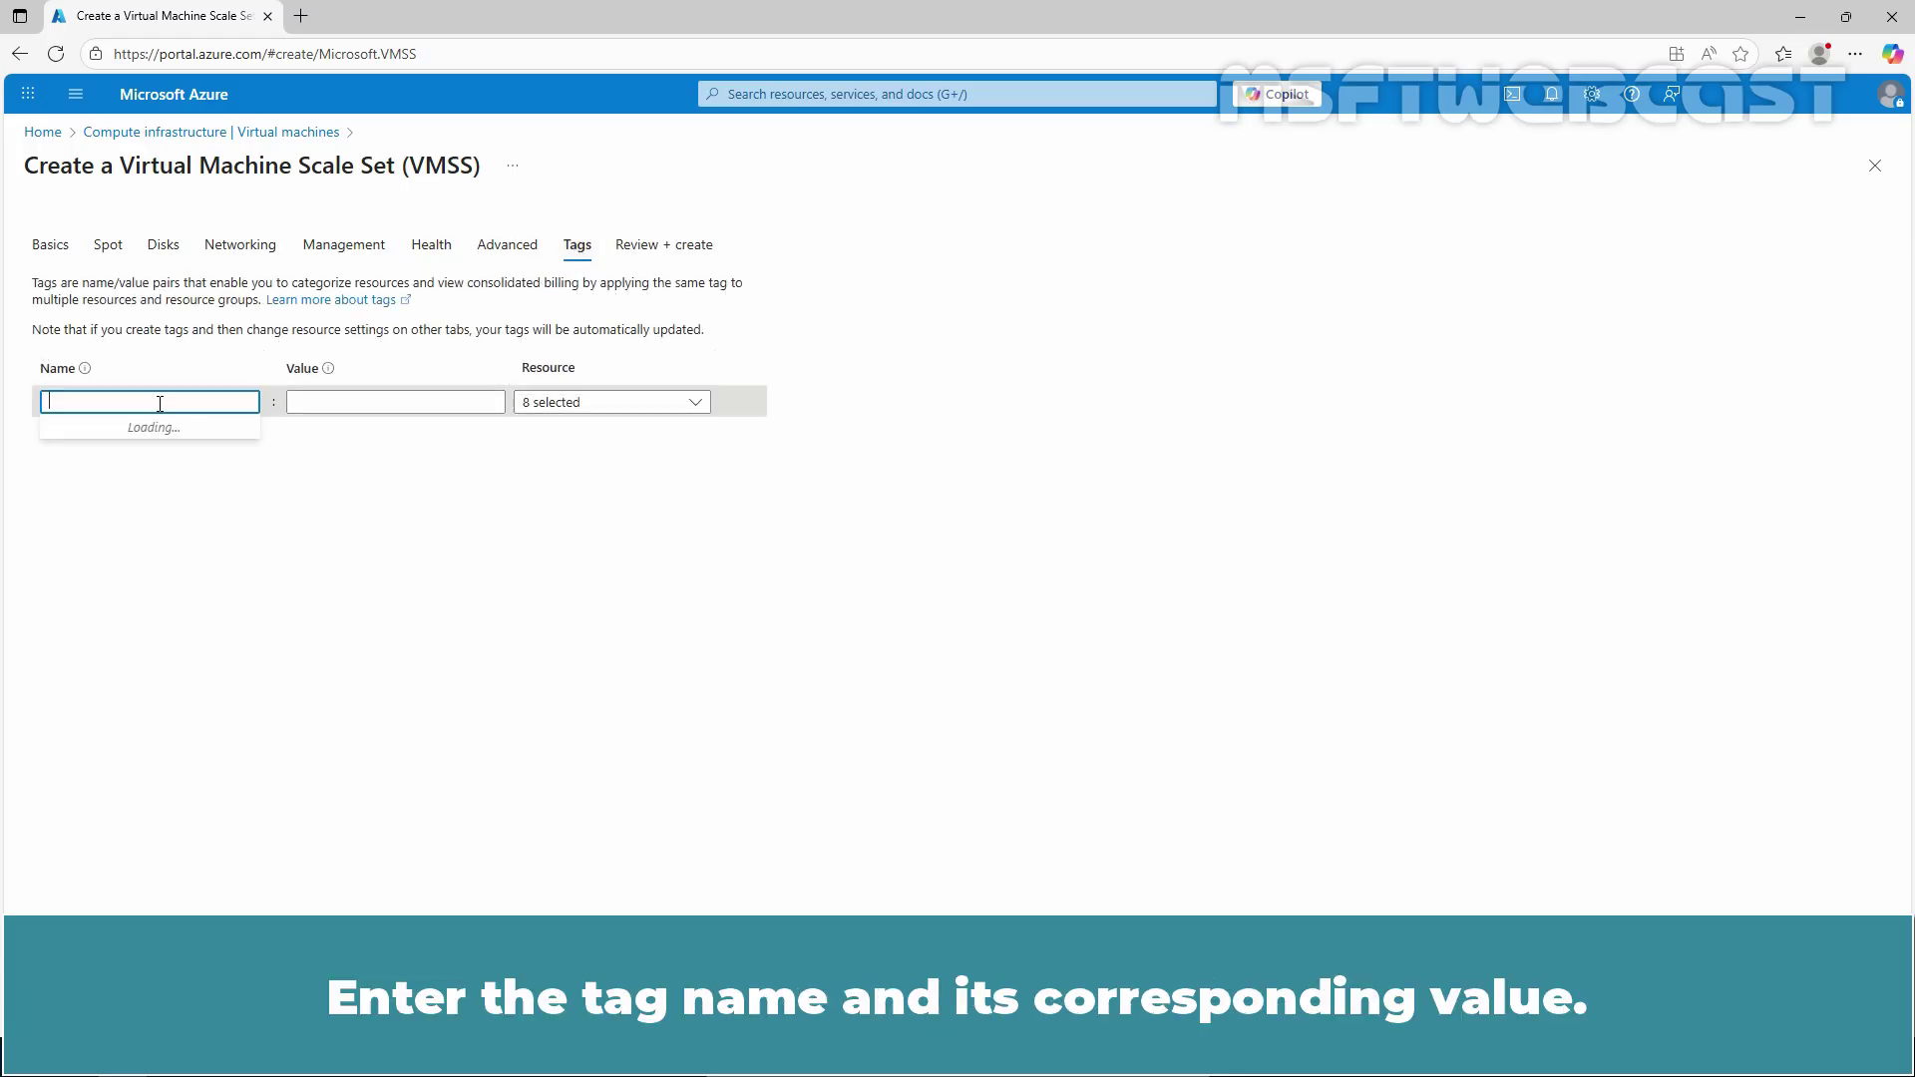
pyautogui.write('ENV')
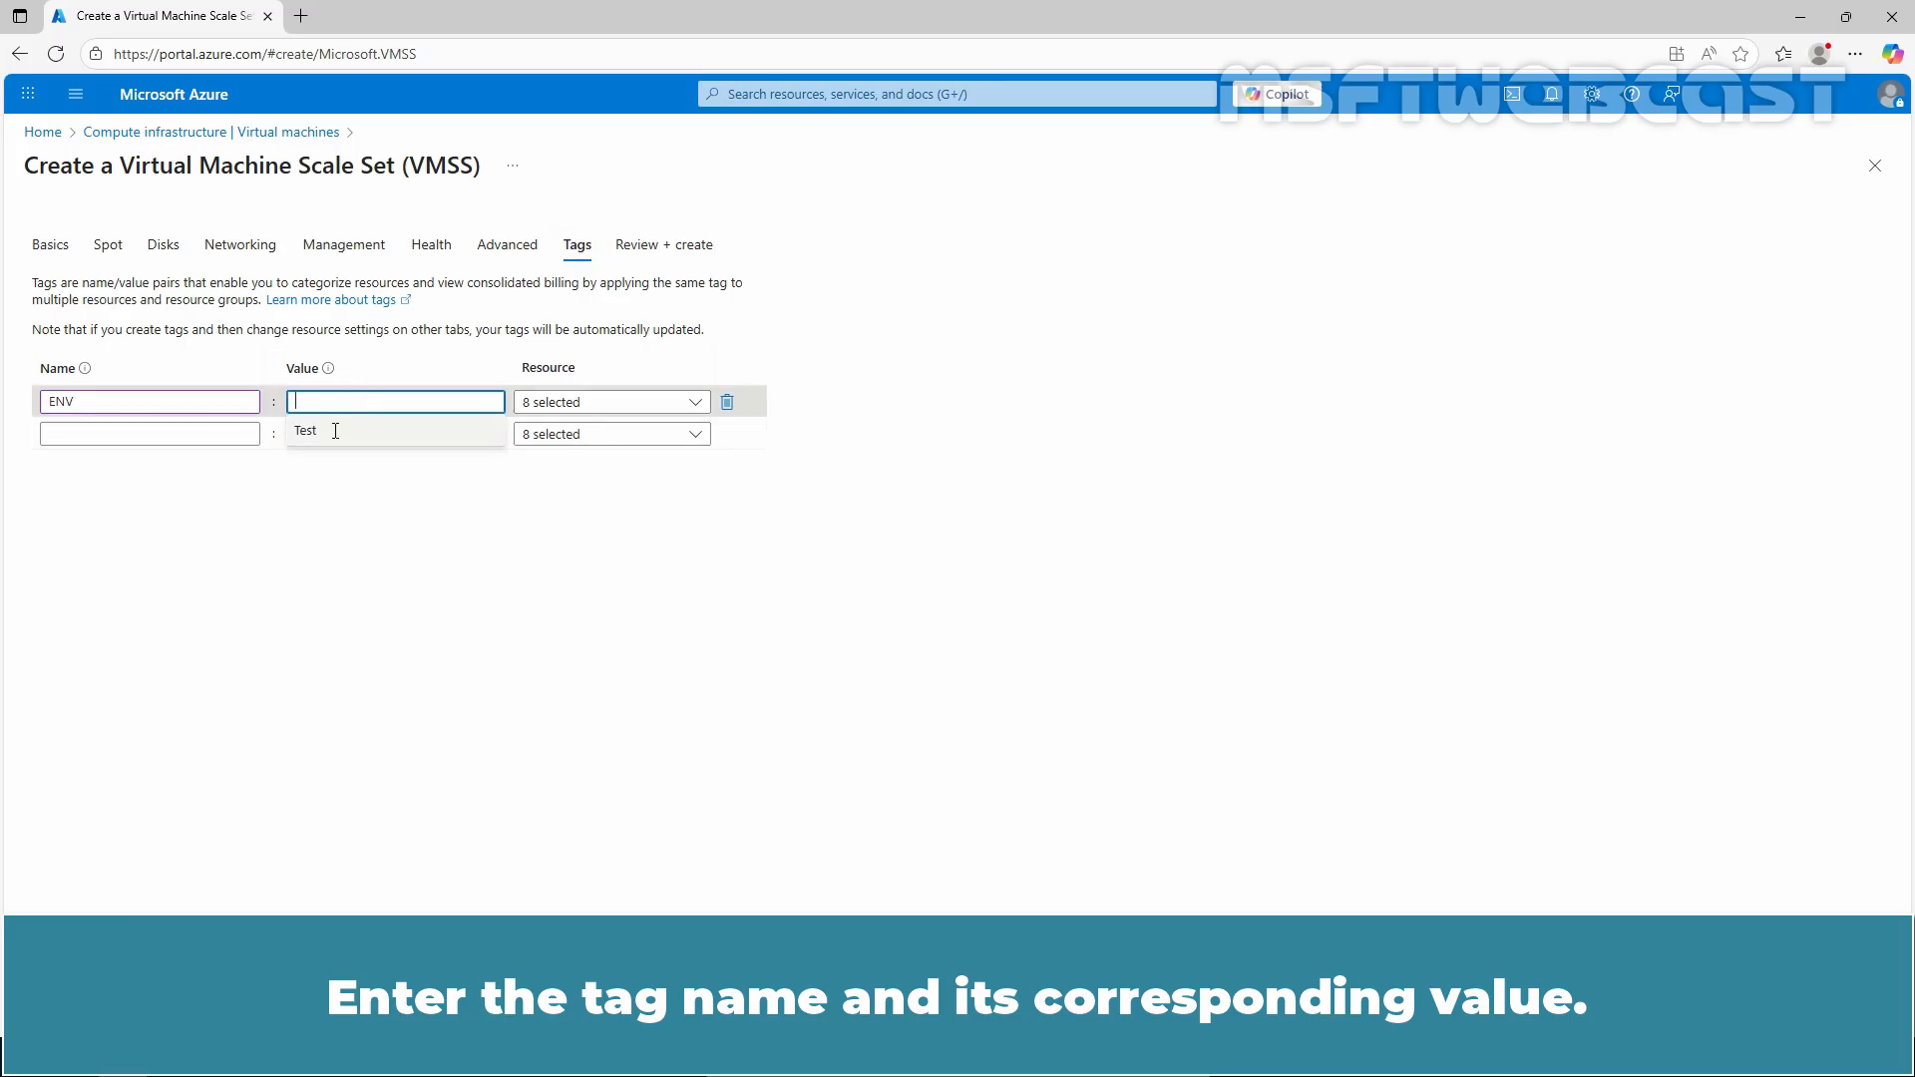
pyautogui.write('Test')
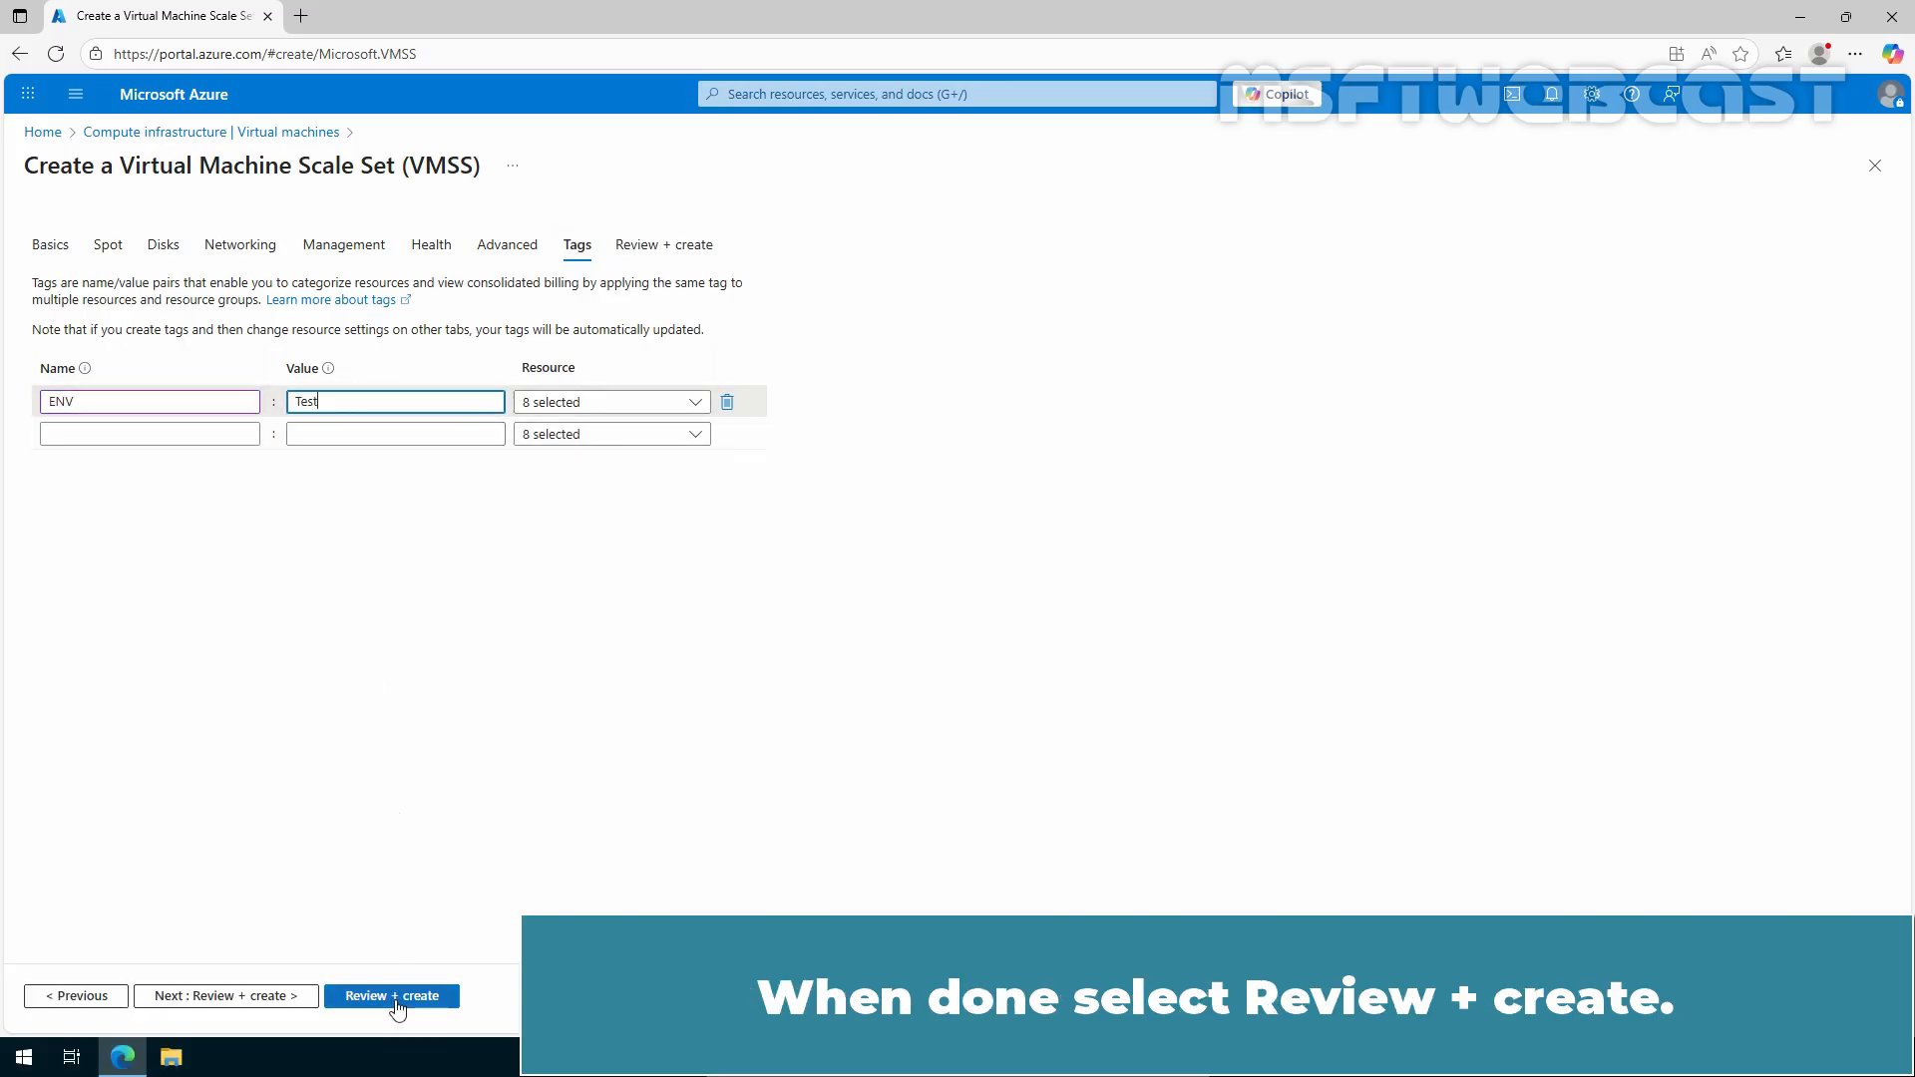
pyautogui.click(391, 995)
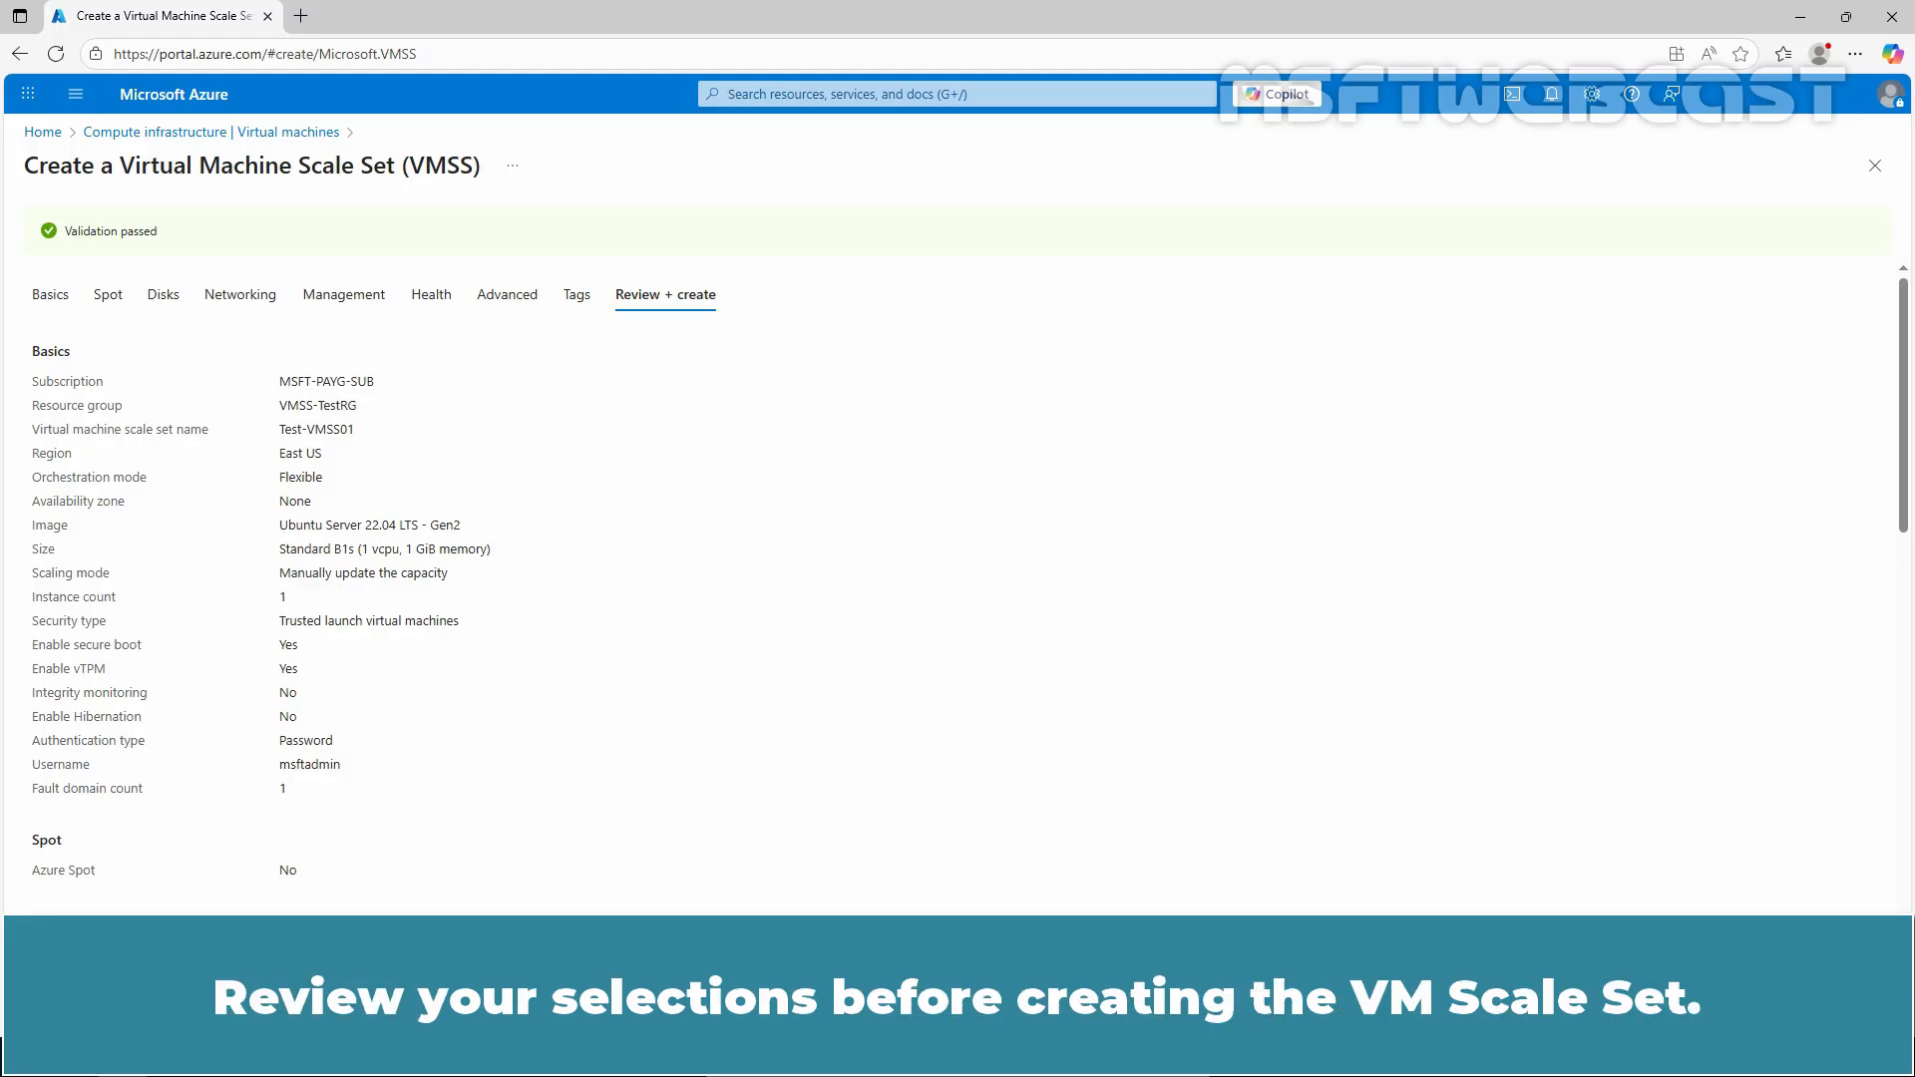
# Create the Test-VMSS01 scale set to submit its deployment
pyautogui.scroll(-3)
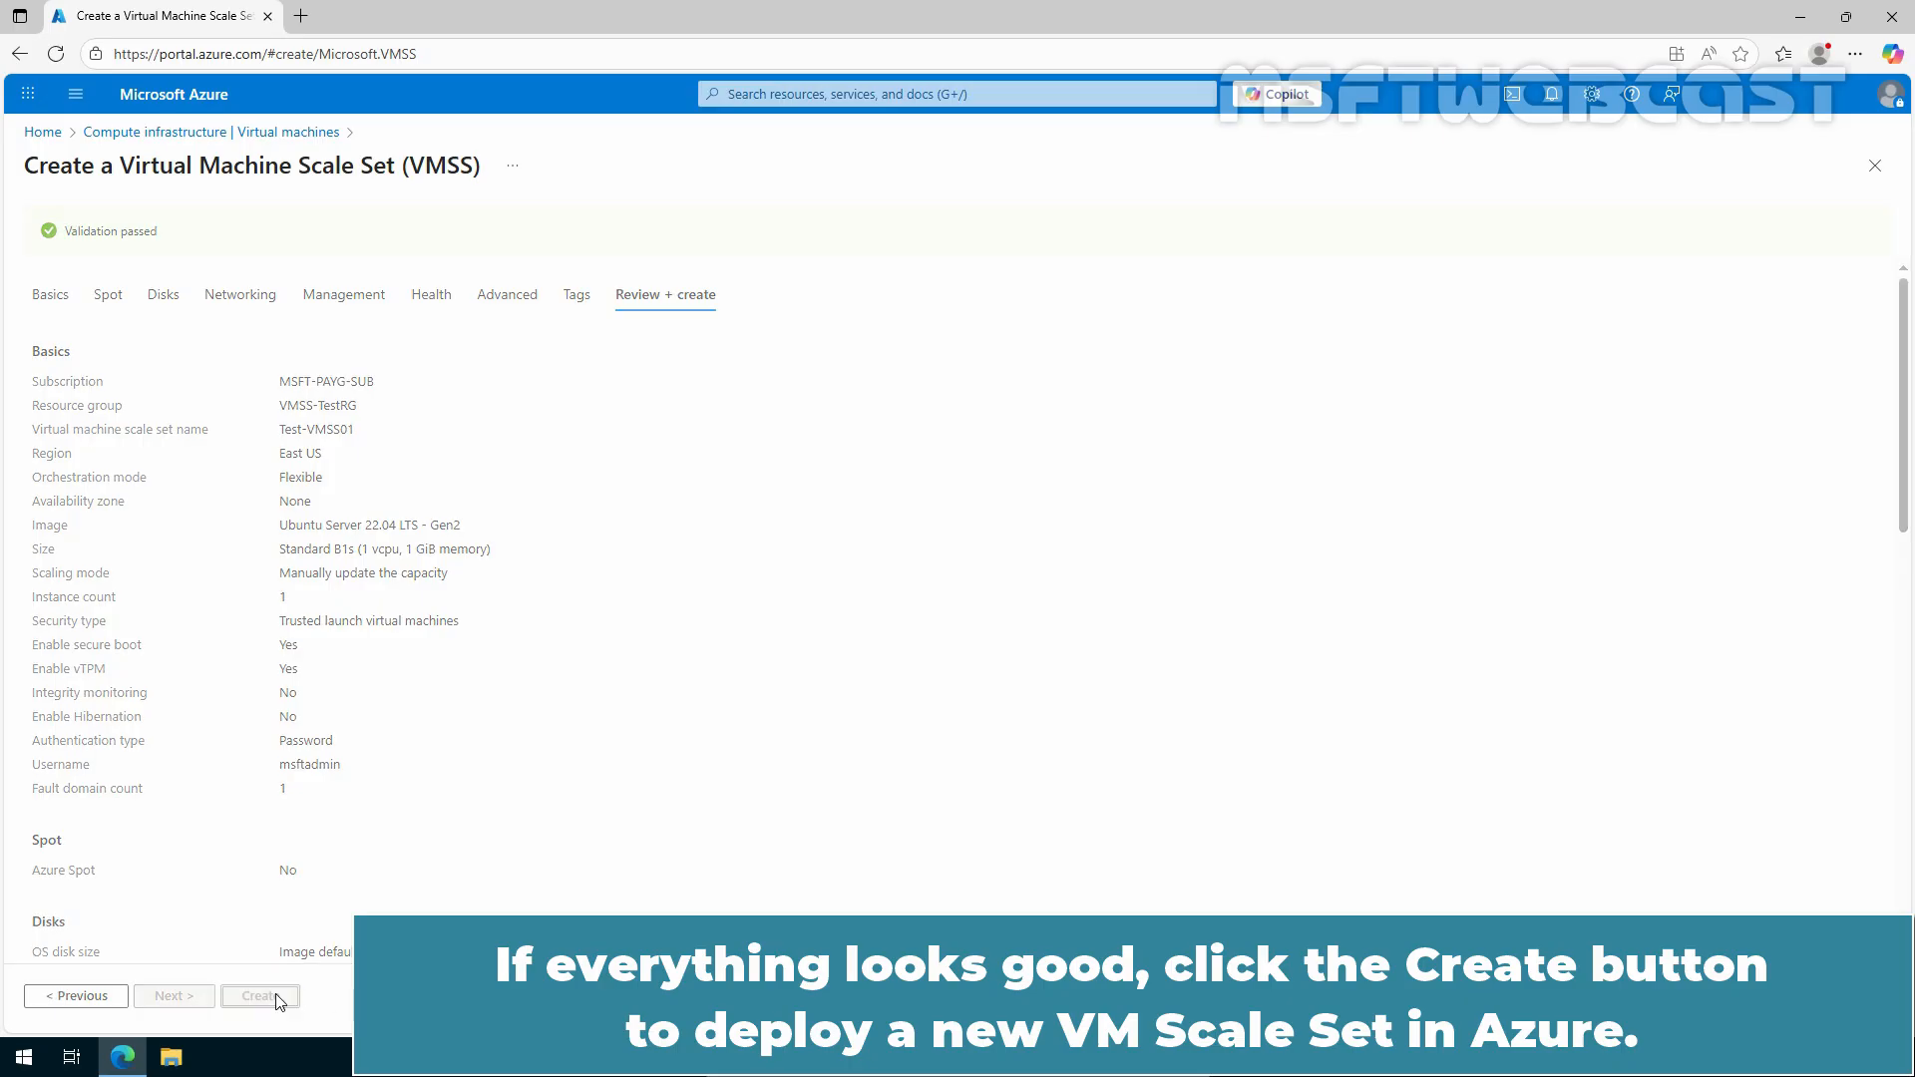
pyautogui.click(259, 995)
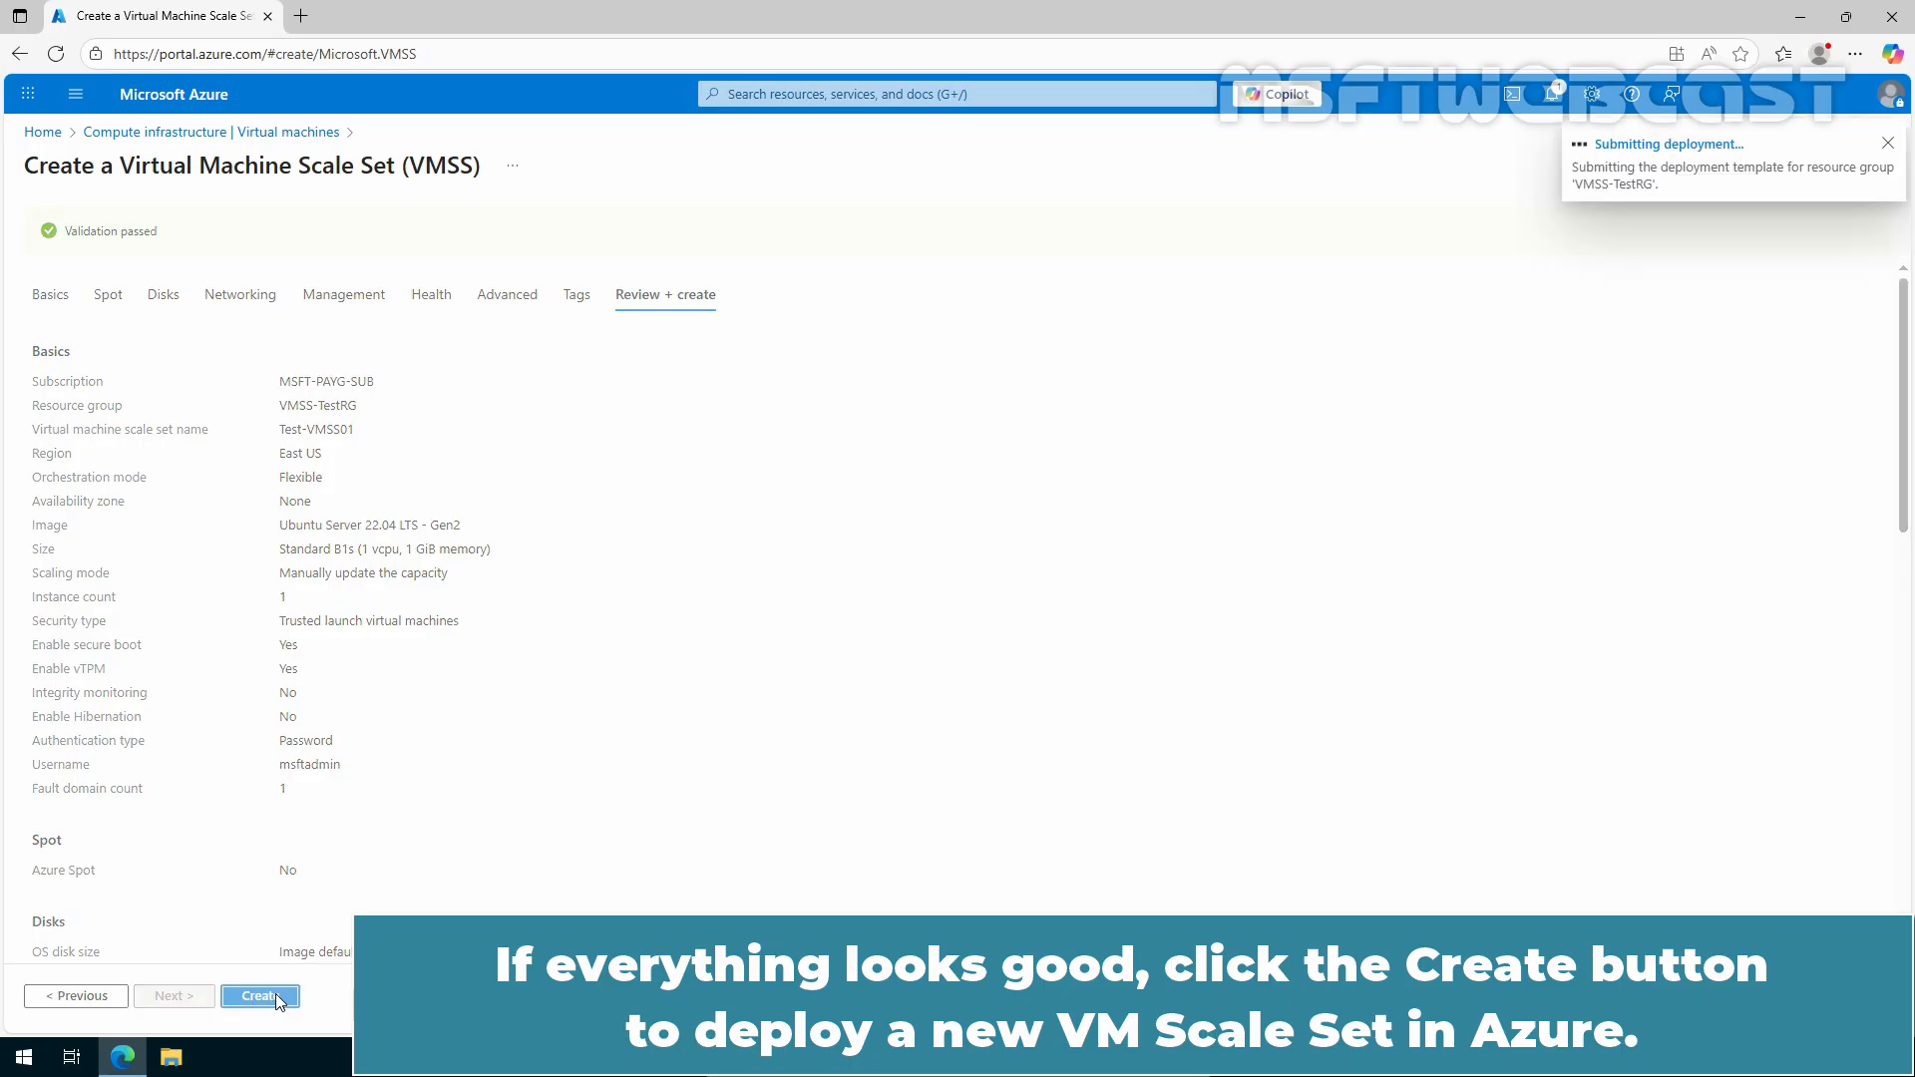
pyautogui.click(259, 996)
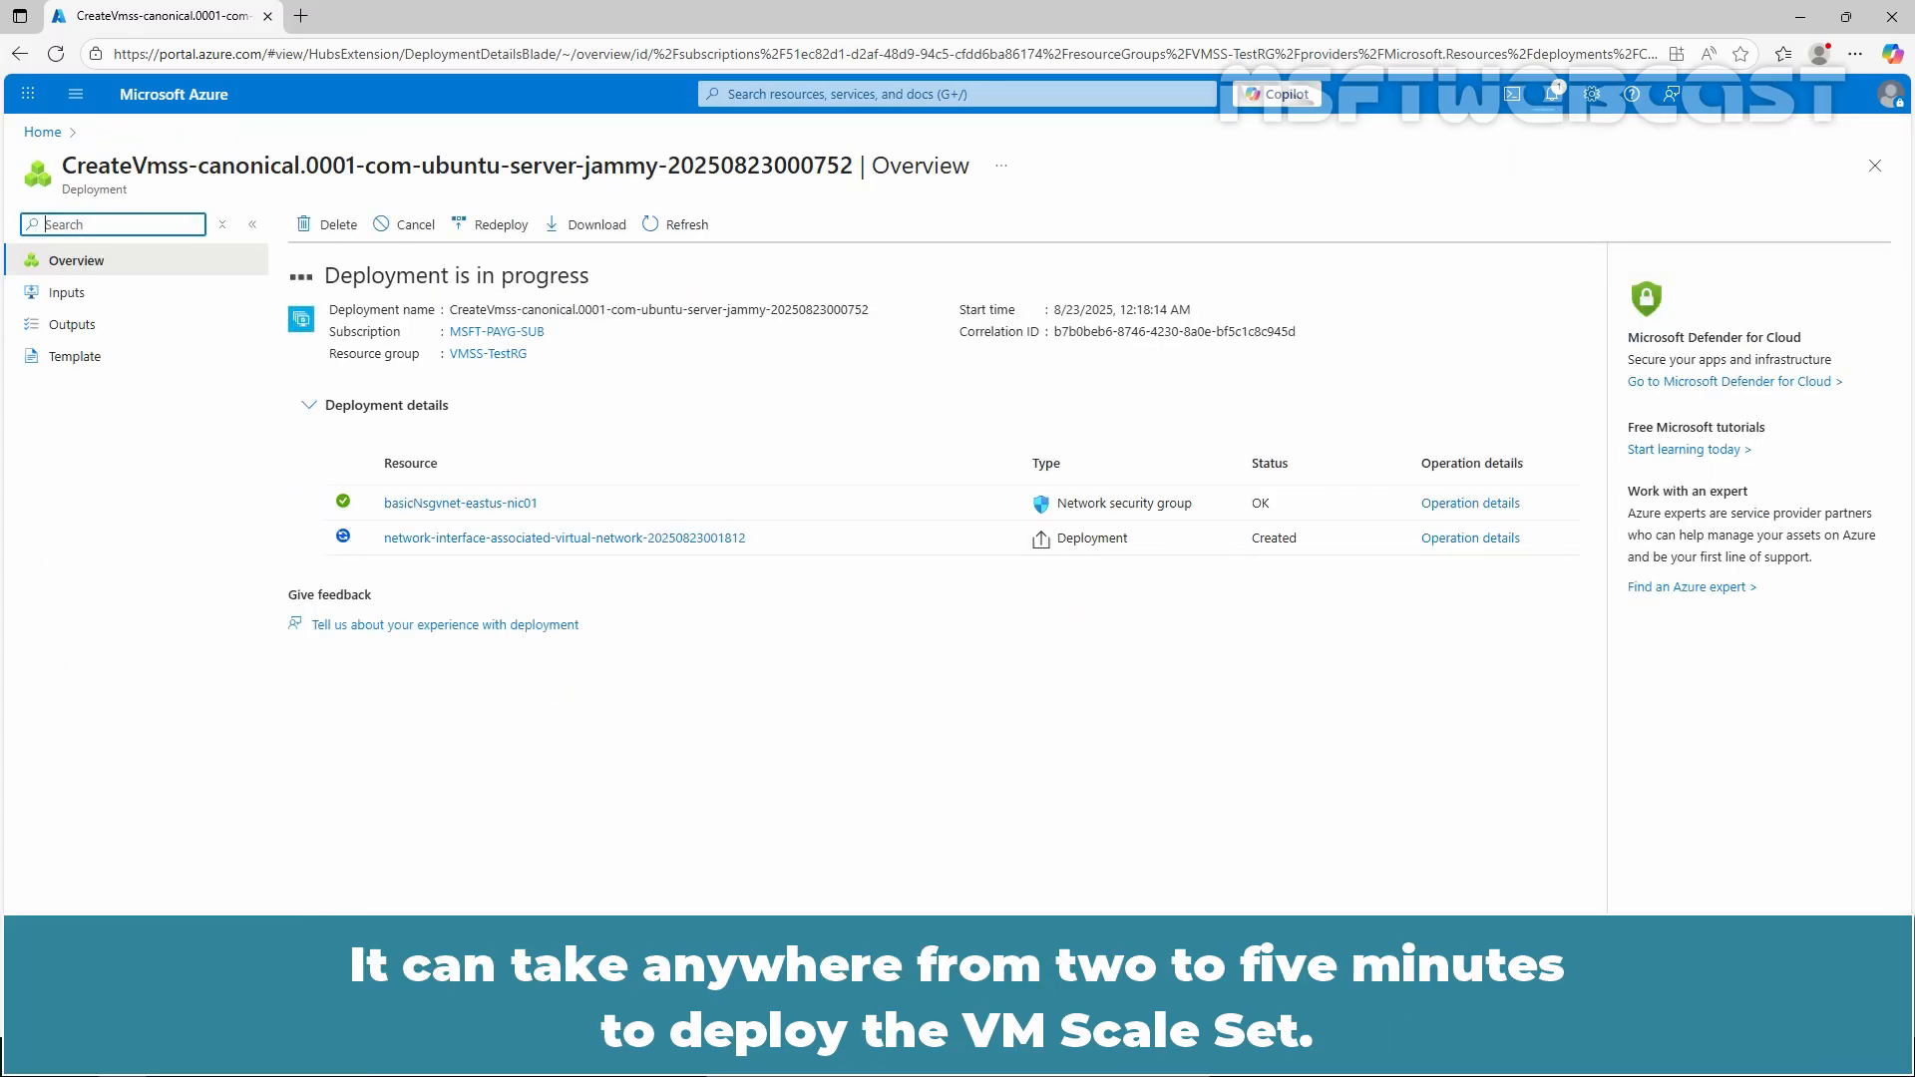
# Go to the newly deployed Test-VMSS01 scale set's overview from the deployment page
pyautogui.click(676, 223)
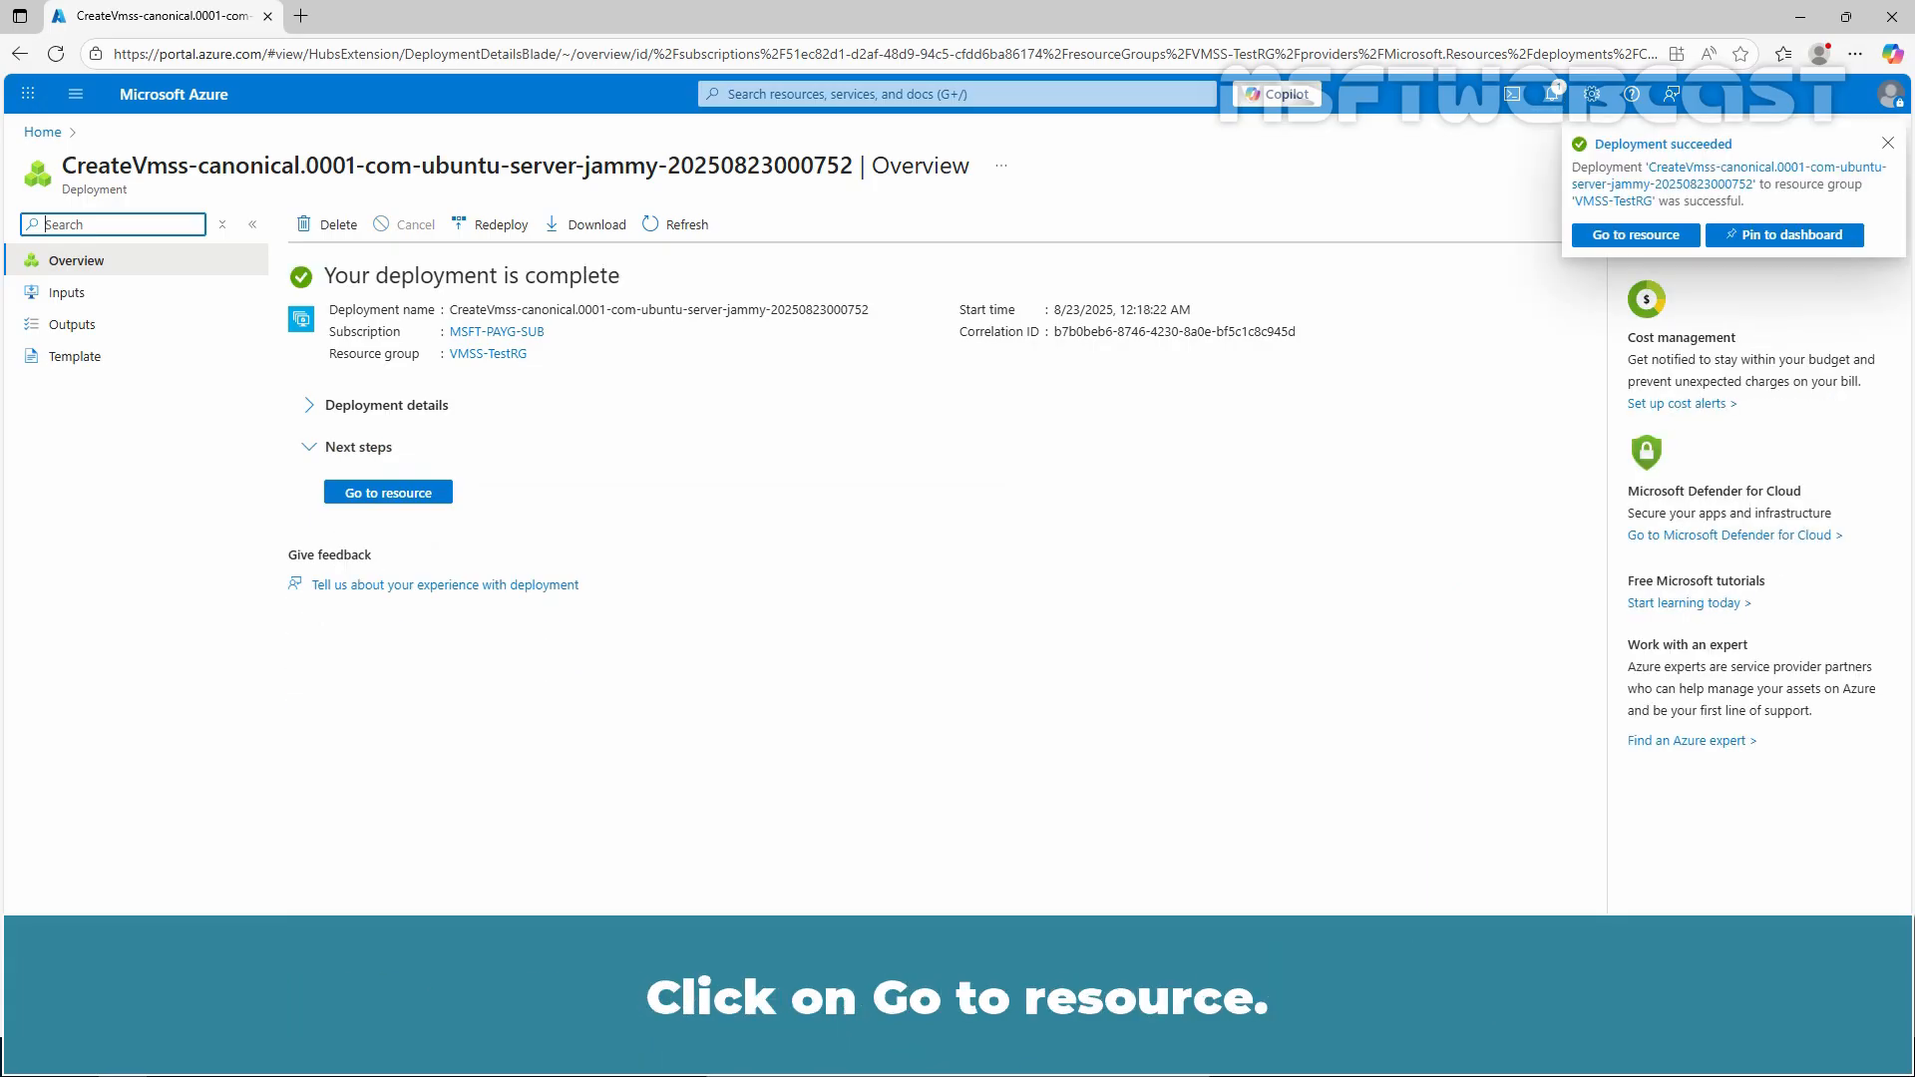
pyautogui.click(387, 490)
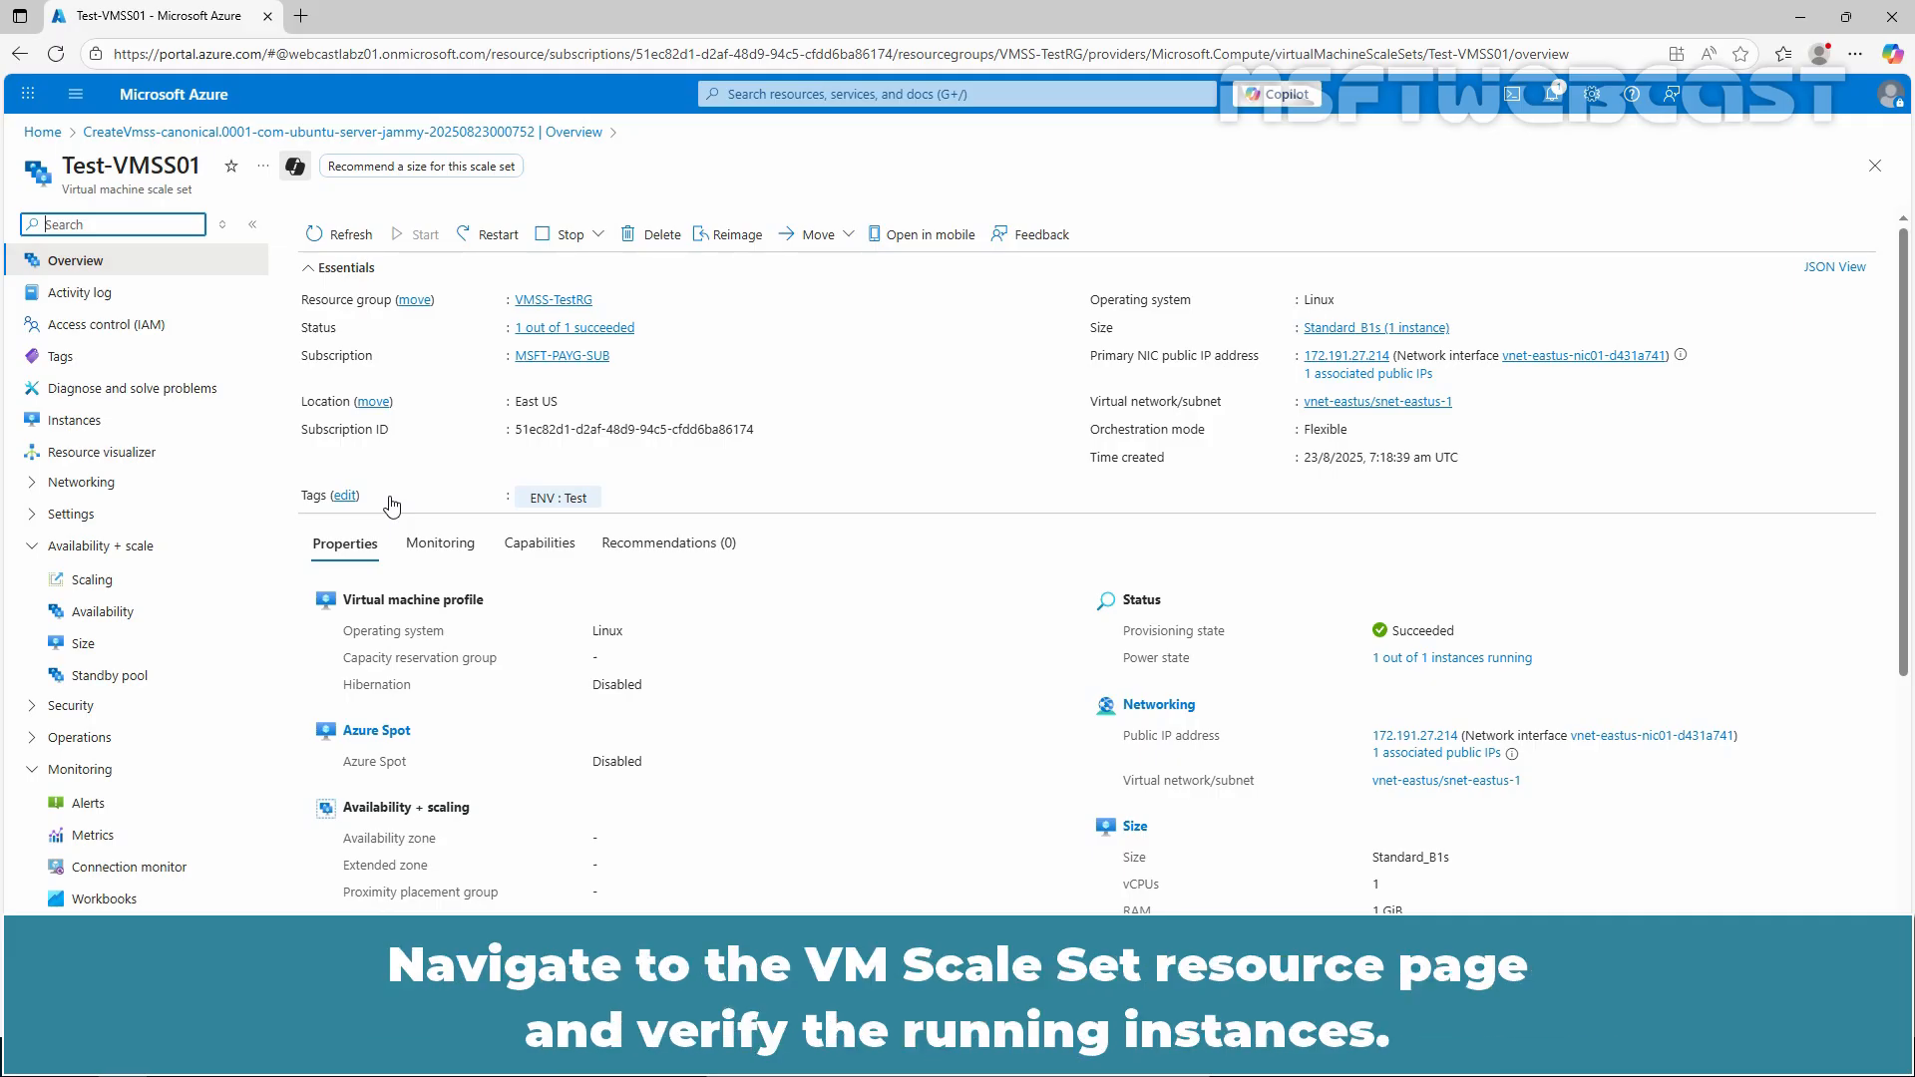
# From Instances, view Test-VMSS01_4f840062 and copy its public IP 172.191.27.214
pyautogui.click(74, 421)
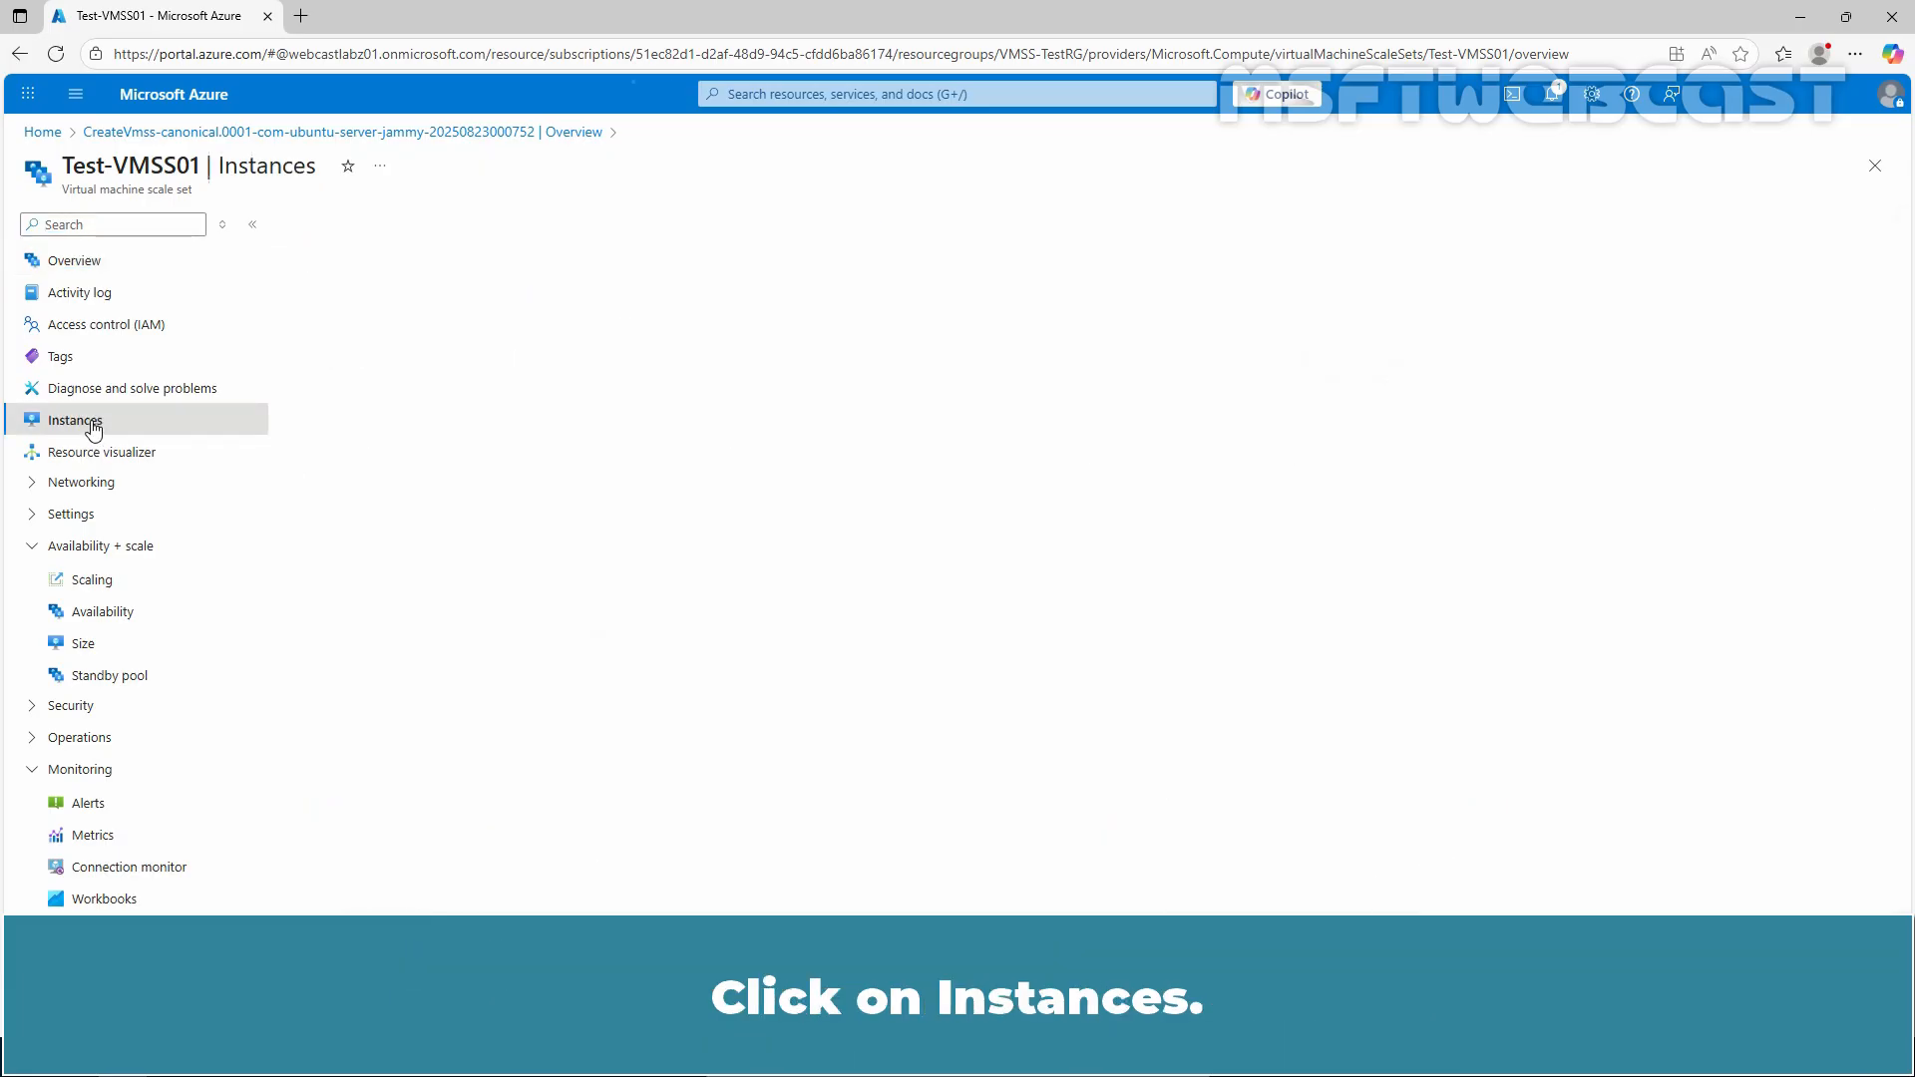
pyautogui.click(74, 421)
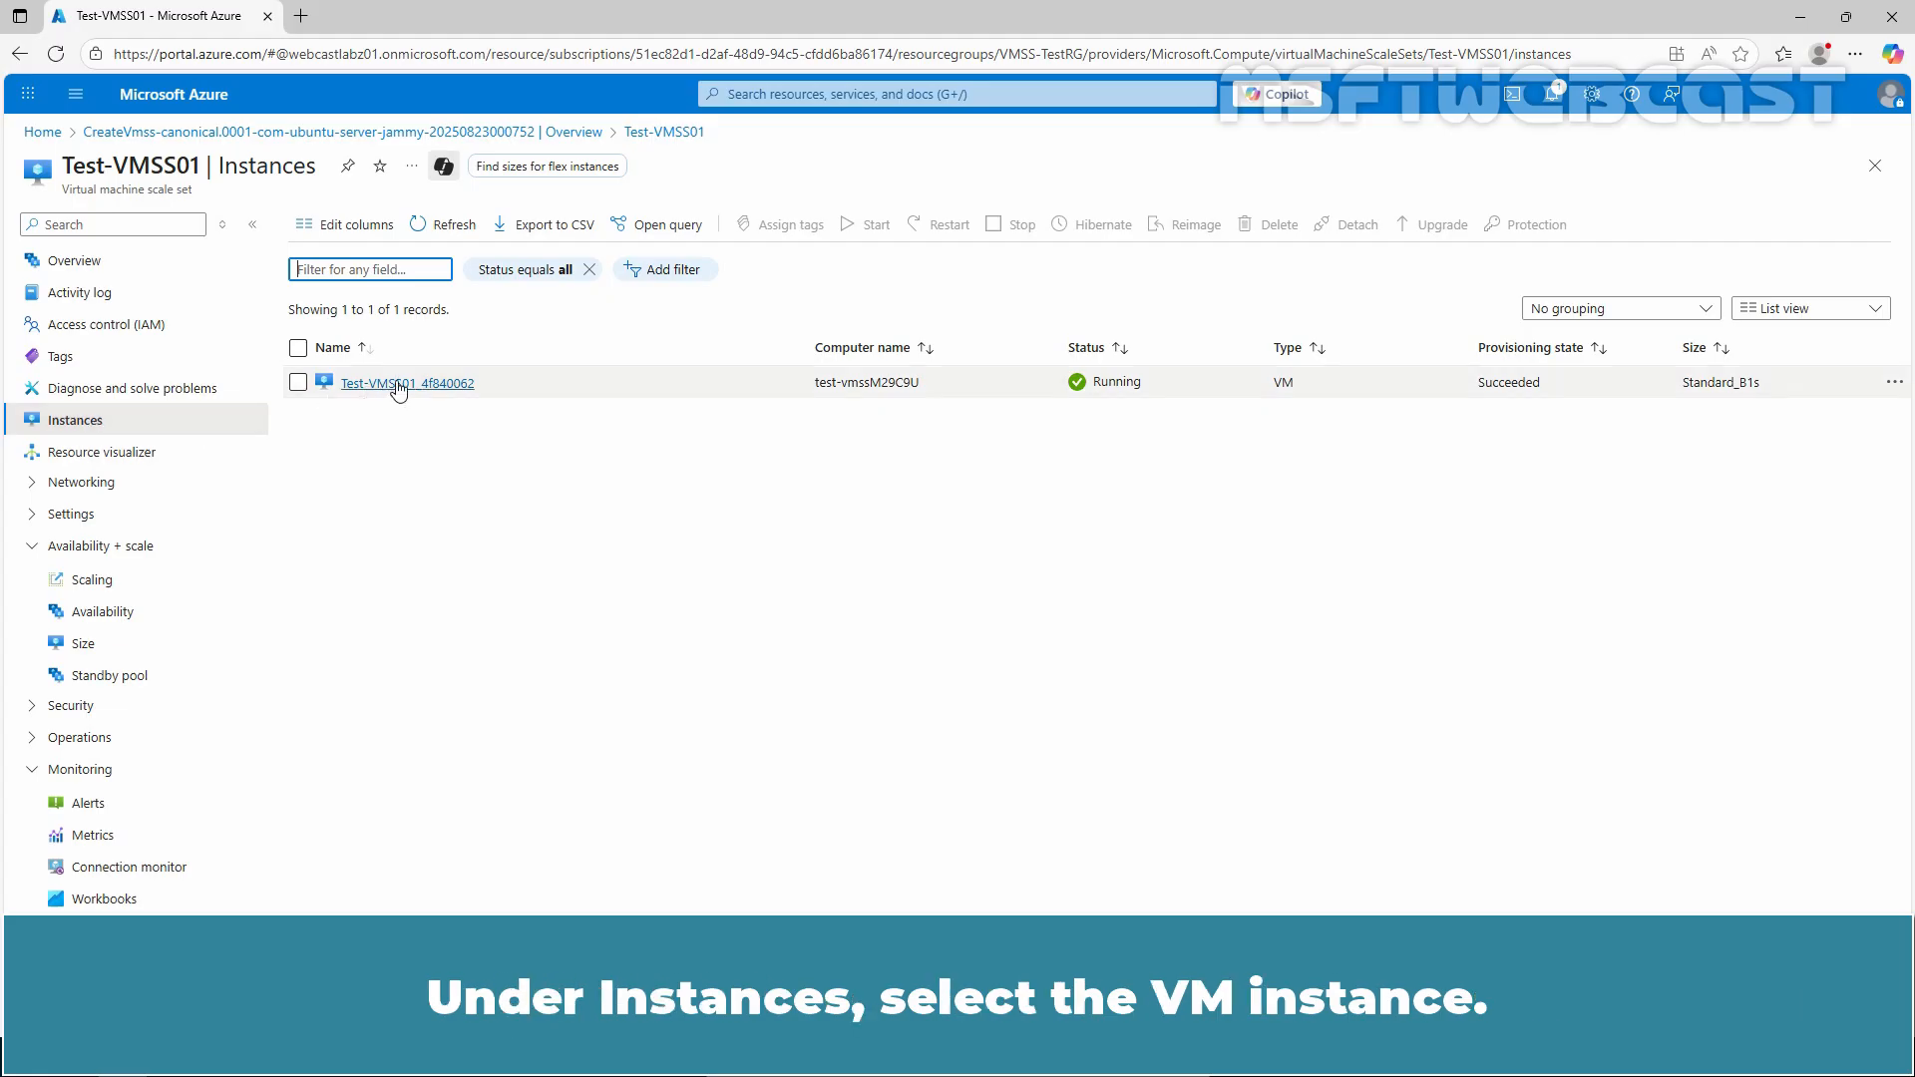
pyautogui.click(407, 383)
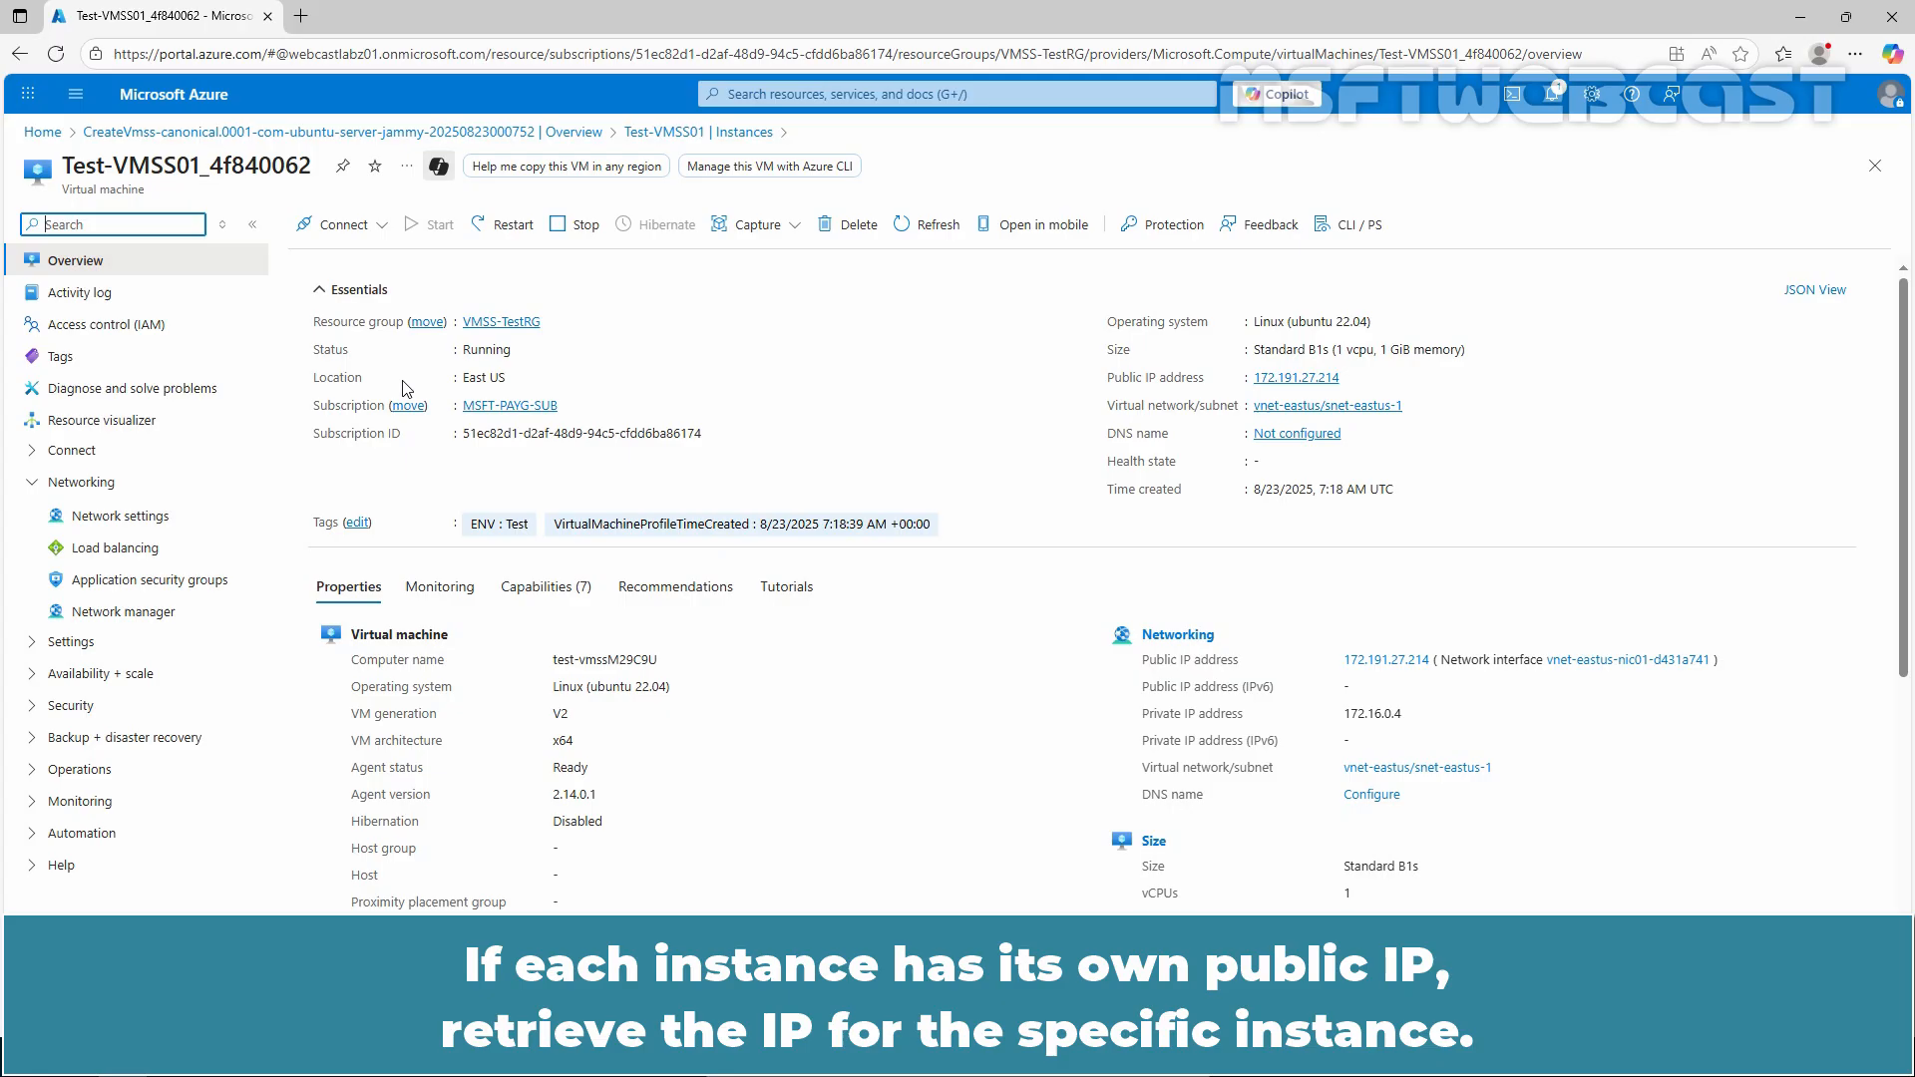
pyautogui.moveTo(697, 327)
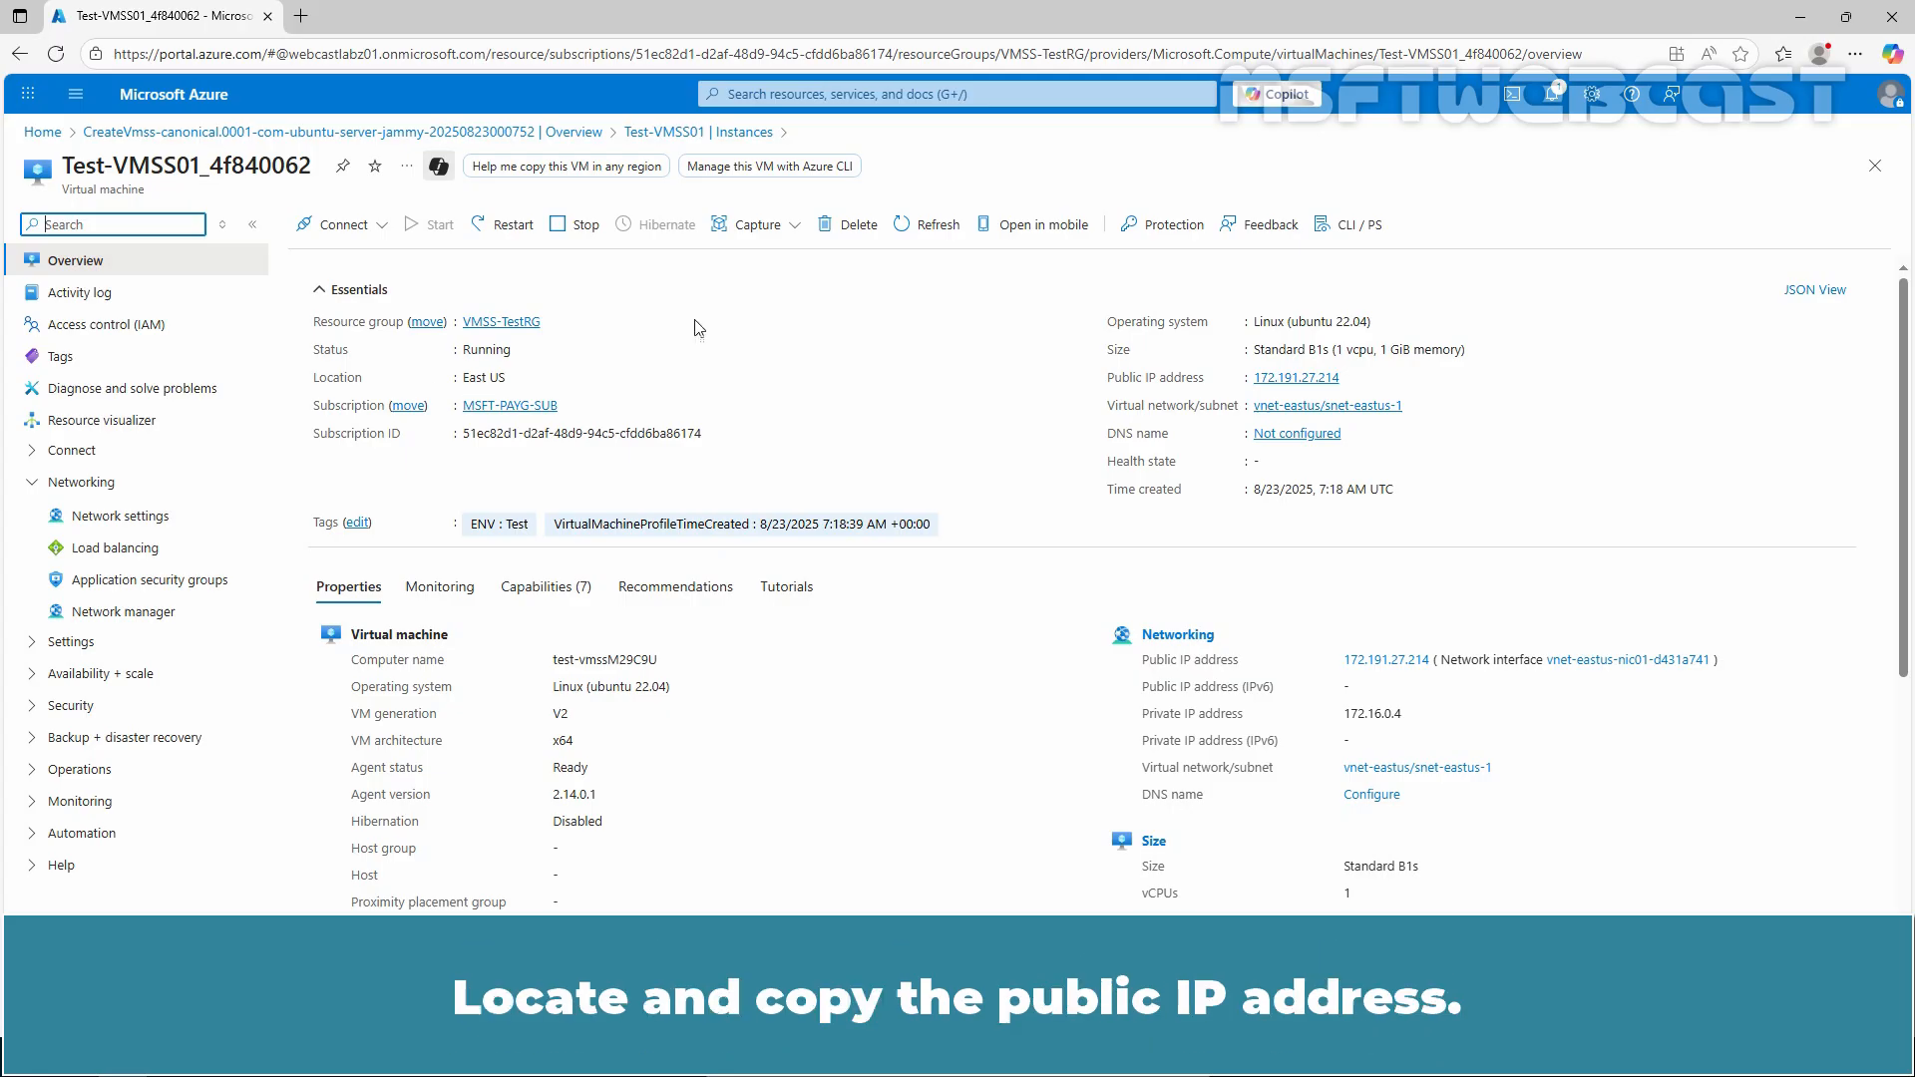
pyautogui.click(1351, 377)
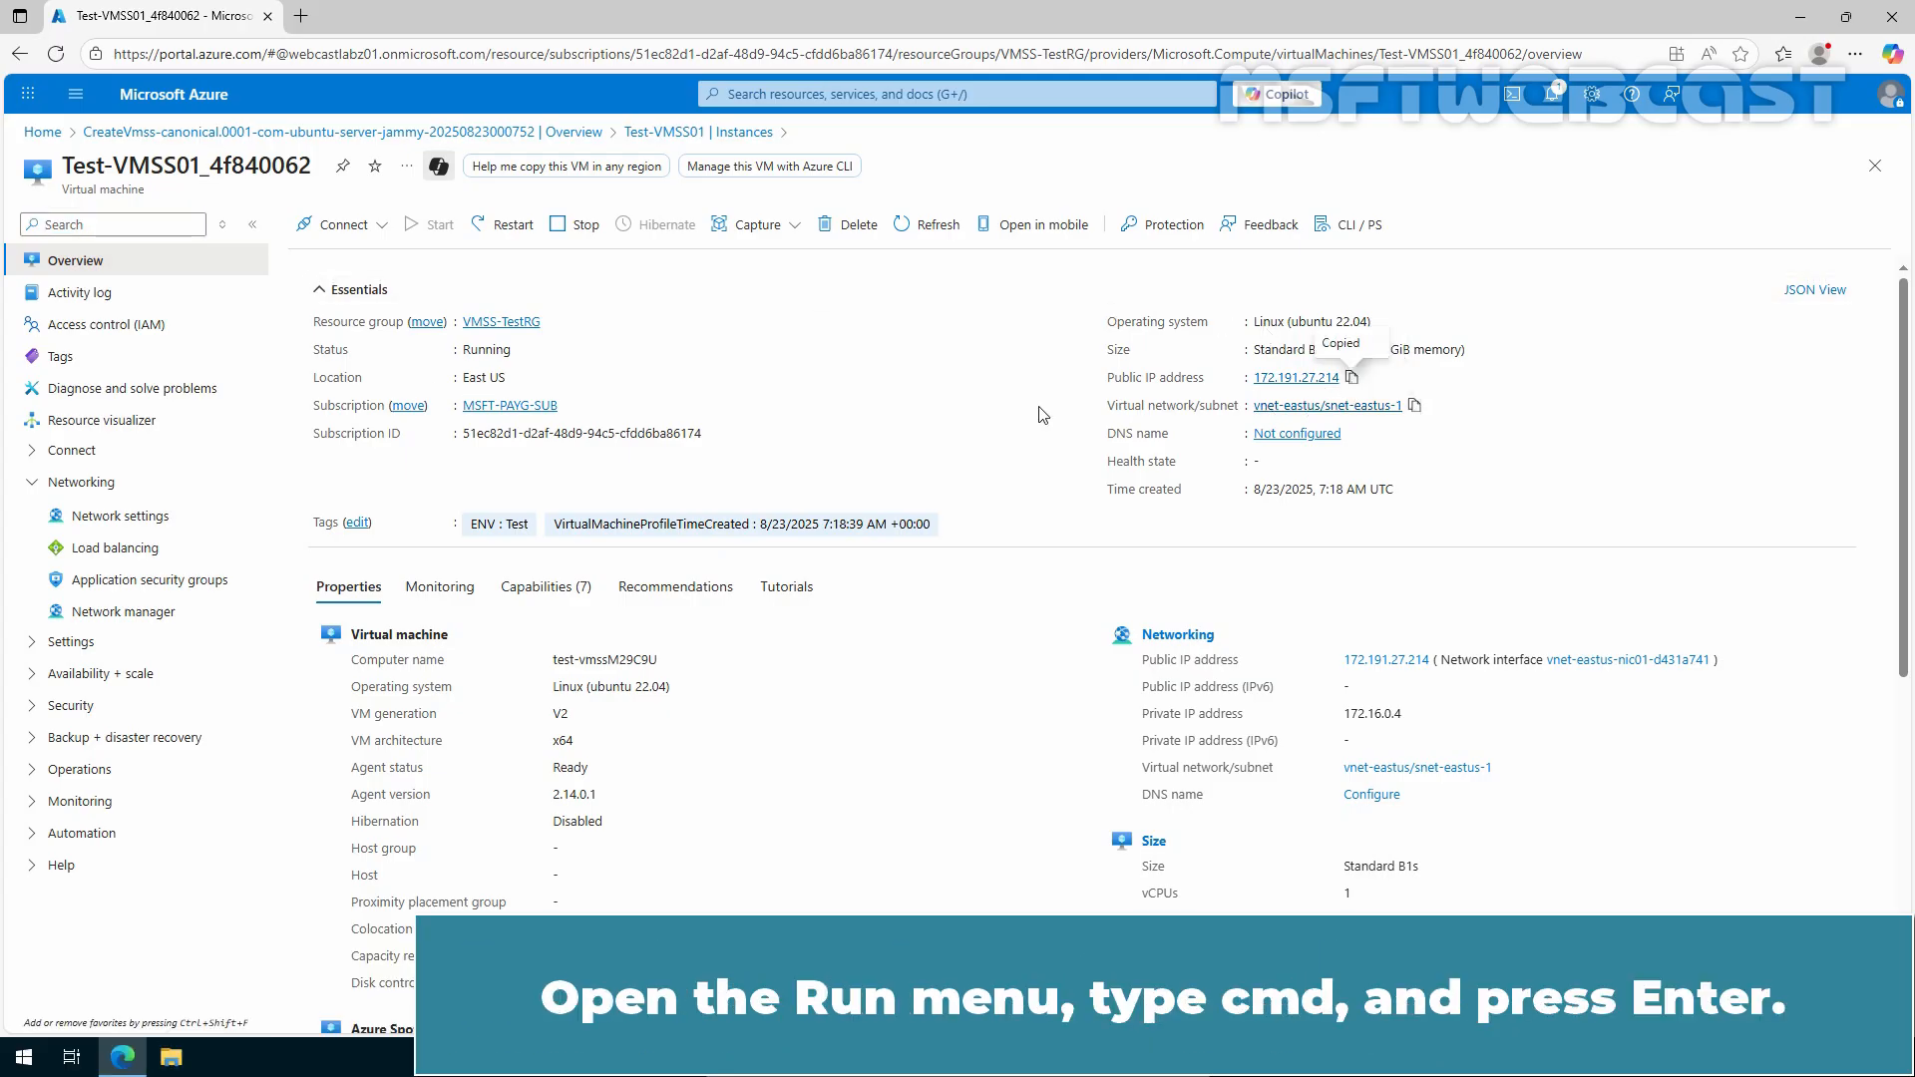
pyautogui.moveTo(976, 399)
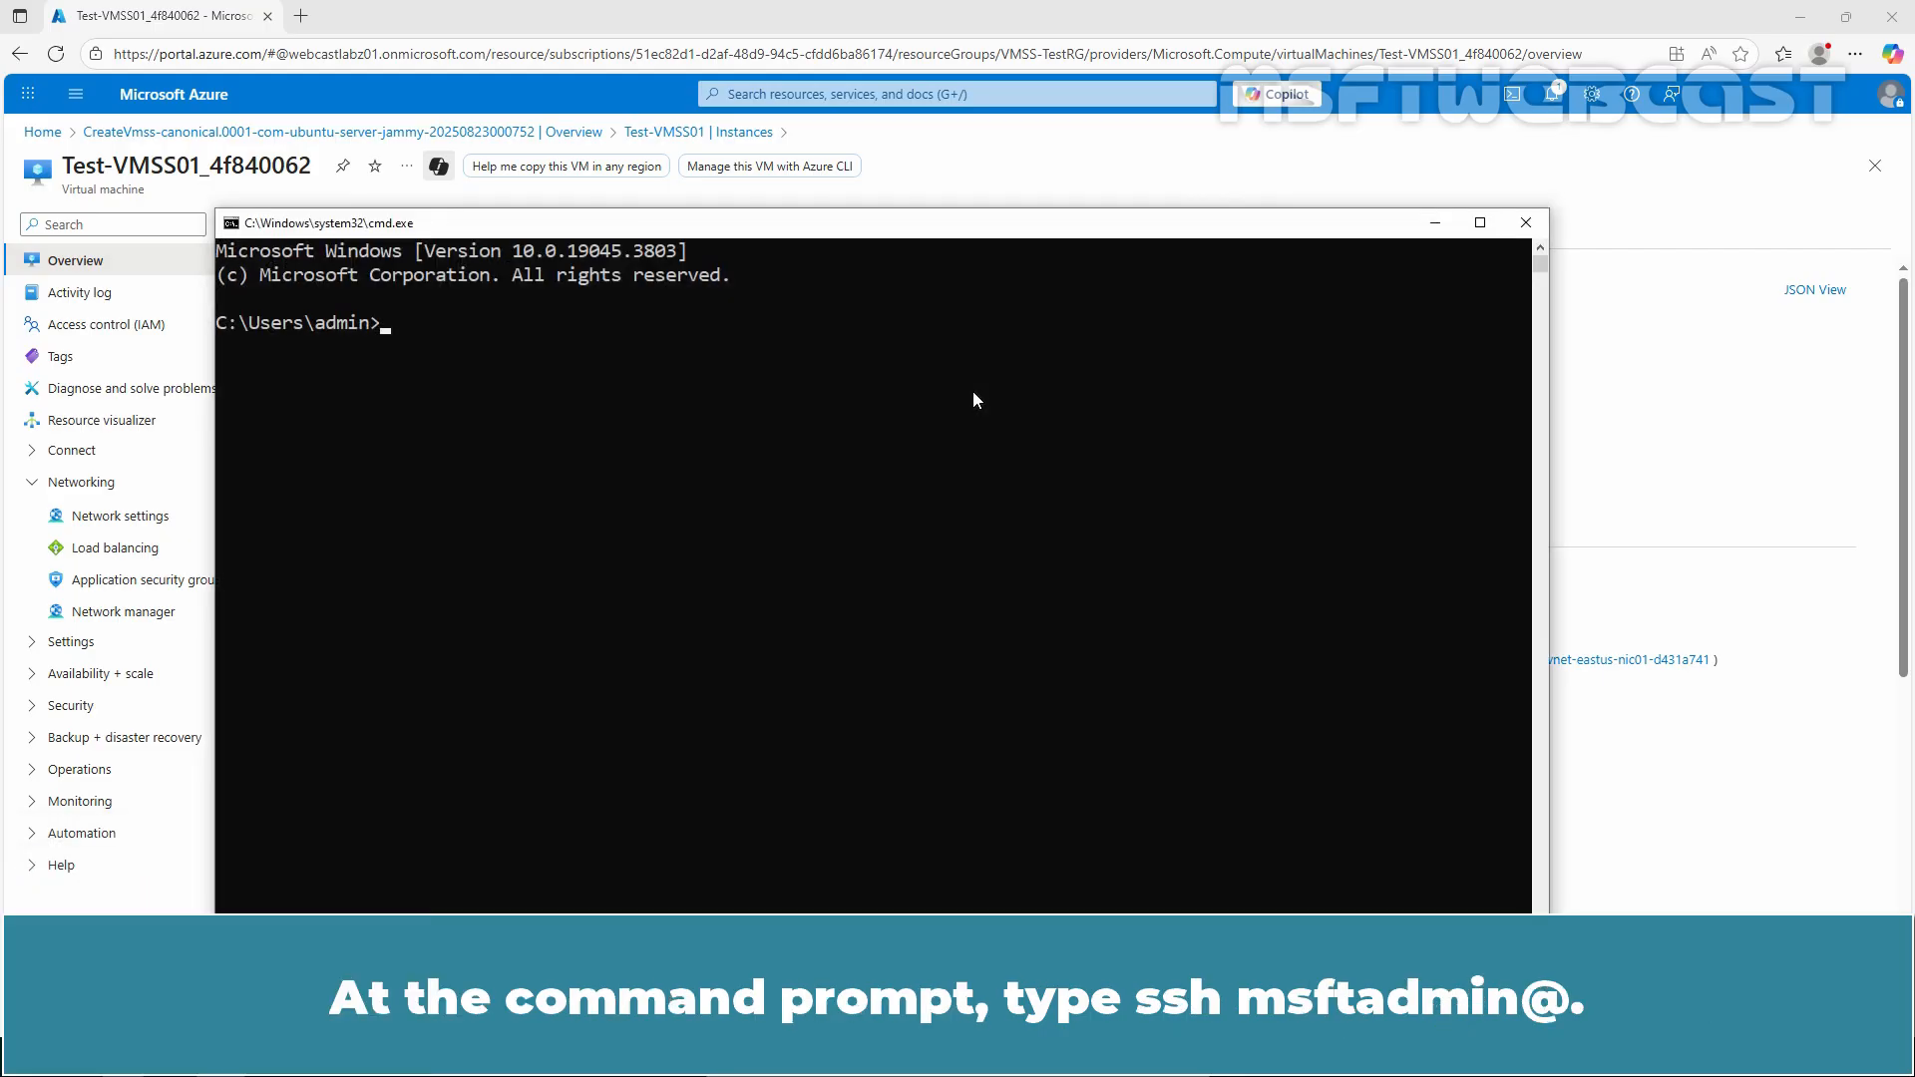
pyautogui.write('ssh msft')
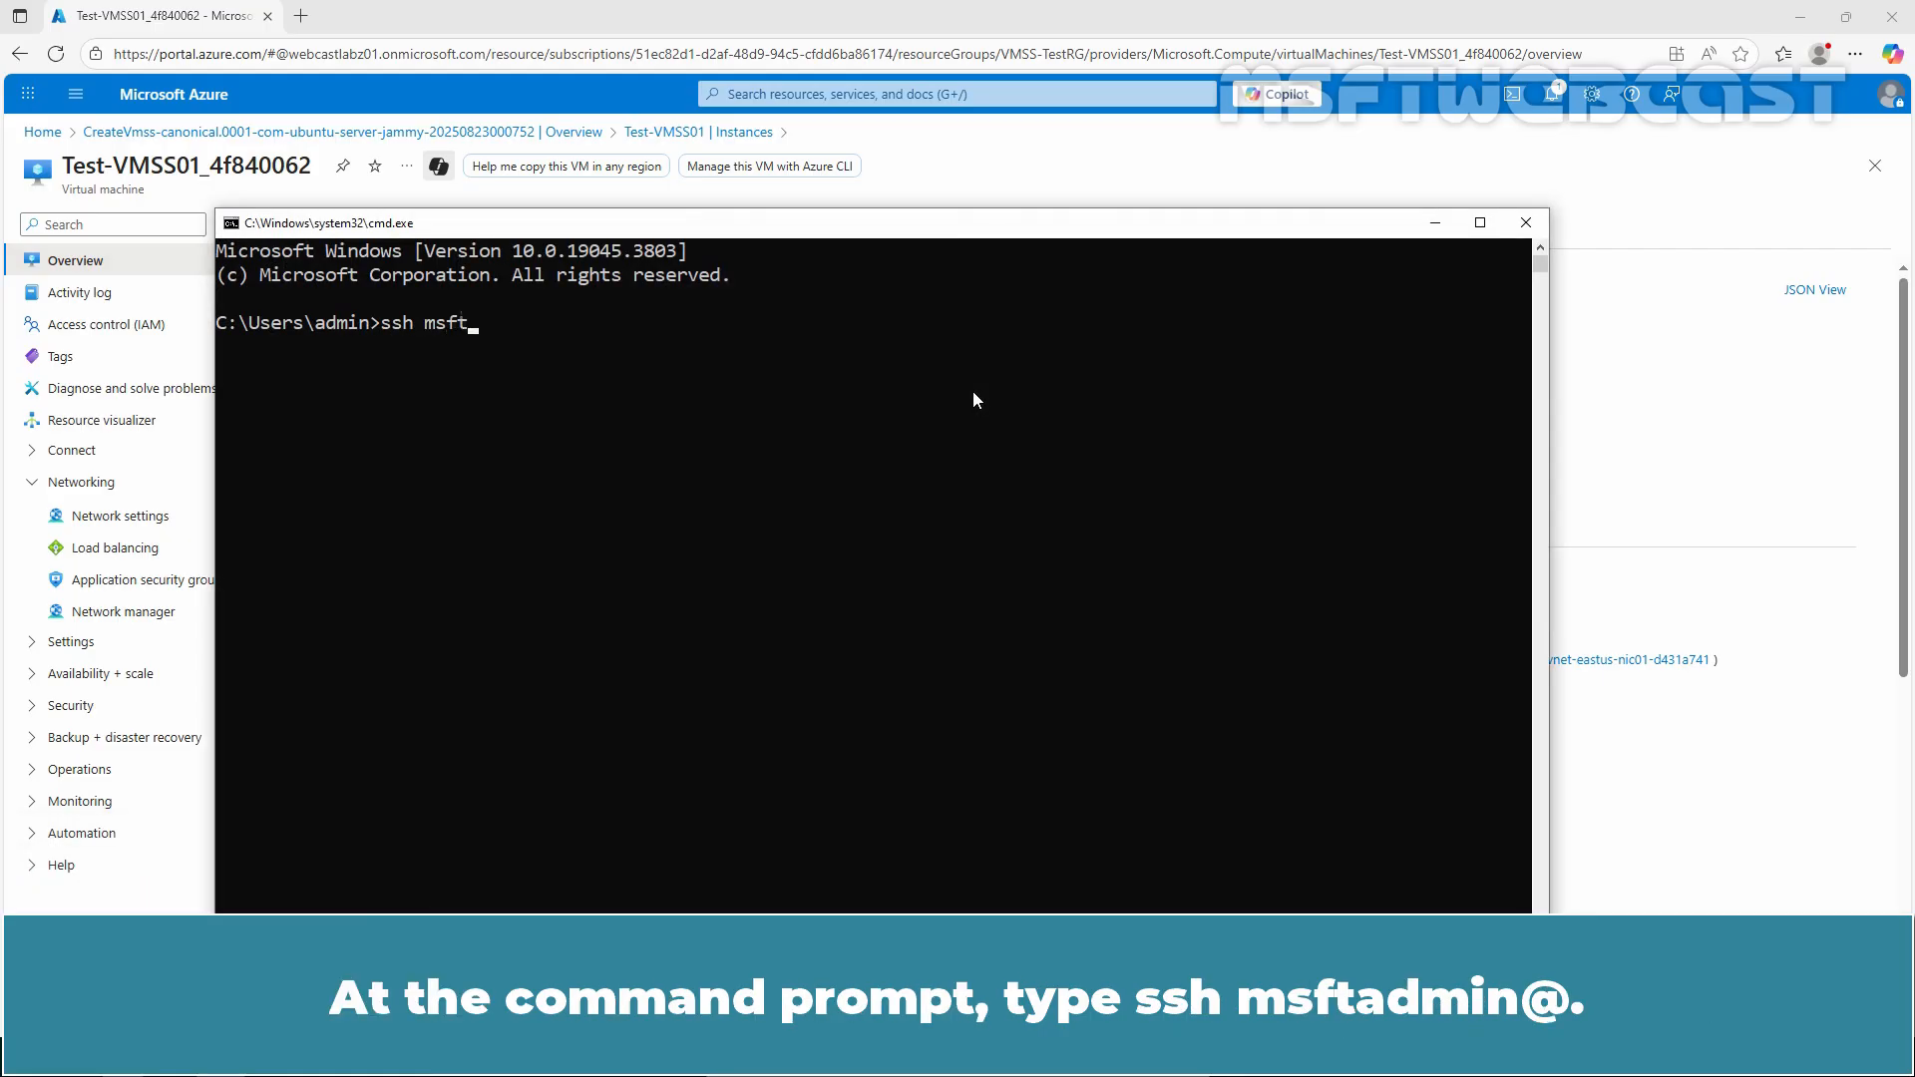
pyautogui.write('admin@172.191.27.214')
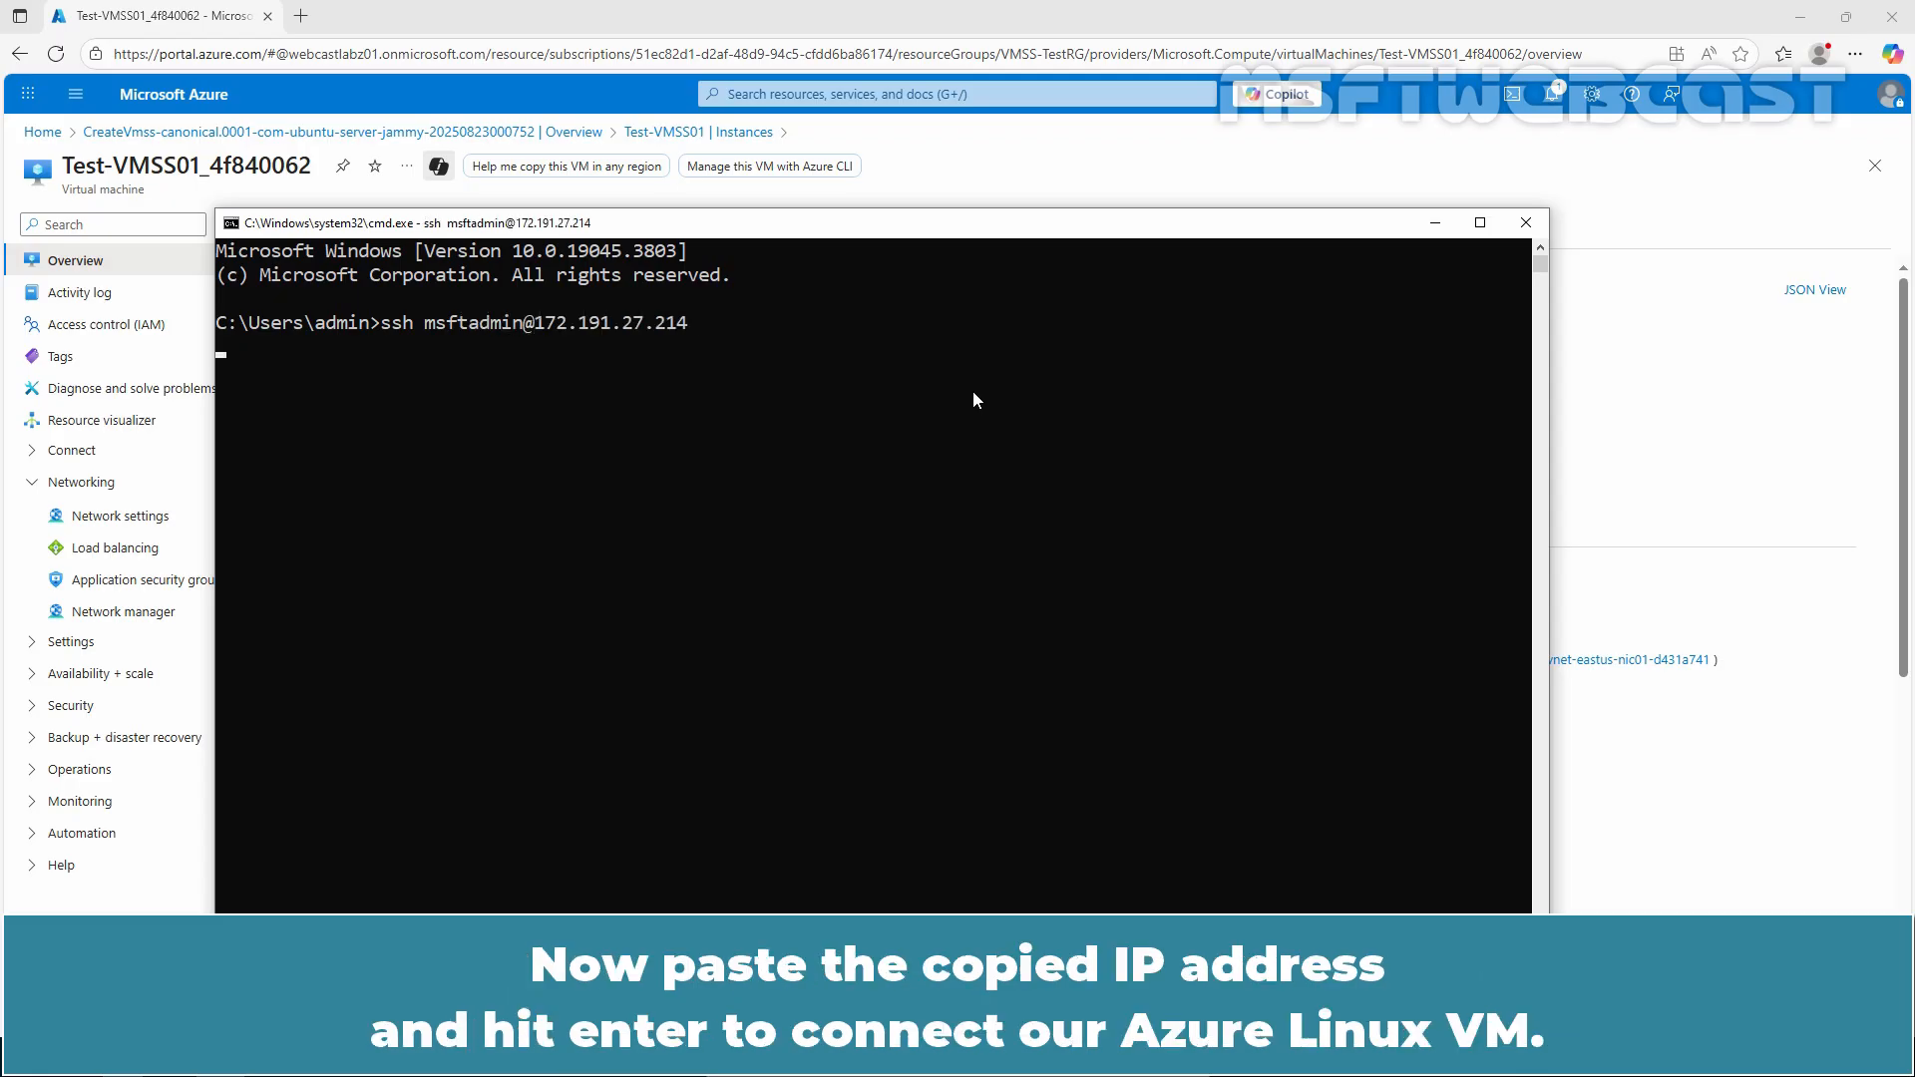
pyautogui.press('Return')
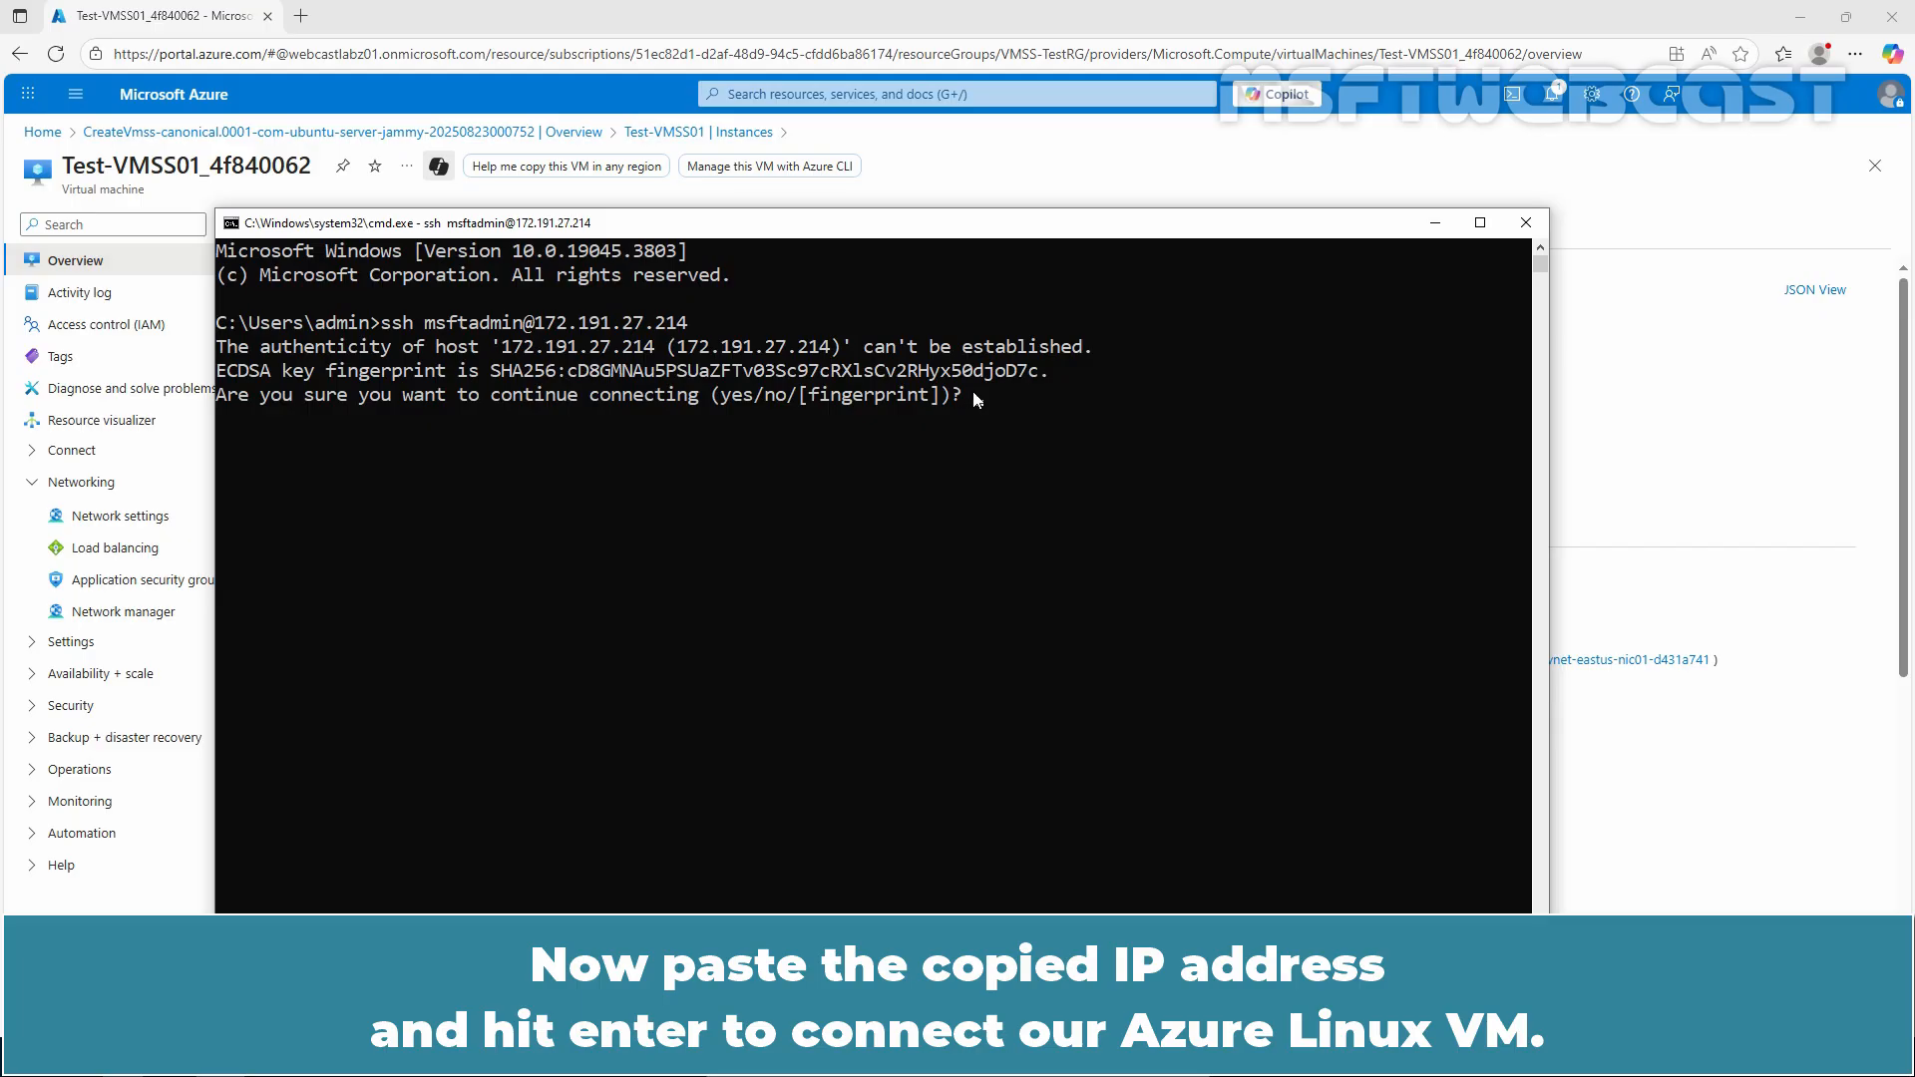
pyautogui.write('yes')
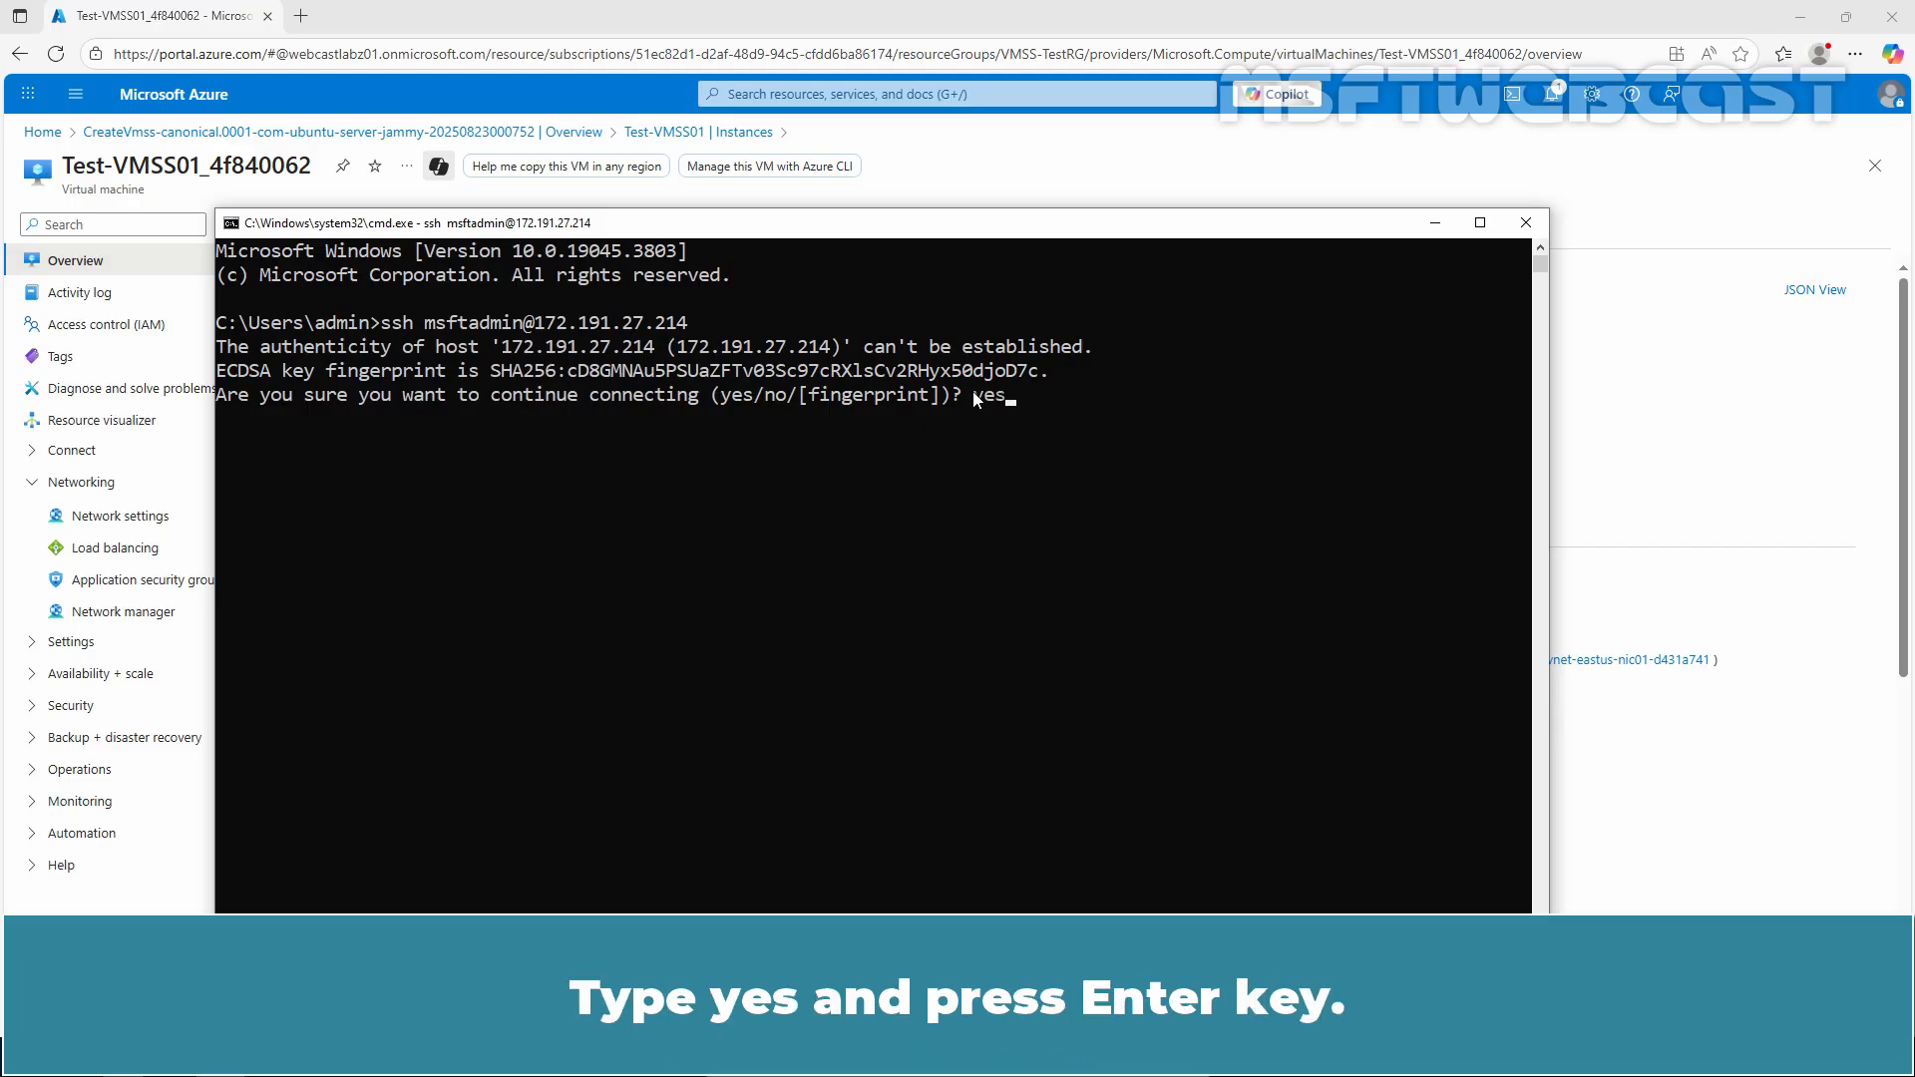